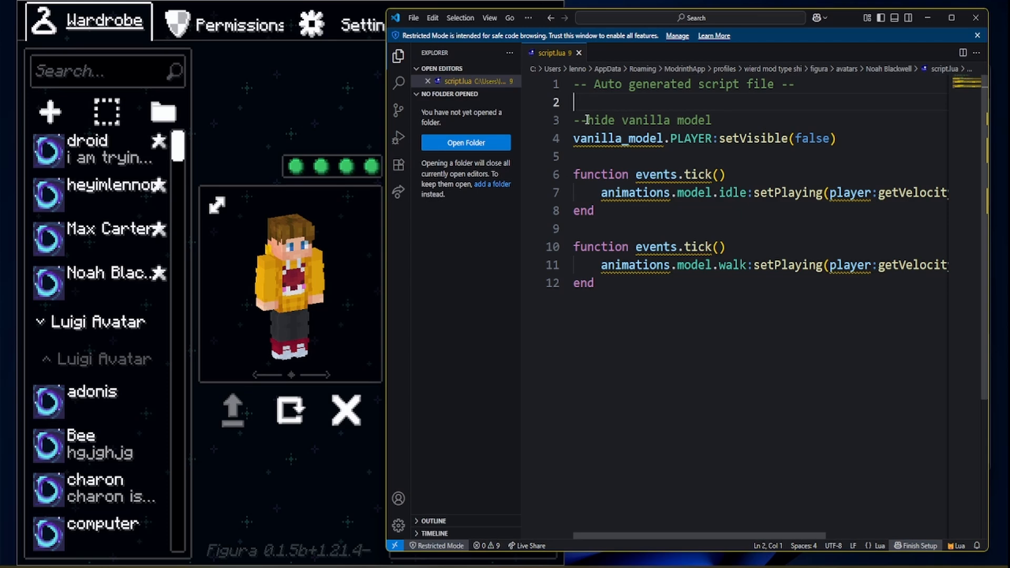
{"action": "left_click", "coordinate": [89, 148]}
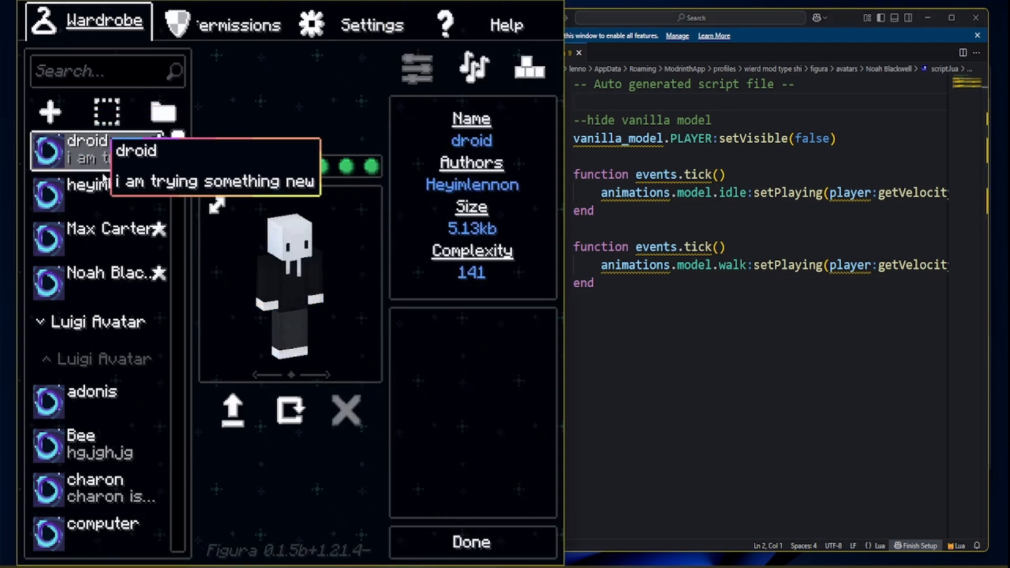
{"action": "left_click", "coordinate": [97, 236]}
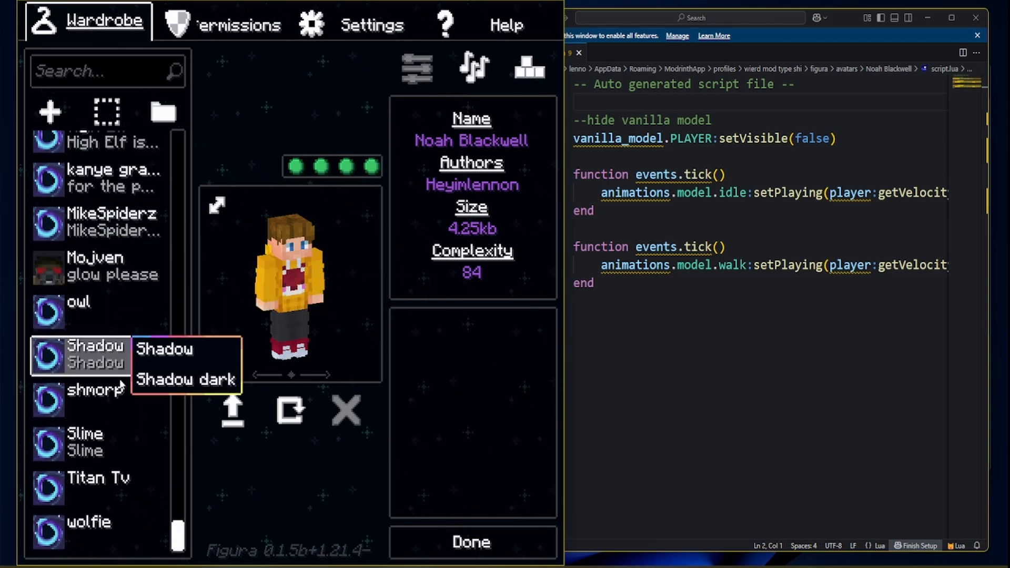
{"action": "left_click", "coordinate": [94, 389]}
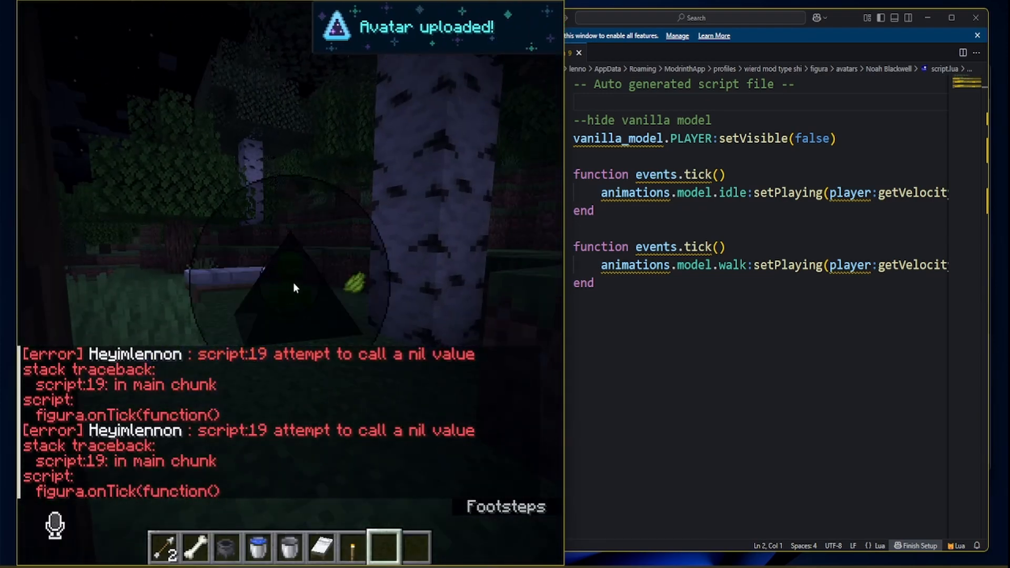
{"action": "key", "text": "Escape"}
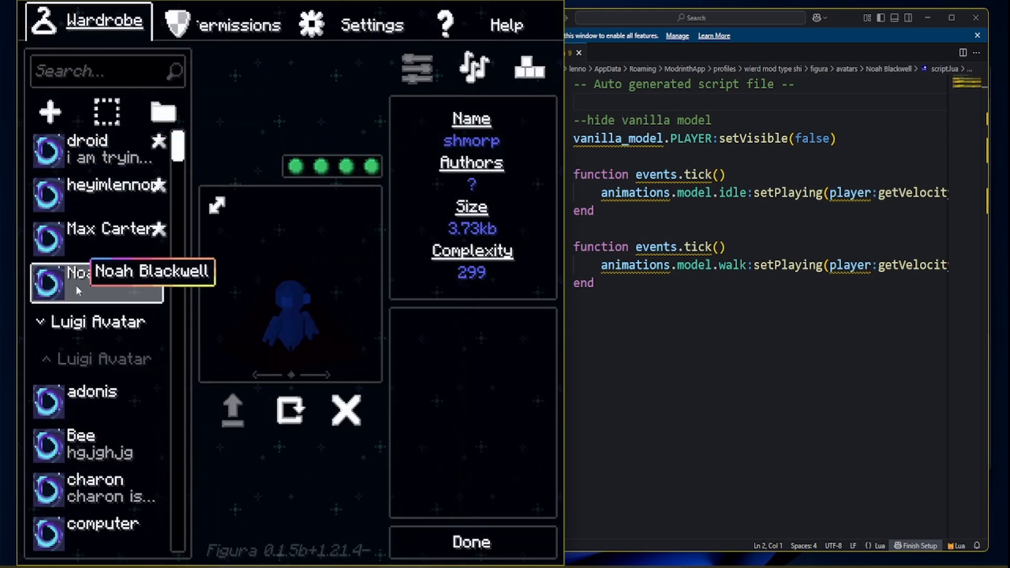
{"action": "left_click", "coordinate": [97, 282]}
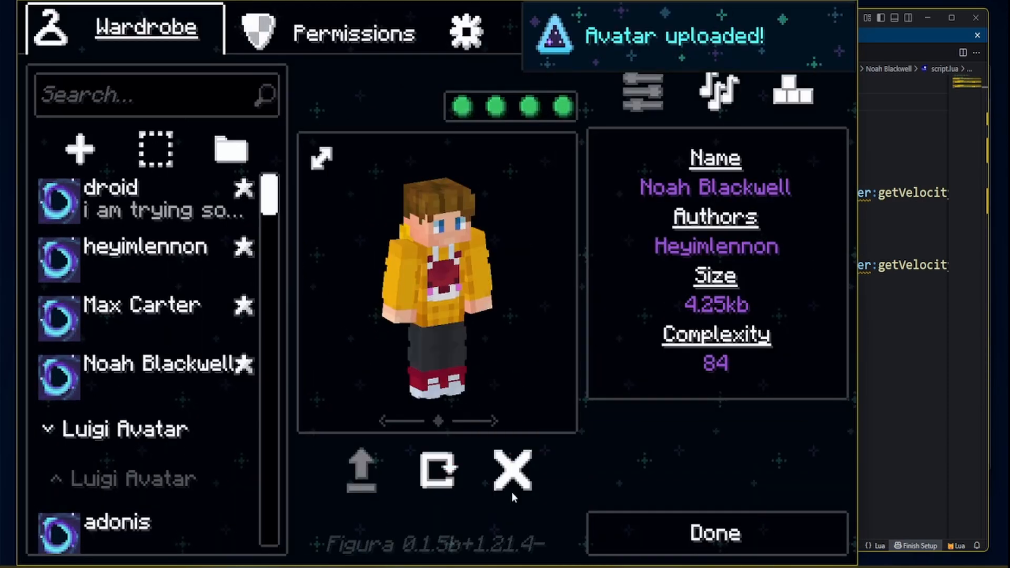
Step: Close the wardrobe, return to the game and bring up the creative inventory
{"action": "key", "text": "Escape"}
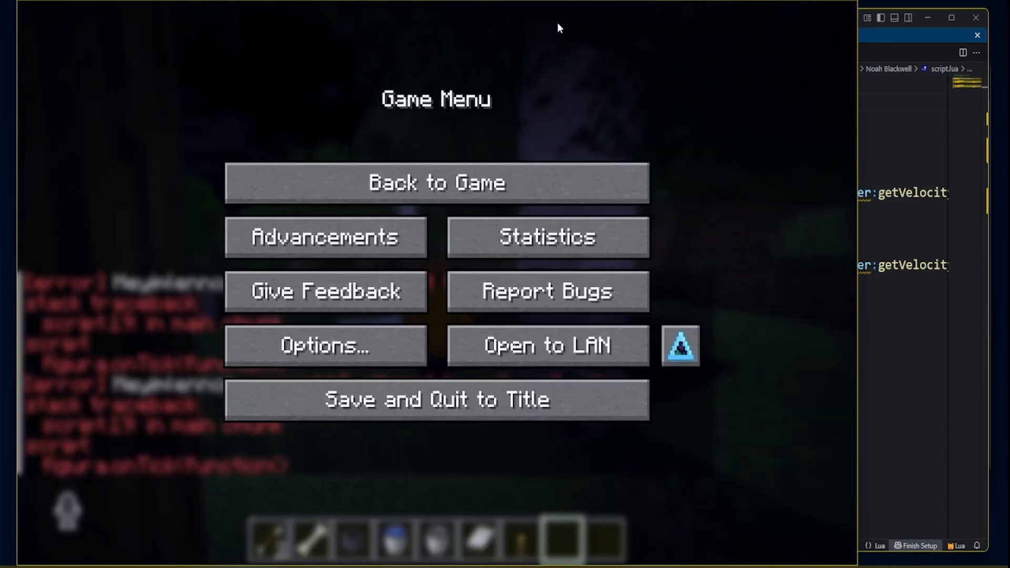
{"action": "left_click", "coordinate": [436, 182]}
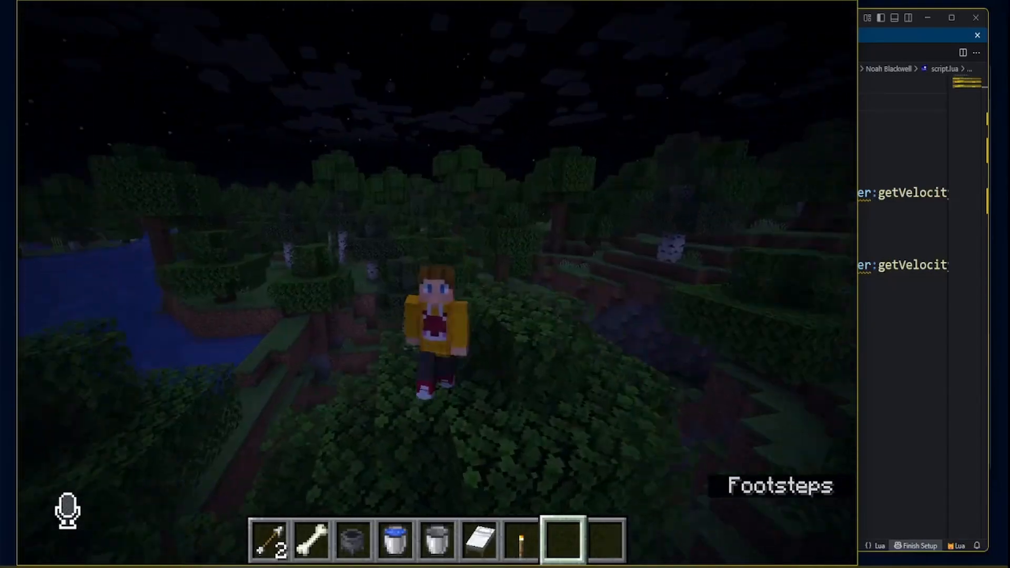
{"action": "key", "text": "e"}
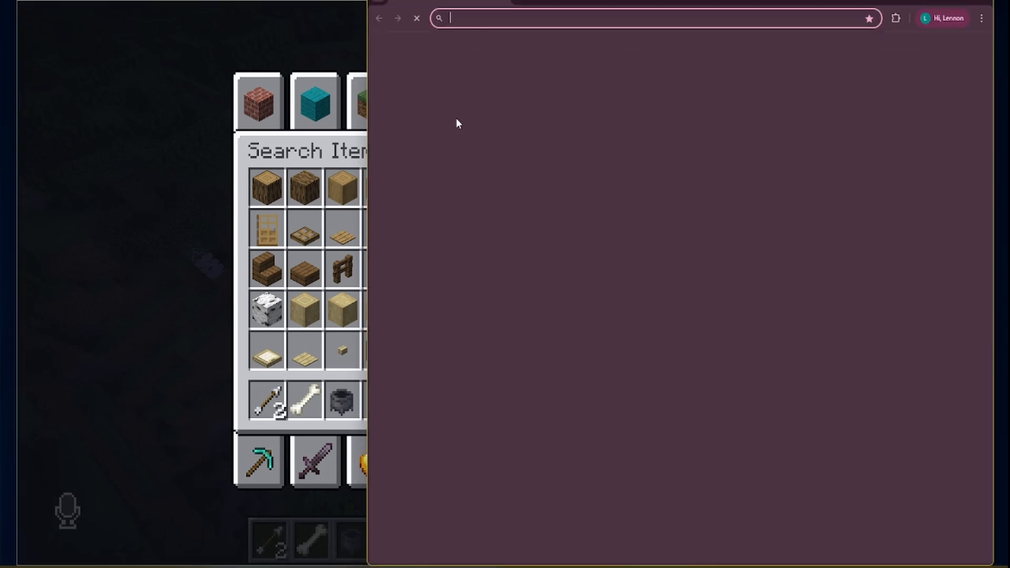
Step: Search 'lunar eclipse skin creator', open the Starlight result and show the Eyes options
{"action": "type", "text": "lunar eclipse skin creator"}
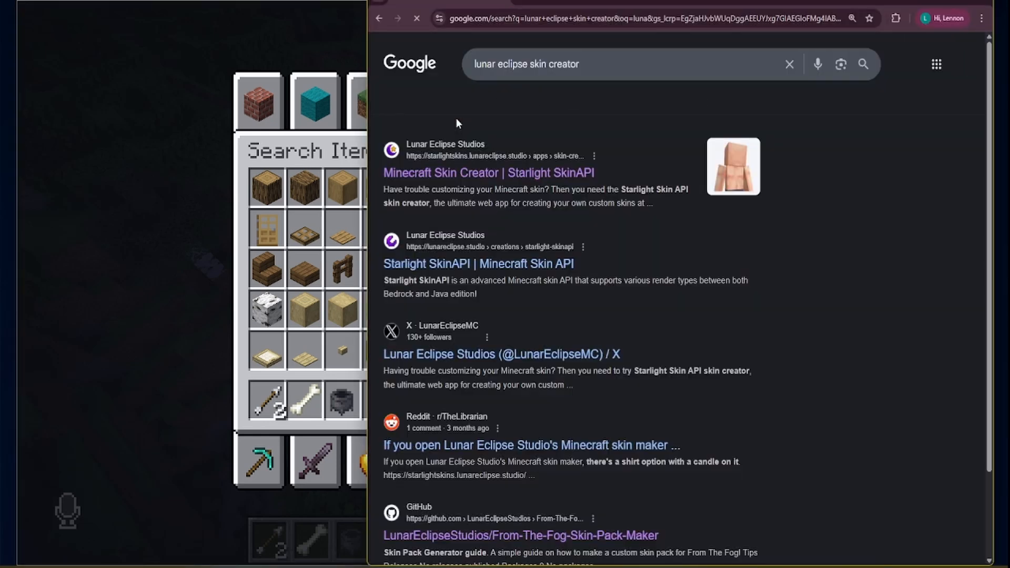
{"action": "left_click", "coordinate": [487, 172]}
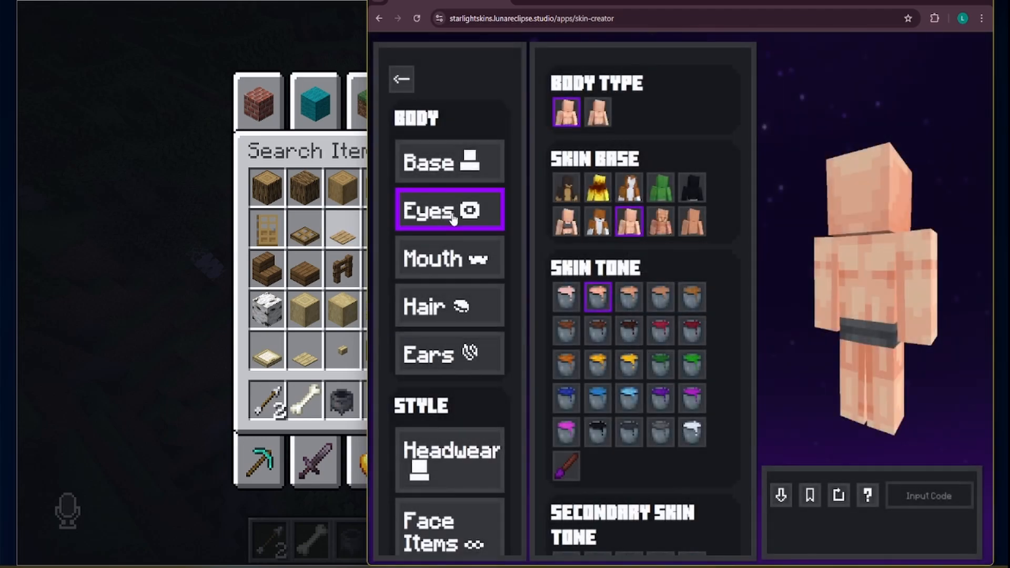
{"action": "left_click", "coordinate": [449, 305]}
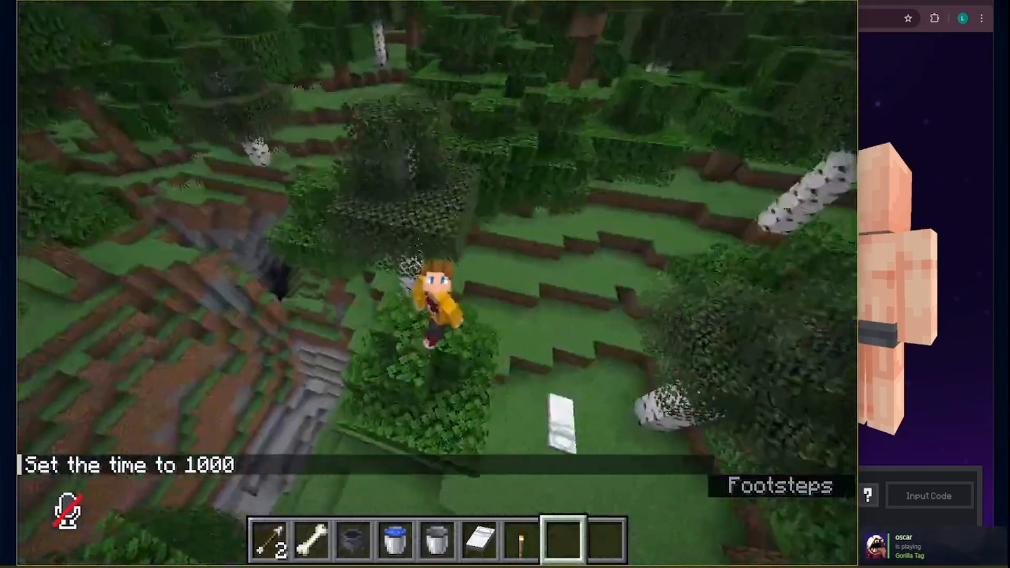
Step: Toggle the inventory back before running the time command
{"action": "key", "text": "e"}
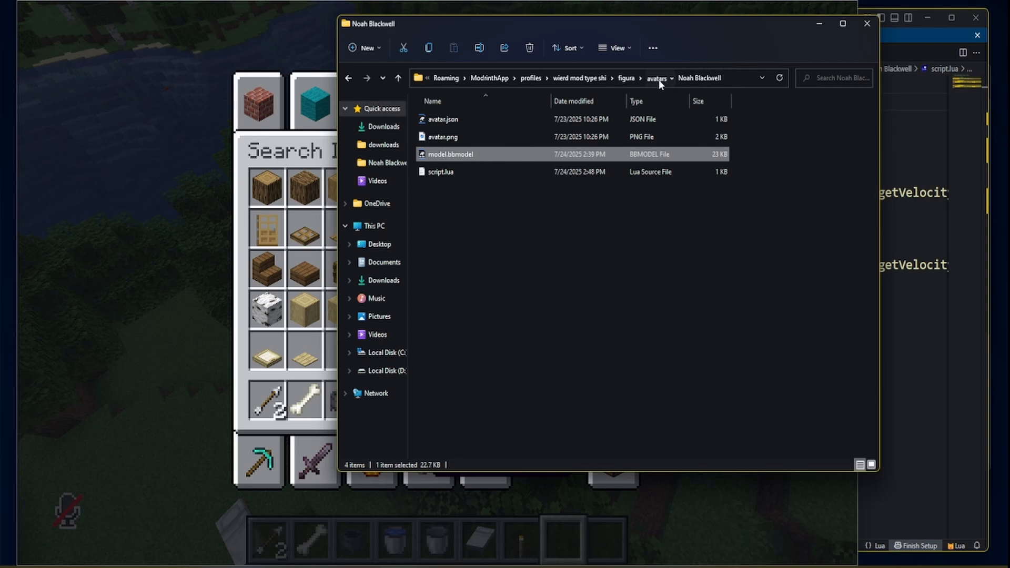
Step: Go up to the avatars folder and open the thingy avatar folder
{"action": "left_click", "coordinate": [656, 78]}
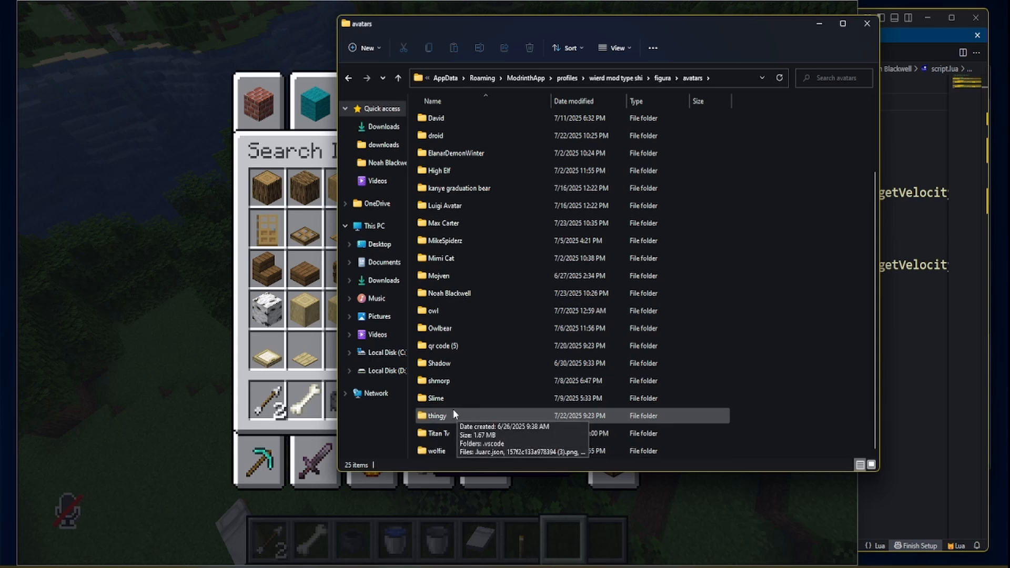
{"action": "mouse_move", "coordinate": [814, 340]}
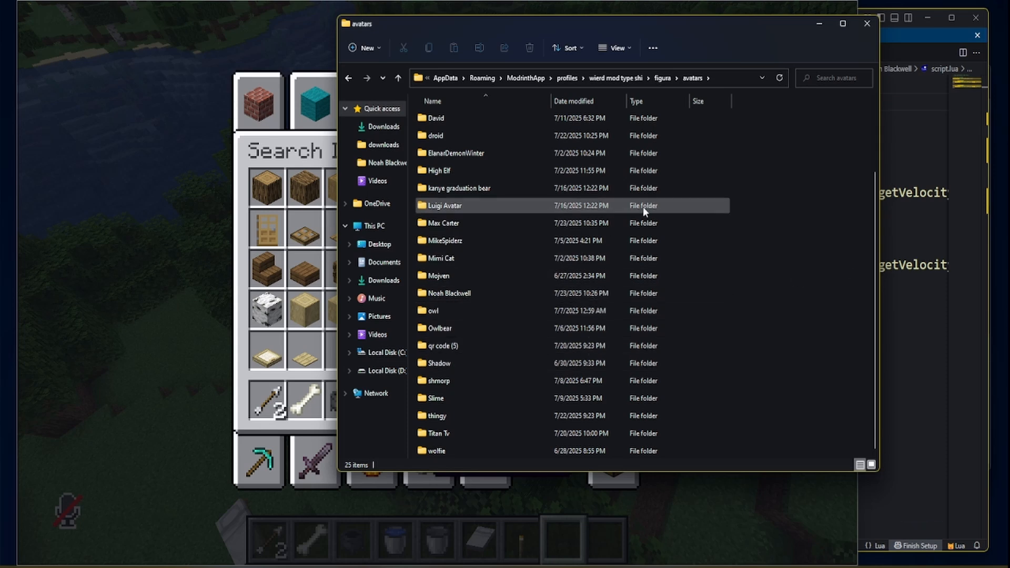
{"action": "left_click", "coordinate": [438, 415]}
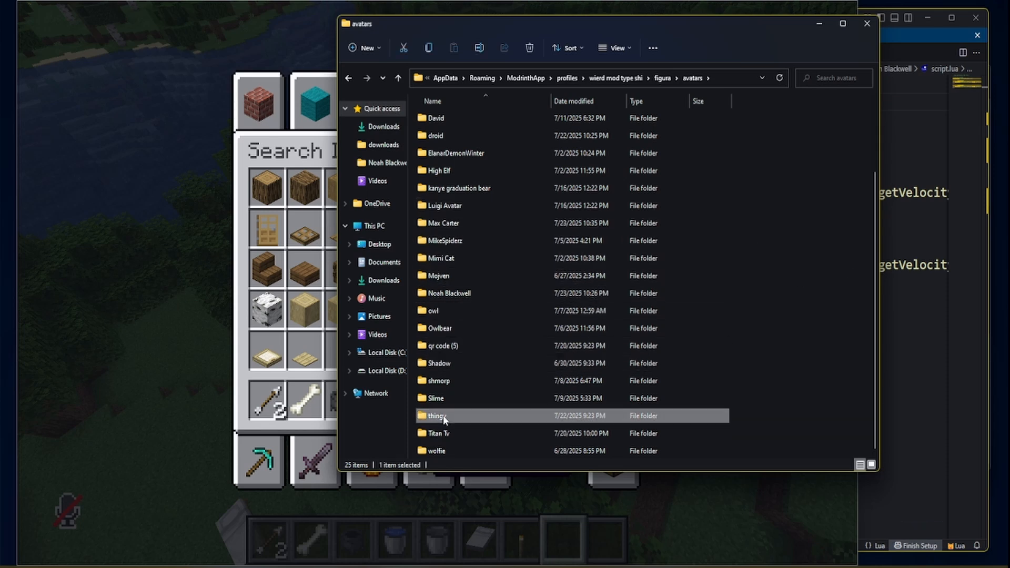
{"action": "double_click", "coordinate": [438, 415]}
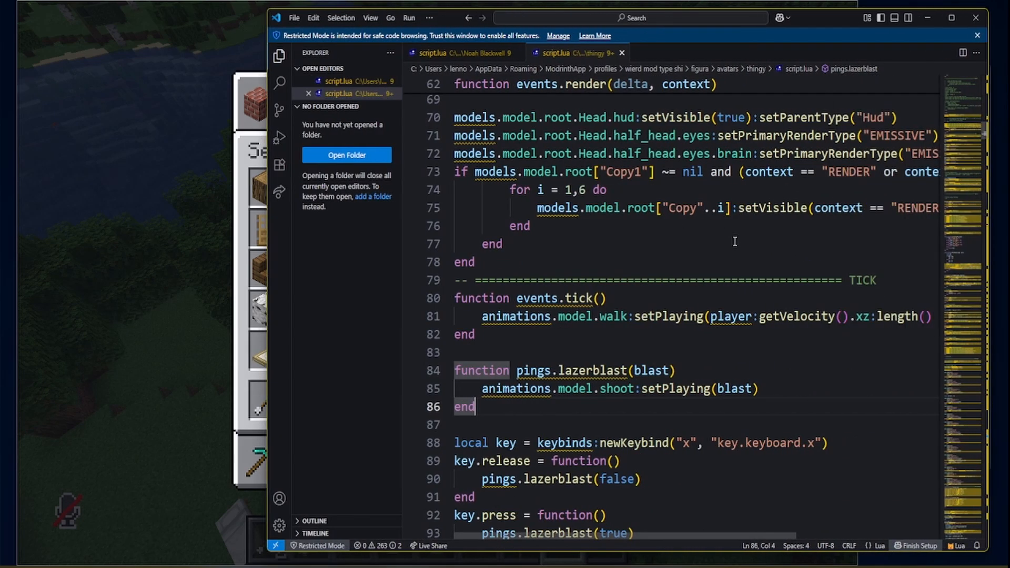
Step: Scroll through thingy's script.lua to the action wheel setup and place the caret there
{"action": "scroll", "scroll_direction": "down", "scroll_amount": 3}
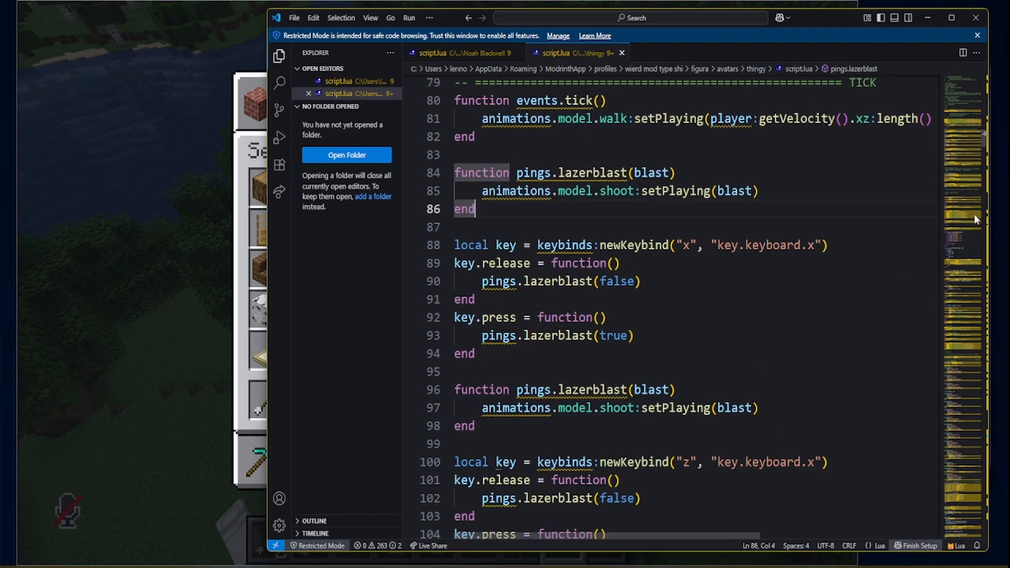
{"action": "scroll", "scroll_direction": "down", "scroll_amount": 3}
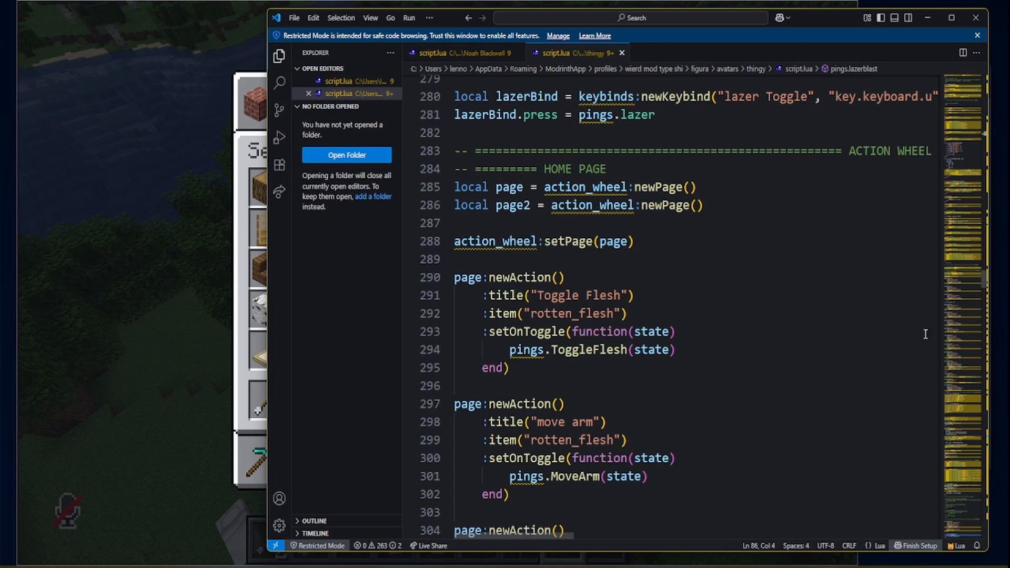
{"action": "mouse_move", "coordinate": [861, 229]}
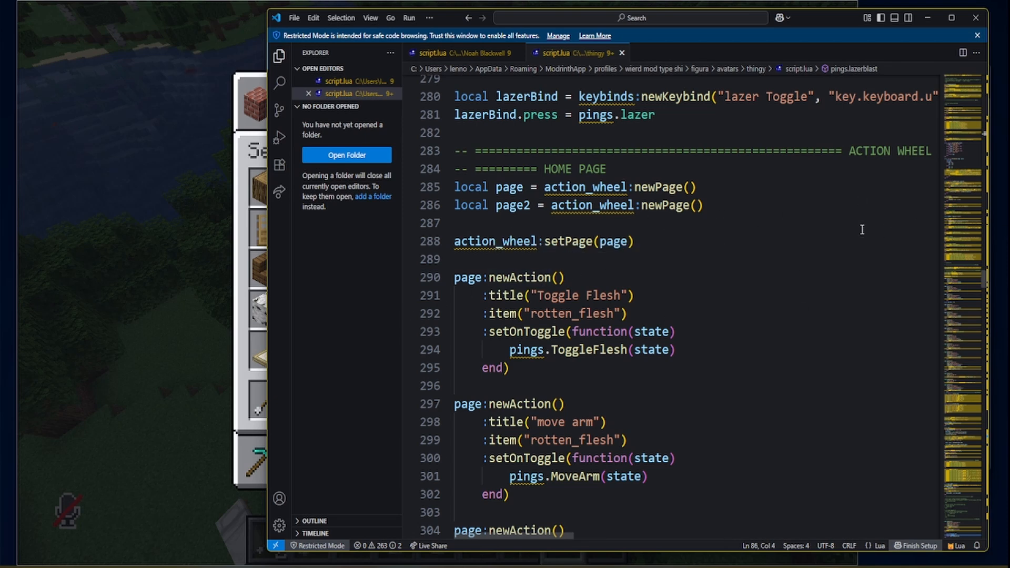
{"action": "left_click", "coordinate": [687, 187]}
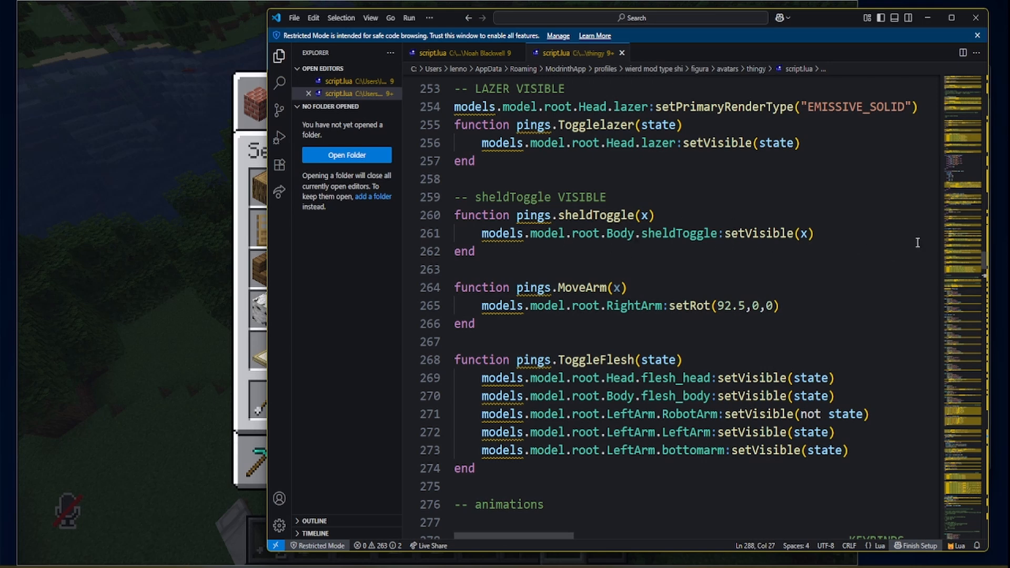
Step: Write 'function pings.cheese(x)' on the line below the sheldToggle function
{"action": "left_click", "coordinate": [472, 251]}
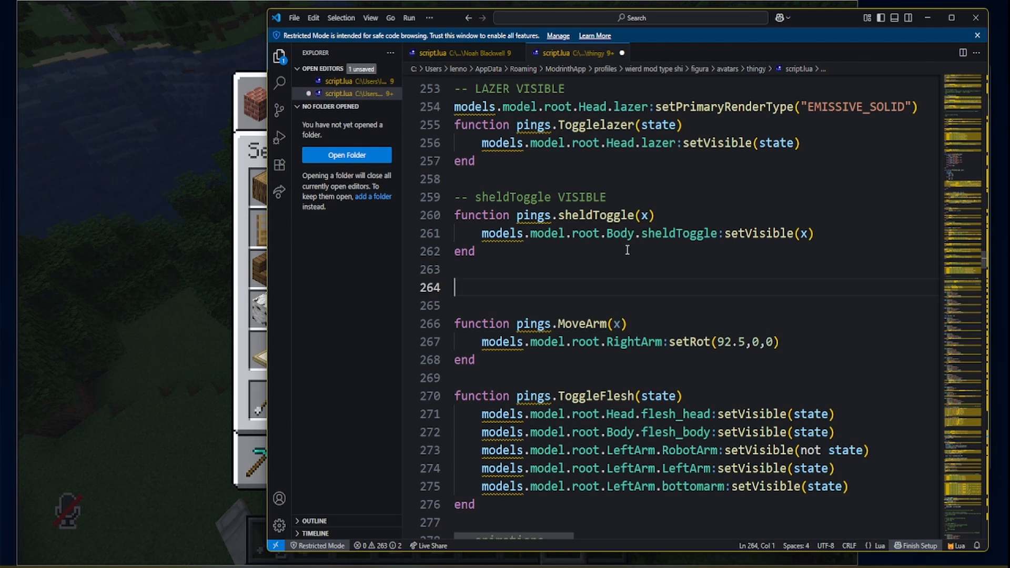
{"action": "type", "text": "func"}
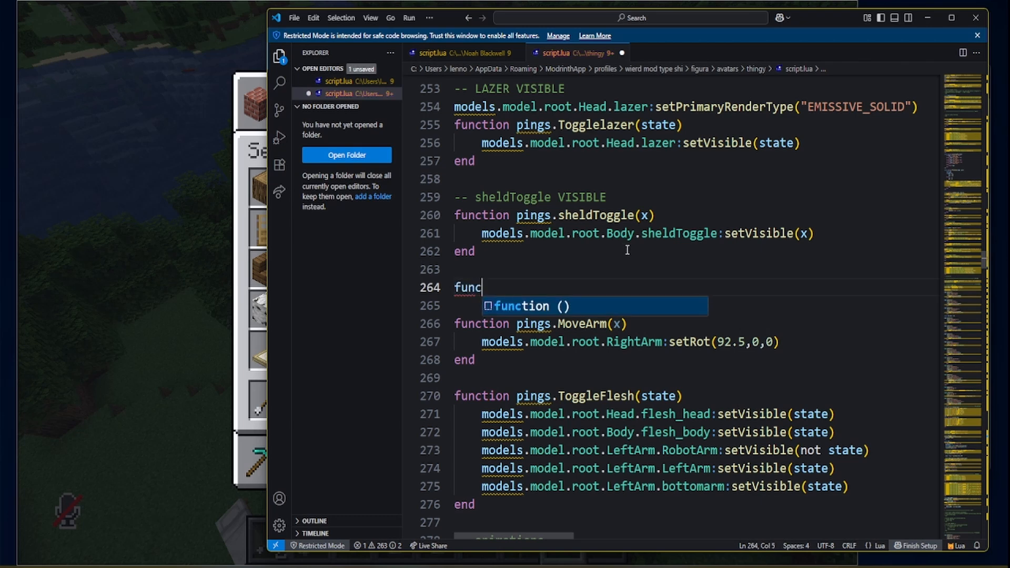
{"action": "type", "text": "tion"}
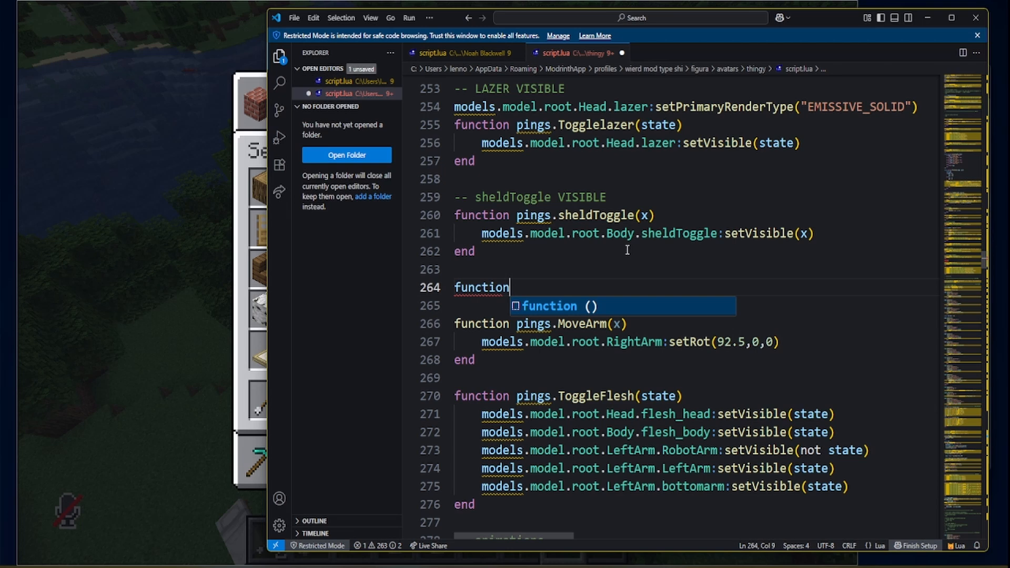
{"action": "type", "text": "ping"}
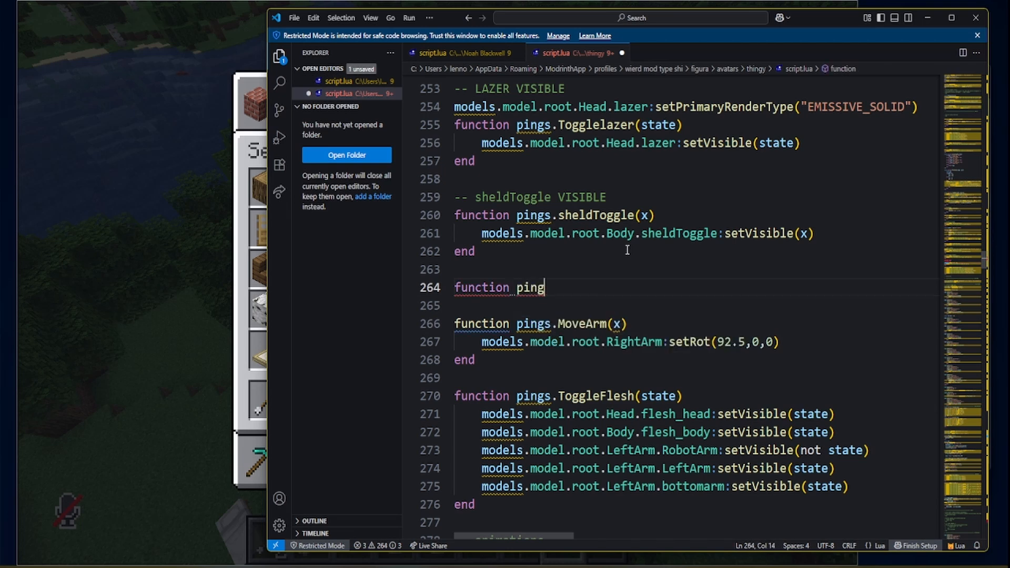
{"action": "type", "text": "s."}
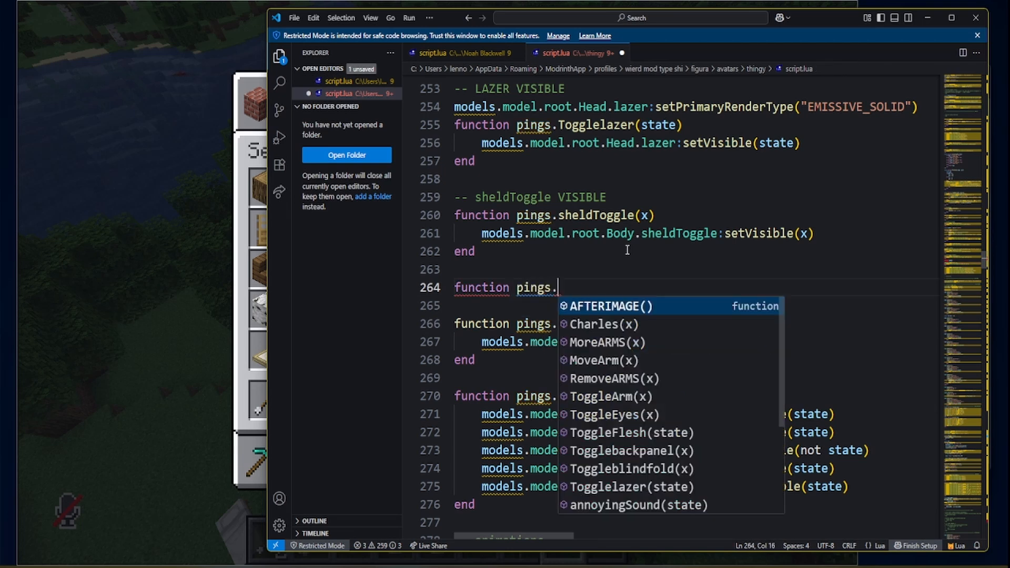
{"action": "type", "text": "c"}
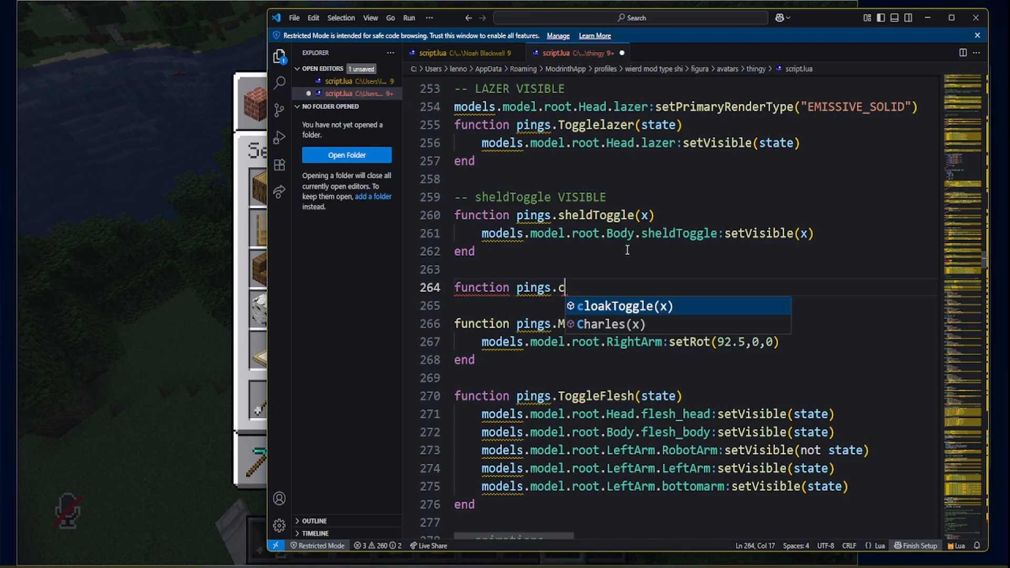
{"action": "type", "text": "heese"}
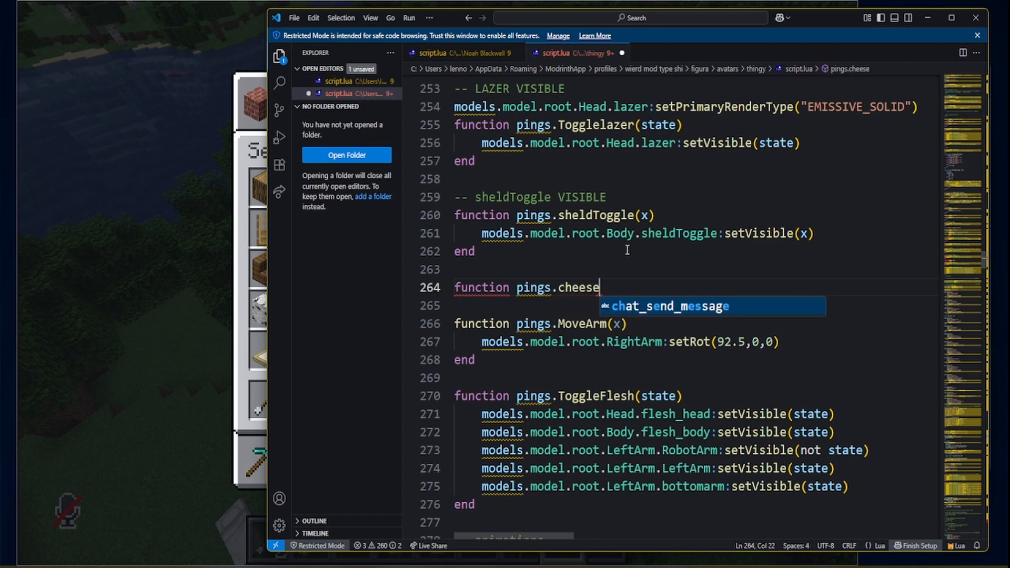
{"action": "type", "text": "()"}
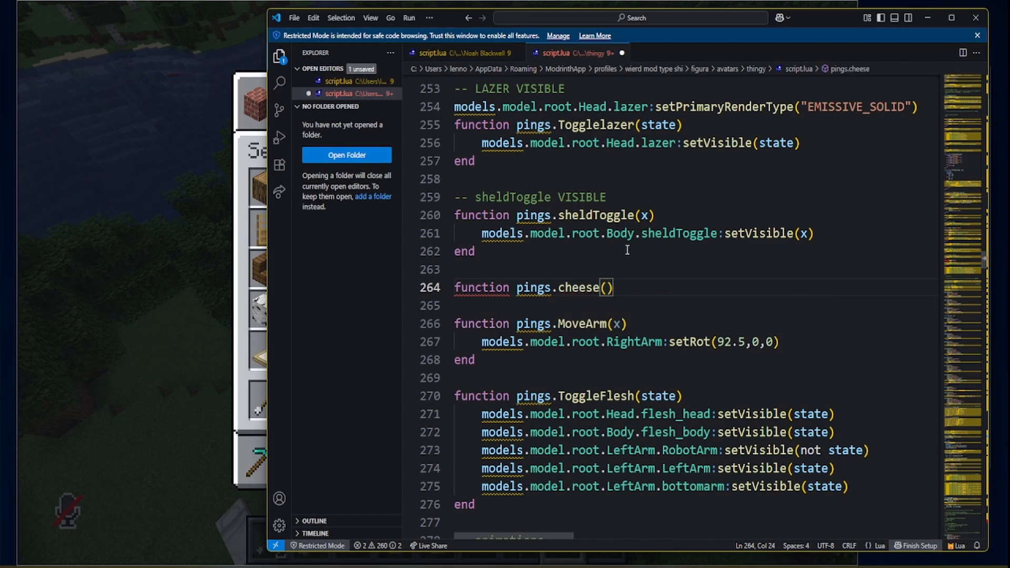
{"action": "type", "text": "x"}
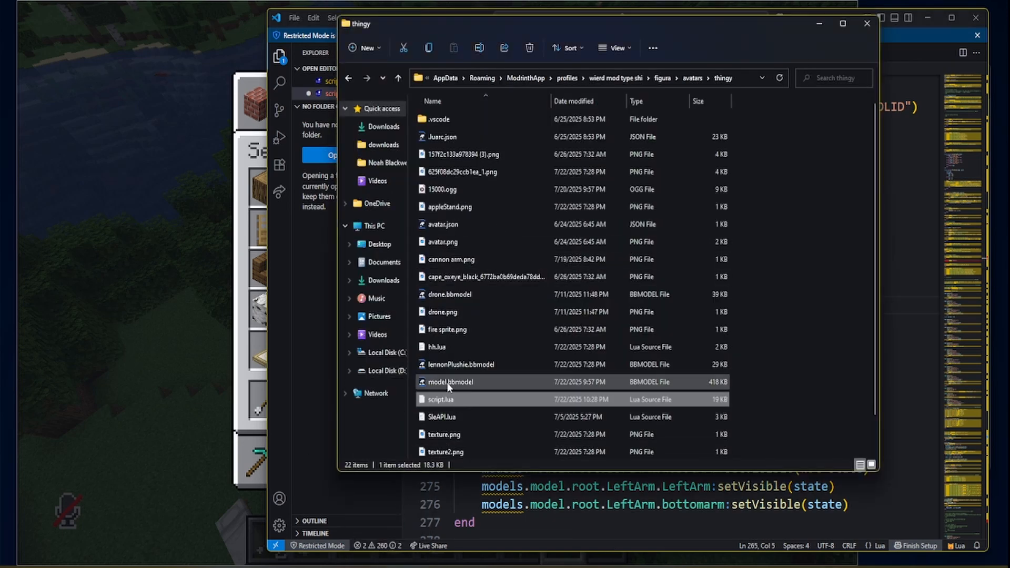
Step: Open thingy's model.bbmodel in Blockbench from the folder
{"action": "double_click", "coordinate": [449, 382]}
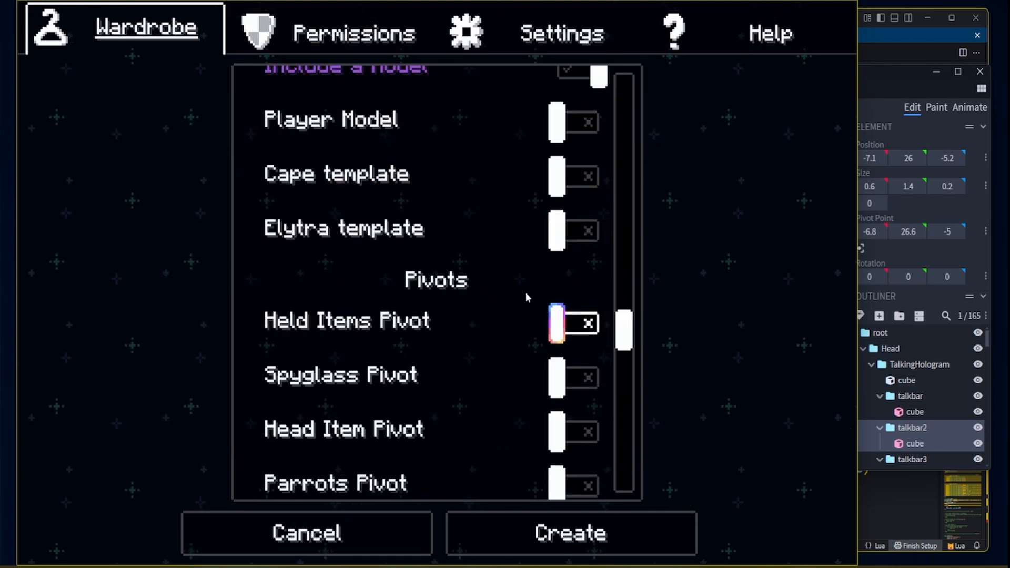
{"action": "mouse_move", "coordinate": [526, 341]}
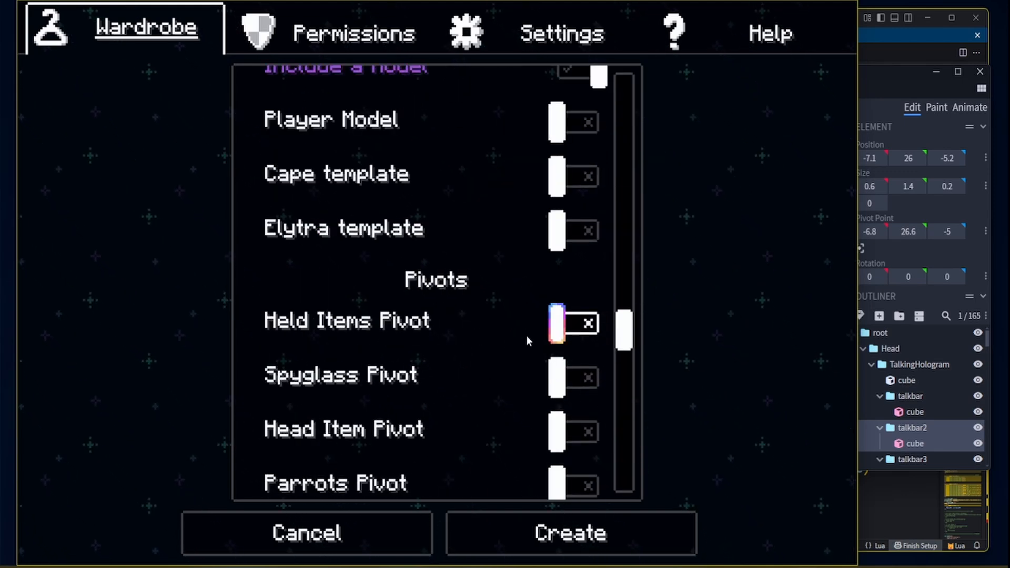
Step: Scroll through the Figura avatar creation options for script and player model
{"action": "scroll", "scroll_direction": "down", "scroll_amount": 3}
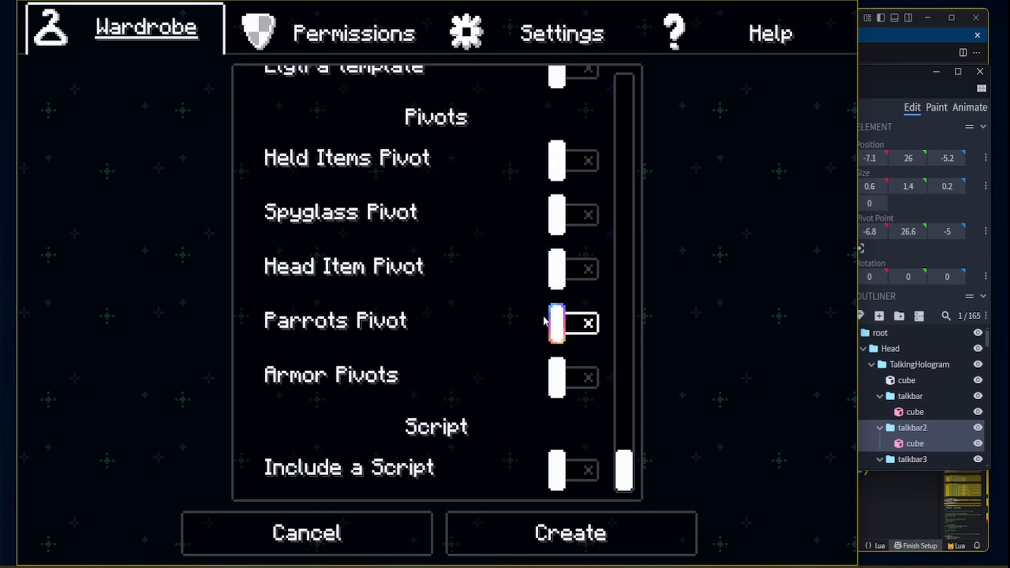
{"action": "scroll", "scroll_direction": "down", "scroll_amount": 3}
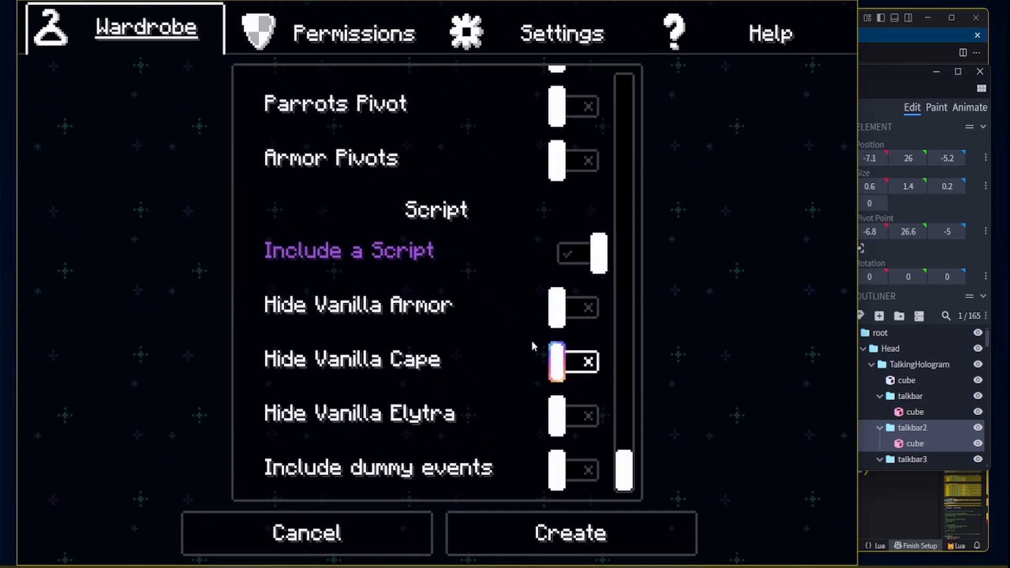
{"action": "mouse_move", "coordinate": [509, 311]}
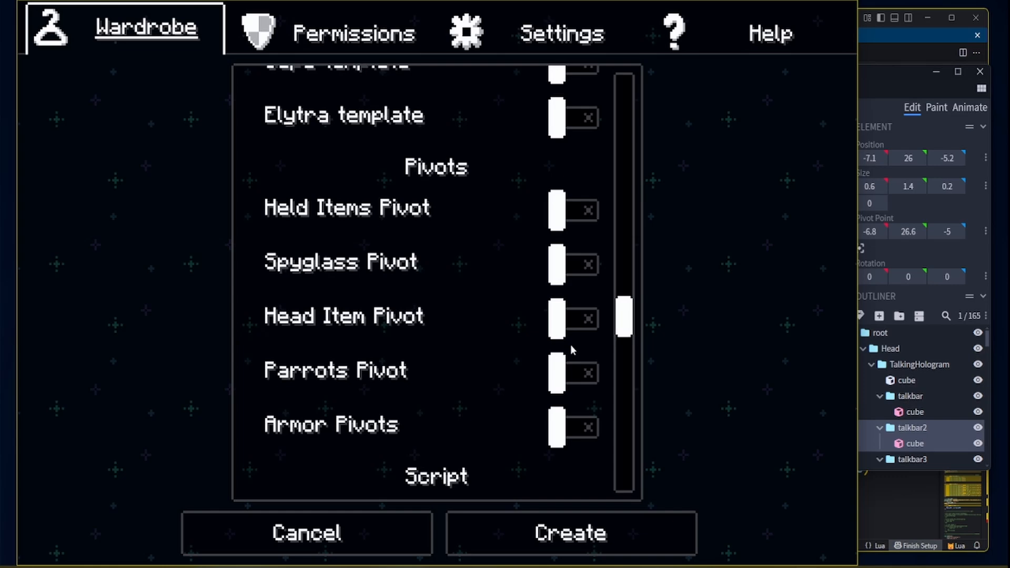
{"action": "scroll", "scroll_direction": "down", "scroll_amount": 3}
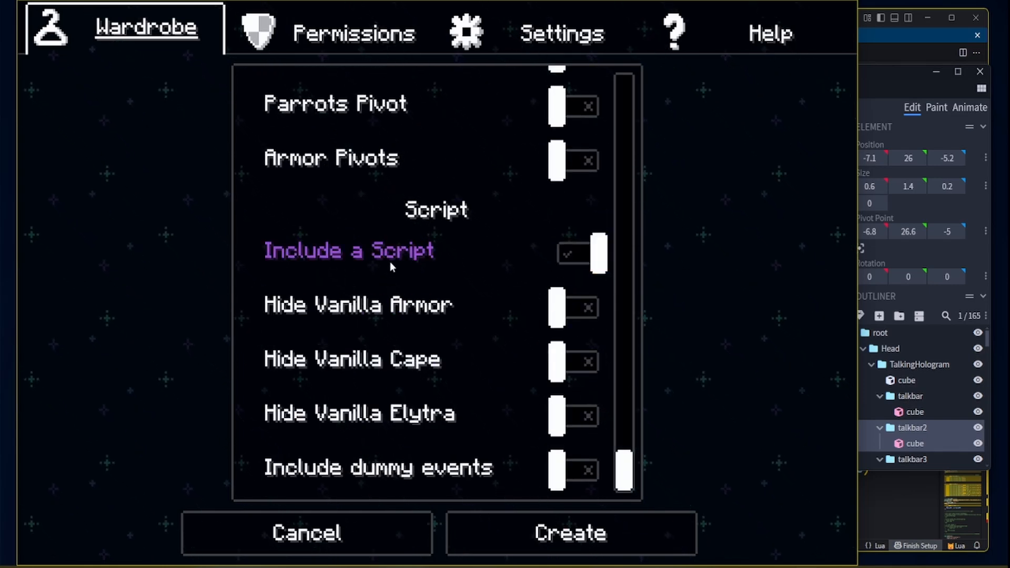
{"action": "mouse_move", "coordinate": [412, 269]}
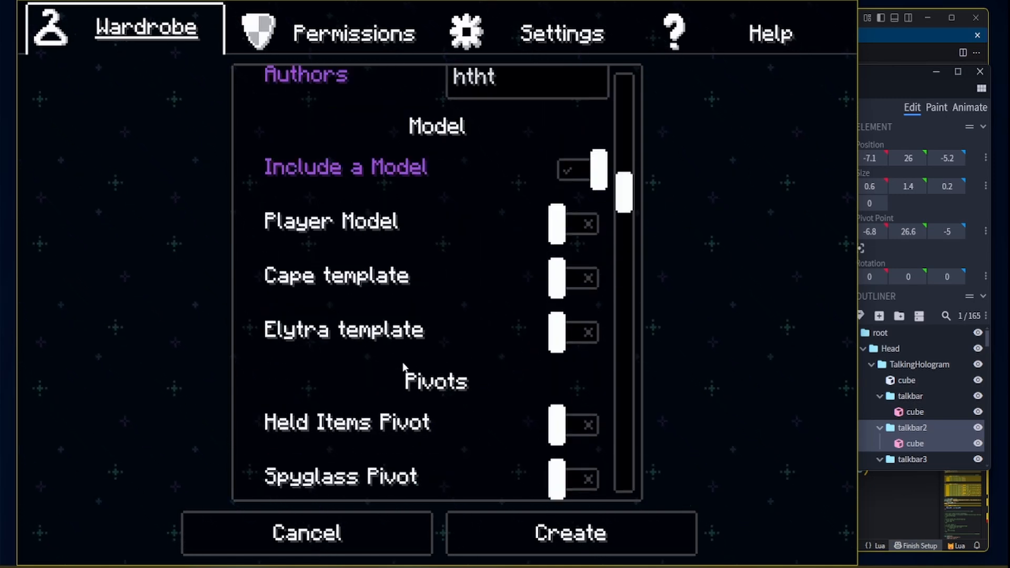
{"action": "scroll", "scroll_direction": "up", "scroll_amount": 3}
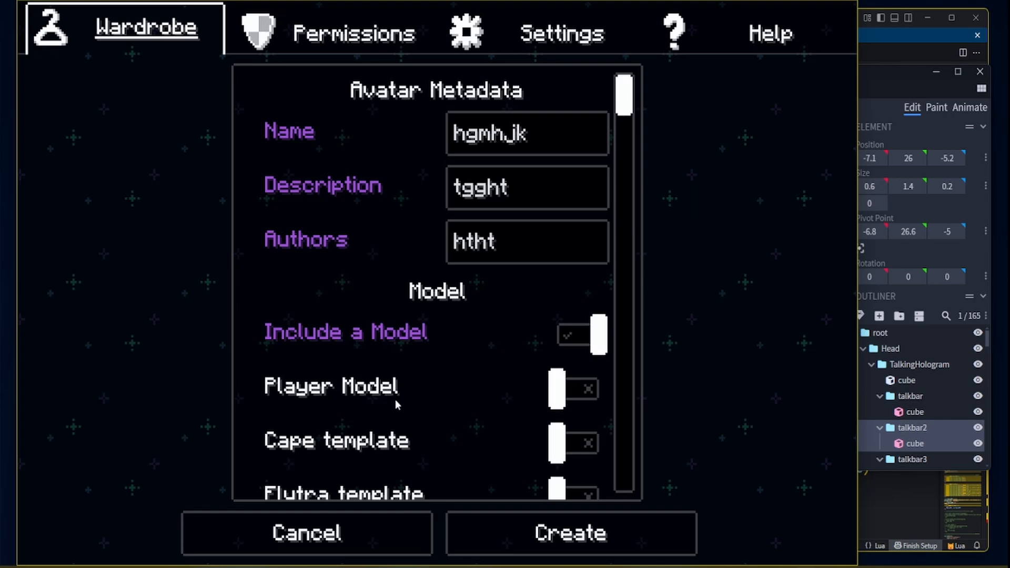
{"action": "scroll", "scroll_direction": "down", "scroll_amount": 3}
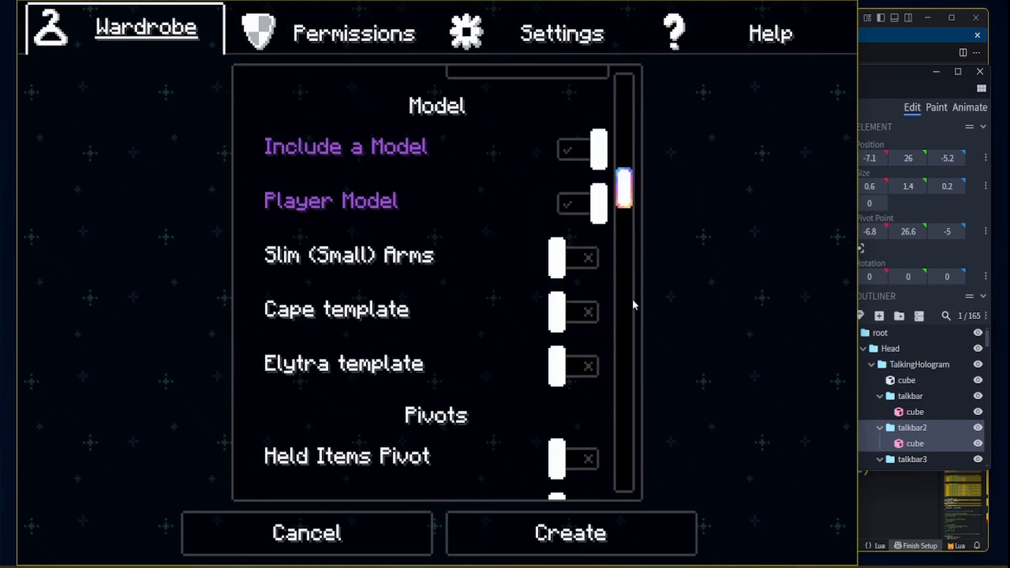
{"action": "scroll", "scroll_direction": "down", "scroll_amount": 3}
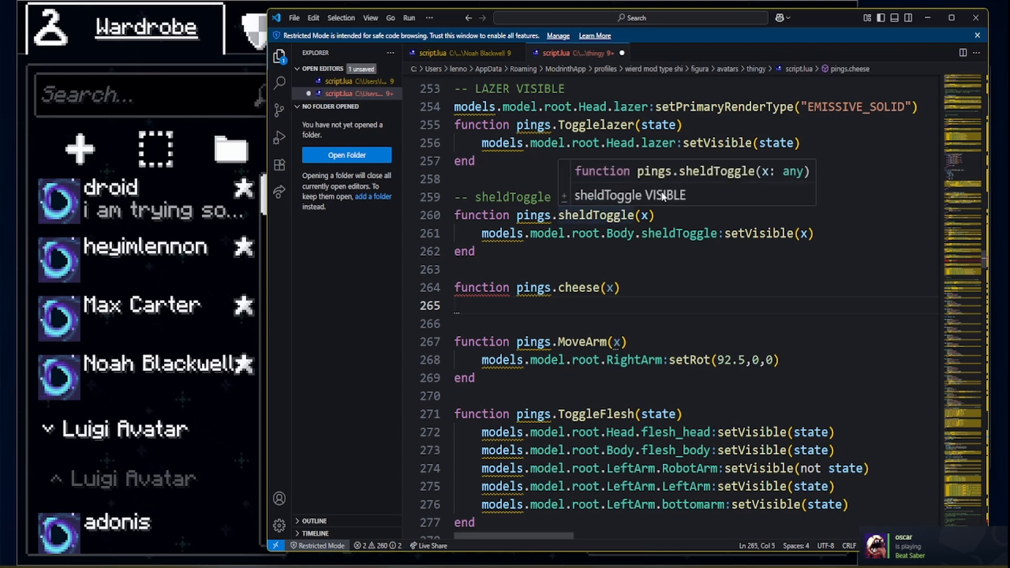
Step: Write the body as models.model.root.body.cheese.example with its set call started
{"action": "type", "text": "model"}
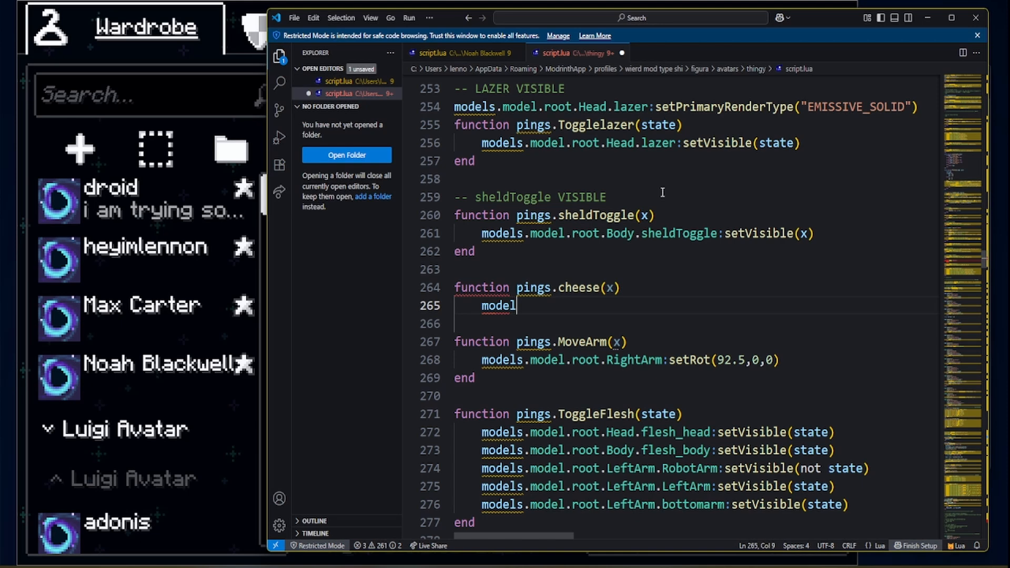
{"action": "type", "text": "s.model."}
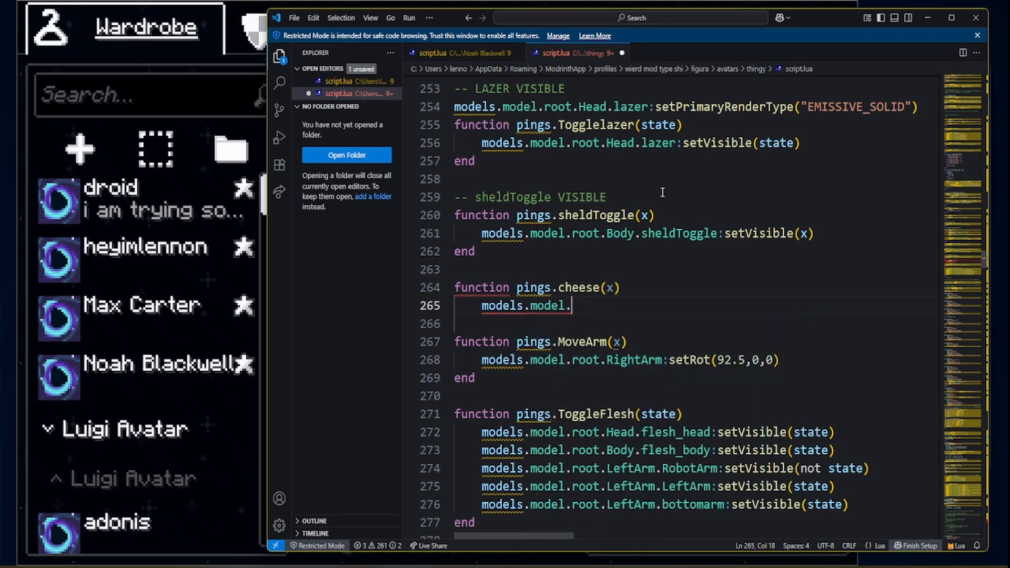
{"action": "type", "text": "root"}
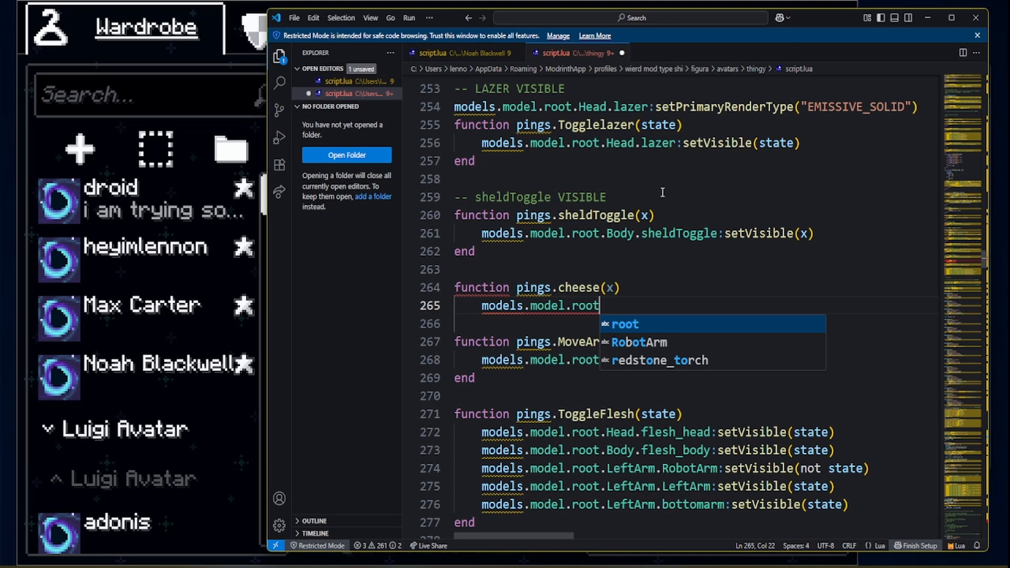
{"action": "type", "text": "."}
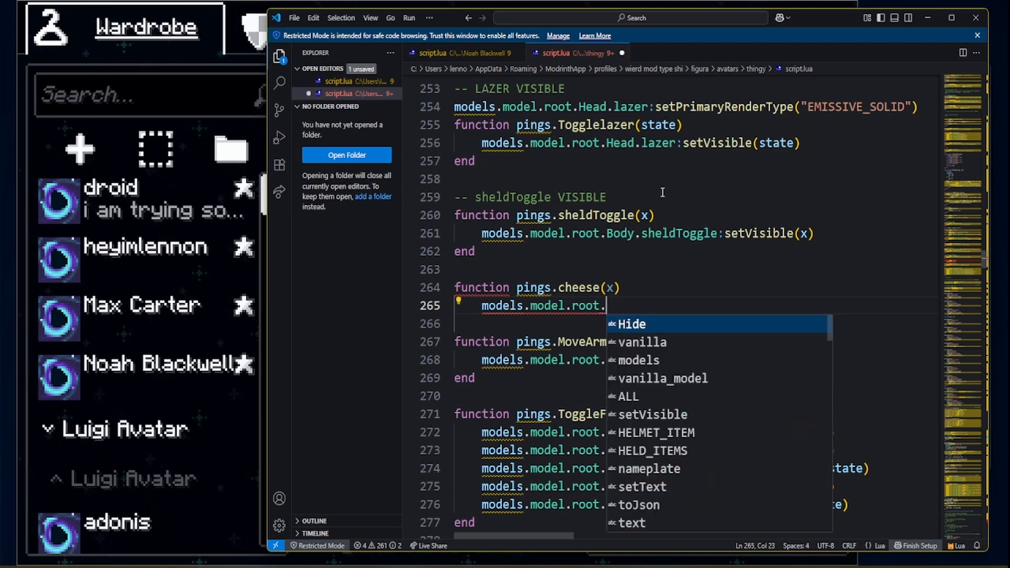
{"action": "type", "text": "bod"}
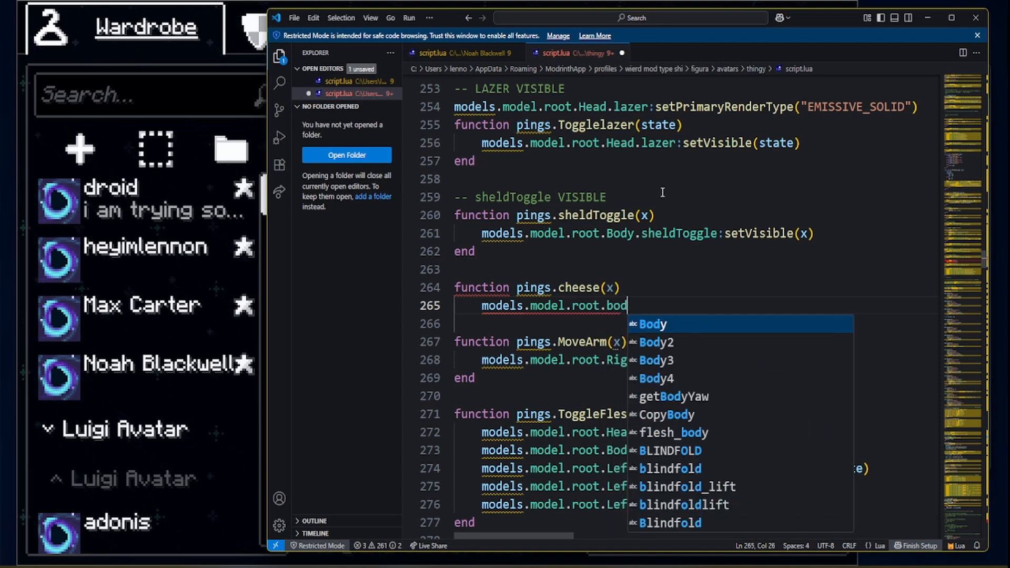
{"action": "type", "text": "y"}
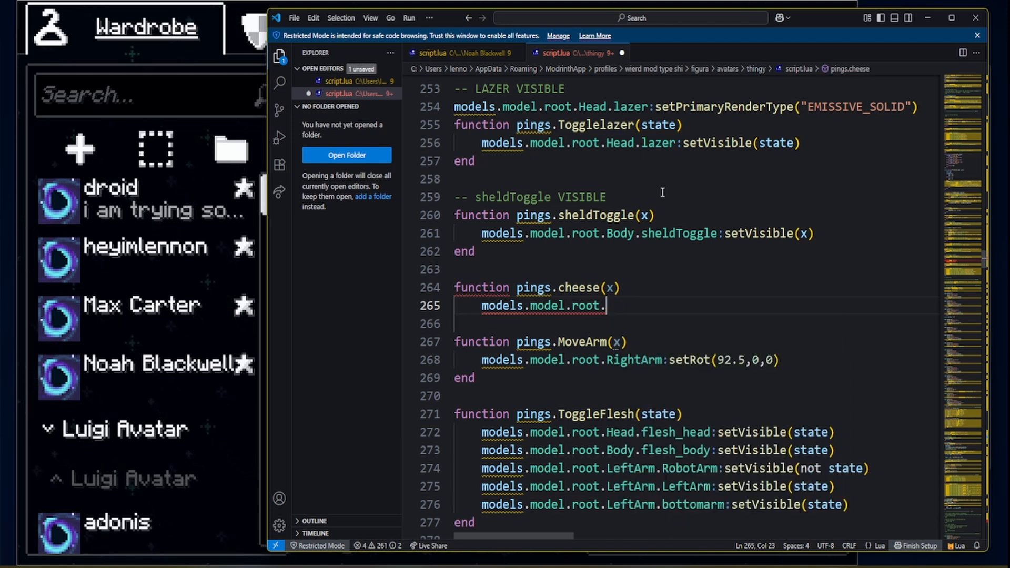
{"action": "type", "text": "cheese"}
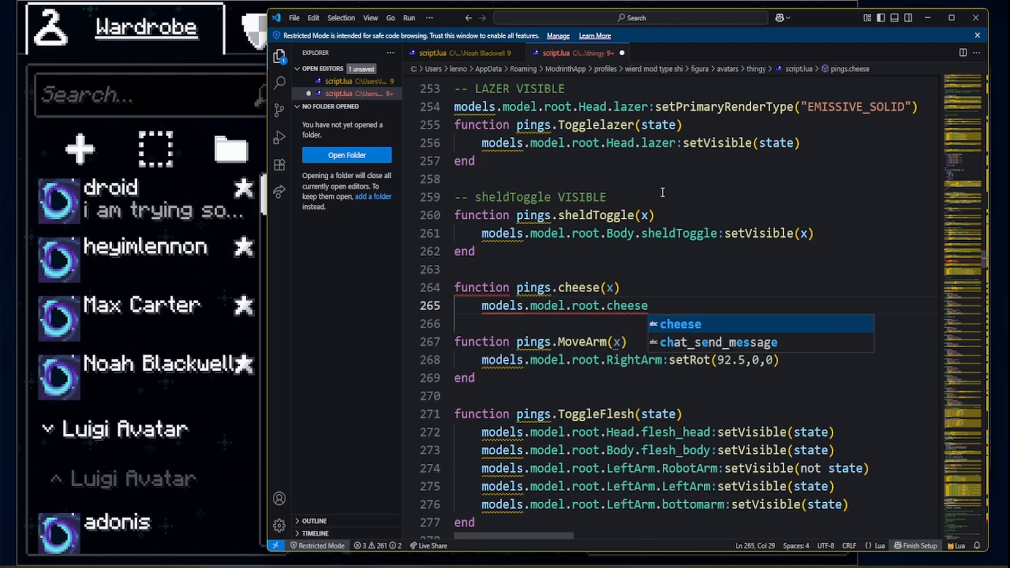
{"action": "type", "text": "."}
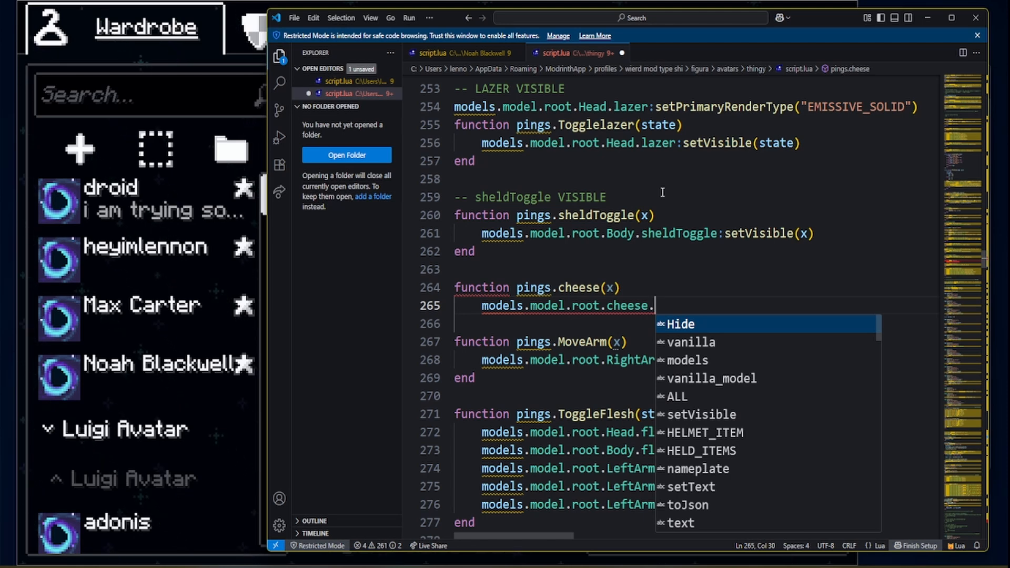
{"action": "type", "text": "example:s"}
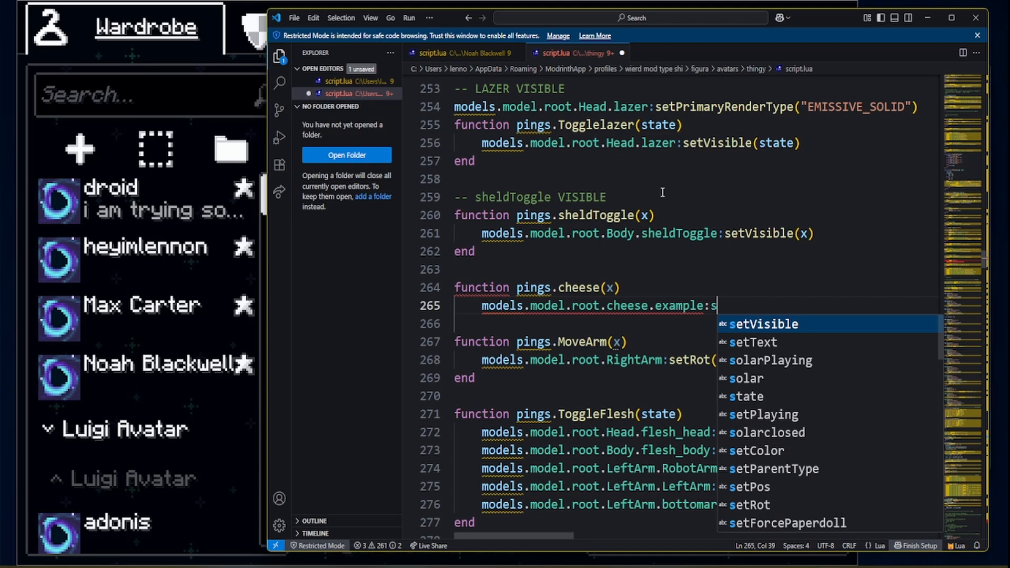
{"action": "type", "text": "et"}
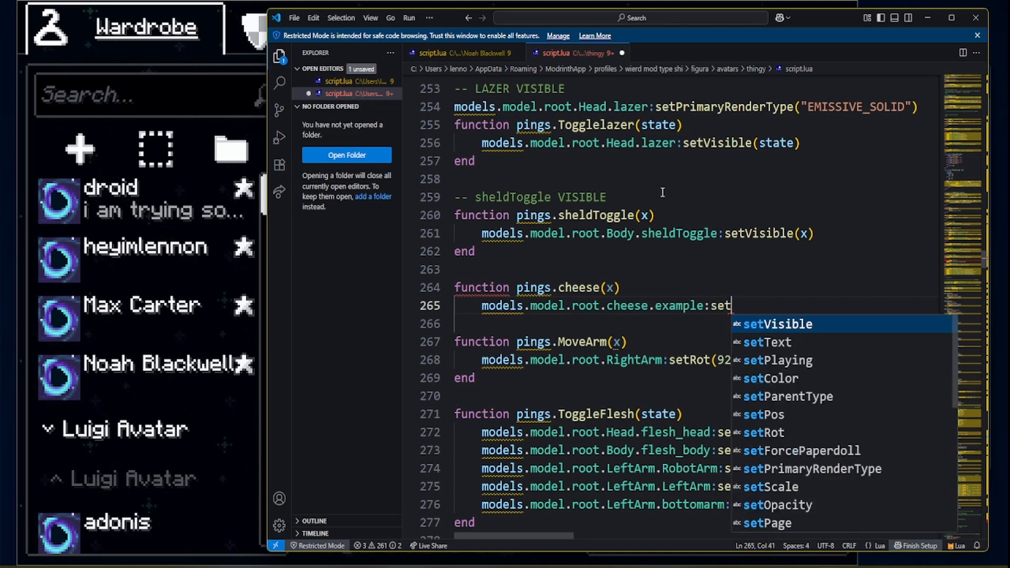
Step: Complete setVisible(x) and close the pings.cheese function with end
{"action": "type", "text": "Visibl"}
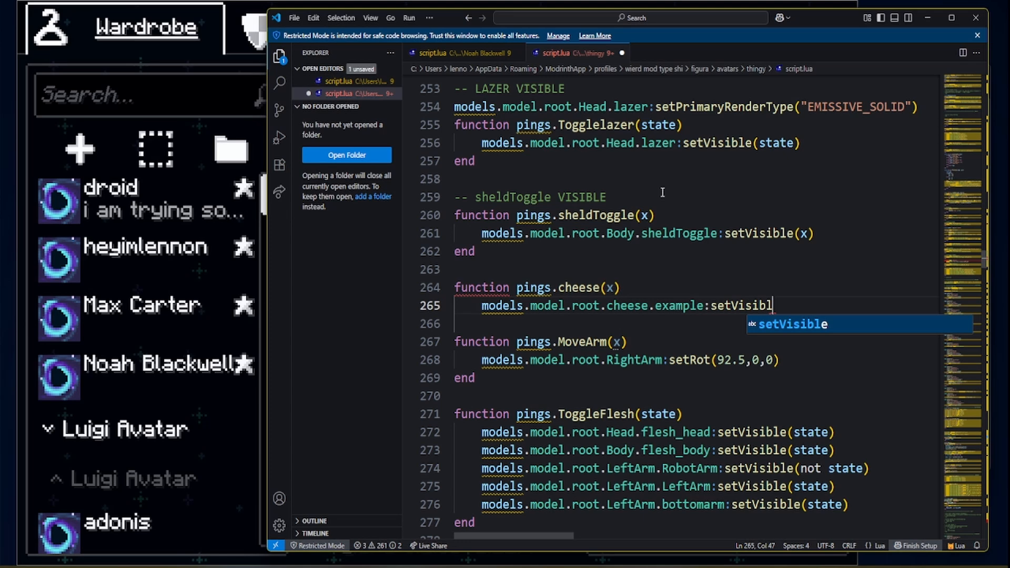
{"action": "key", "text": "Tab"}
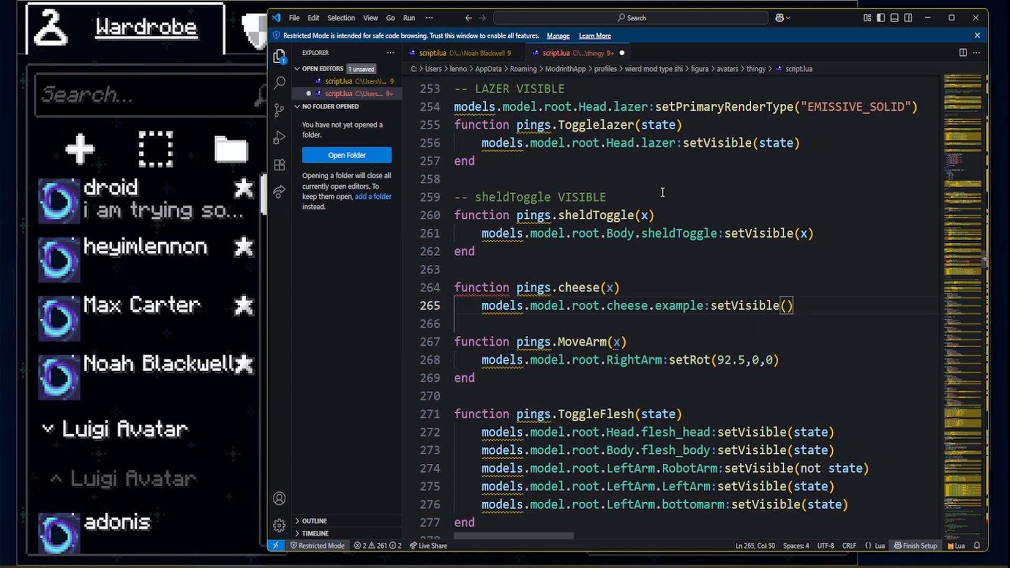
{"action": "type", "text": "x"}
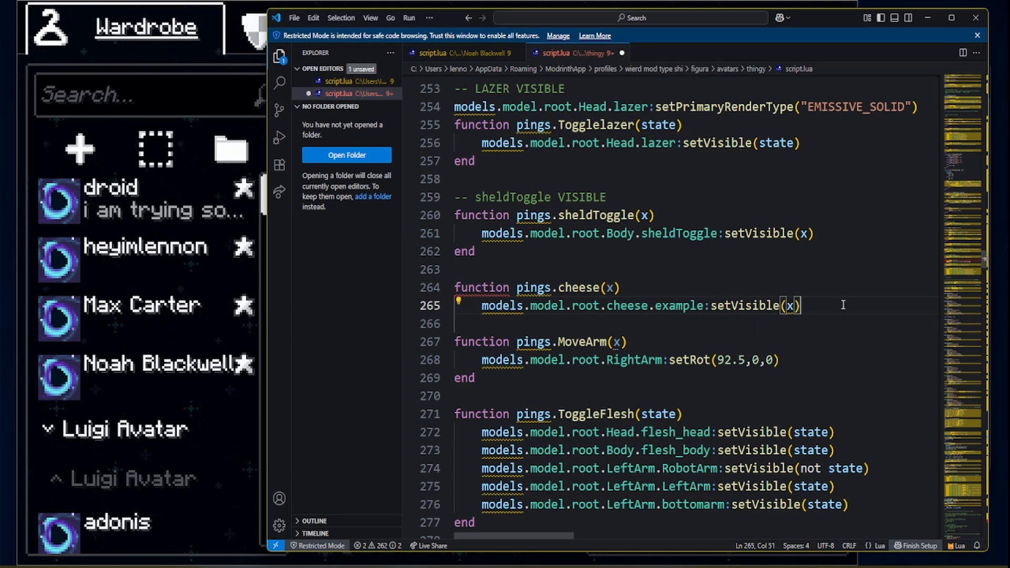
{"action": "key", "text": "Enter"}
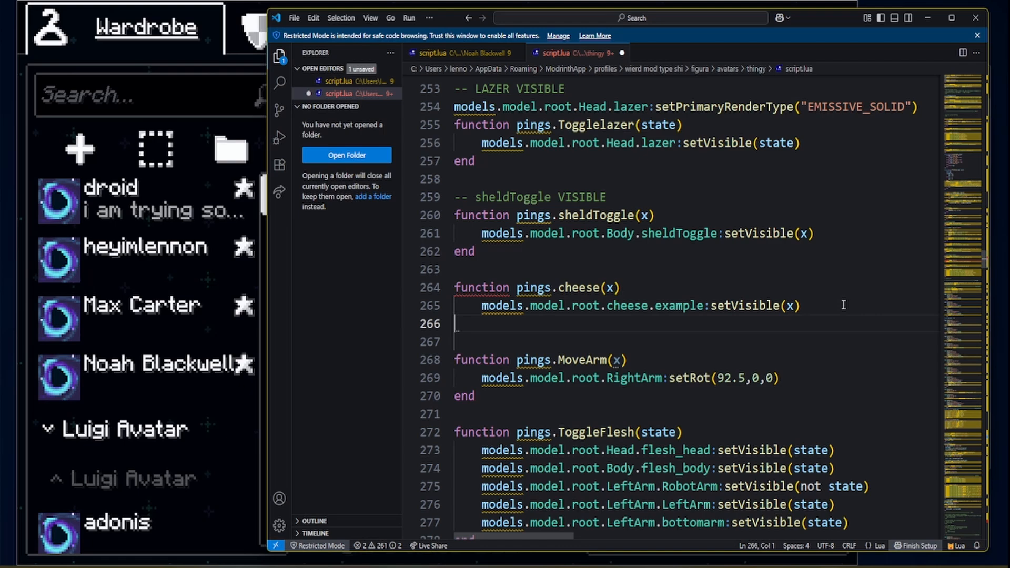
{"action": "type", "text": "end"}
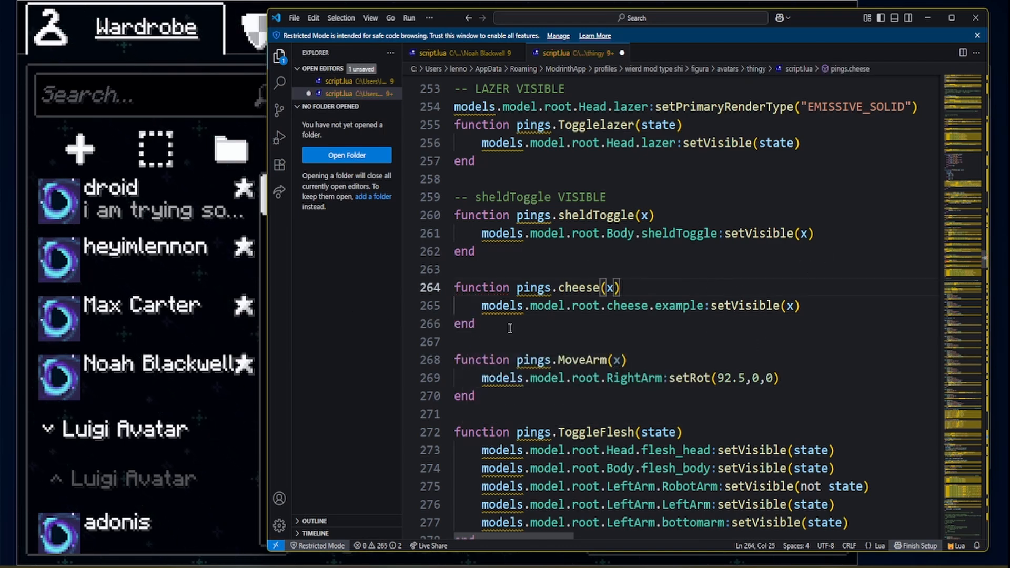
{"action": "scroll", "scroll_direction": "down", "scroll_amount": 3}
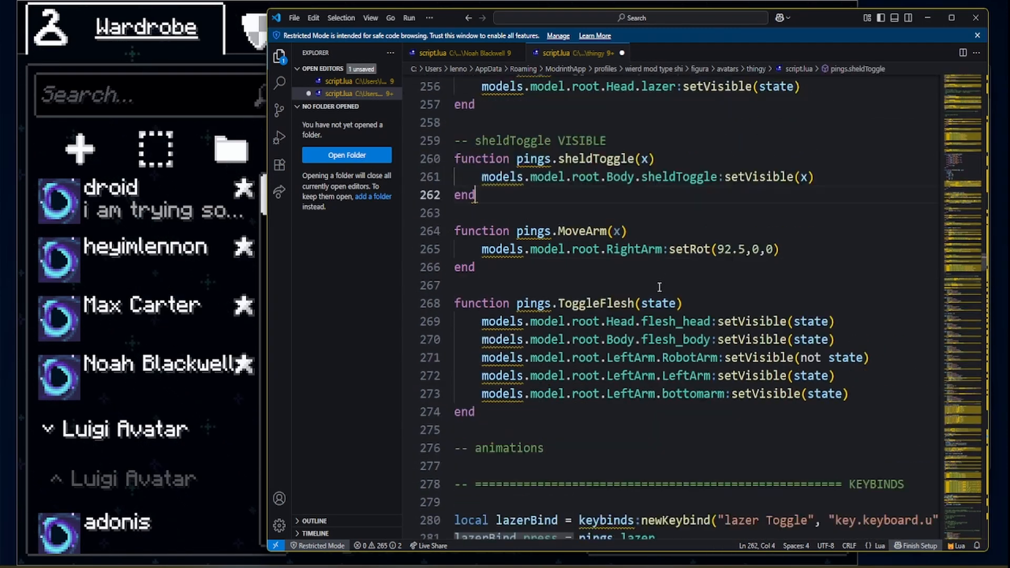
Step: Start a new page entry on blank lines after the Toggle Flesh action's end)
{"action": "scroll", "scroll_direction": "down", "scroll_amount": 3}
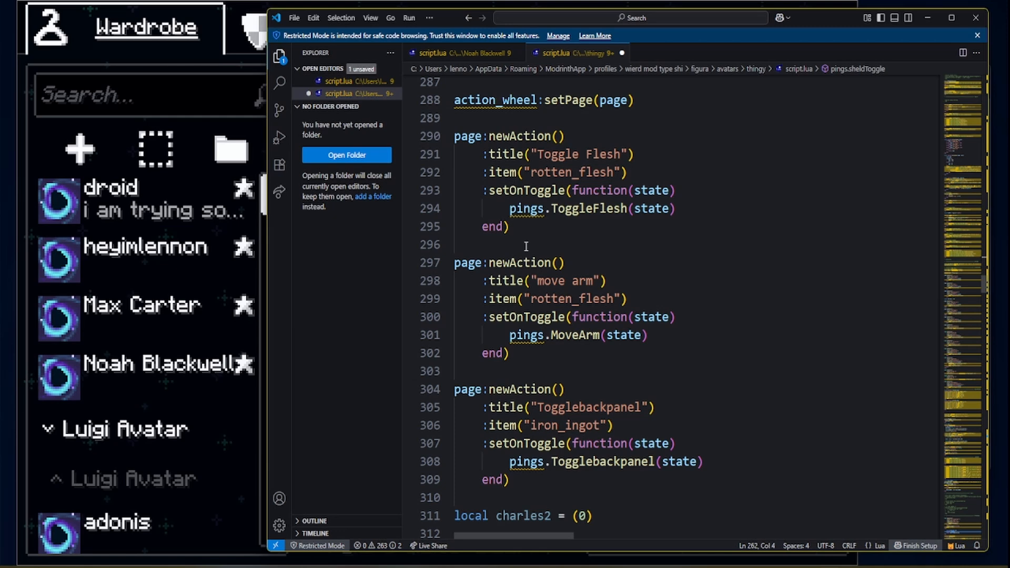
{"action": "left_click", "coordinate": [543, 244]}
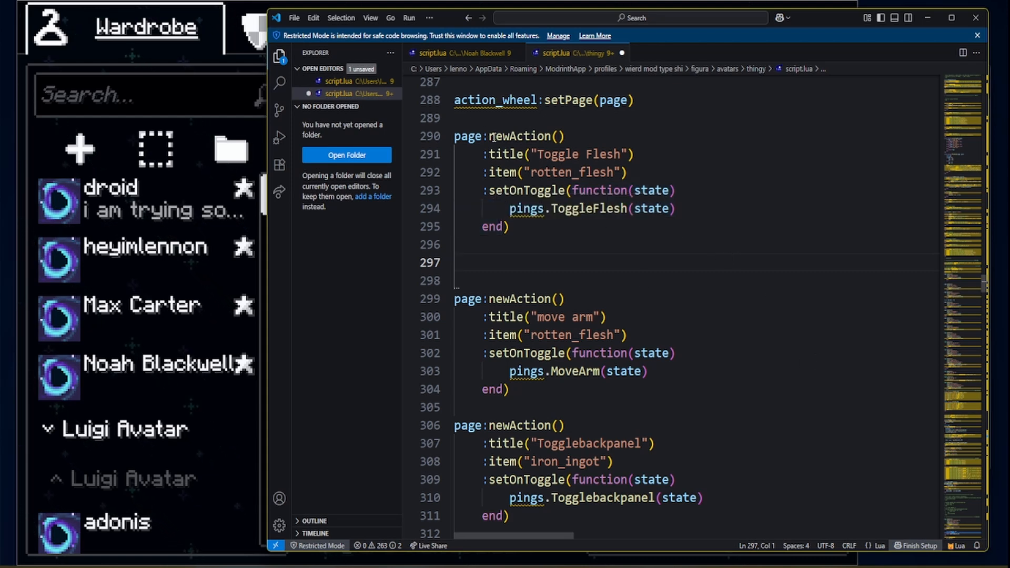
{"action": "type", "text": "page"}
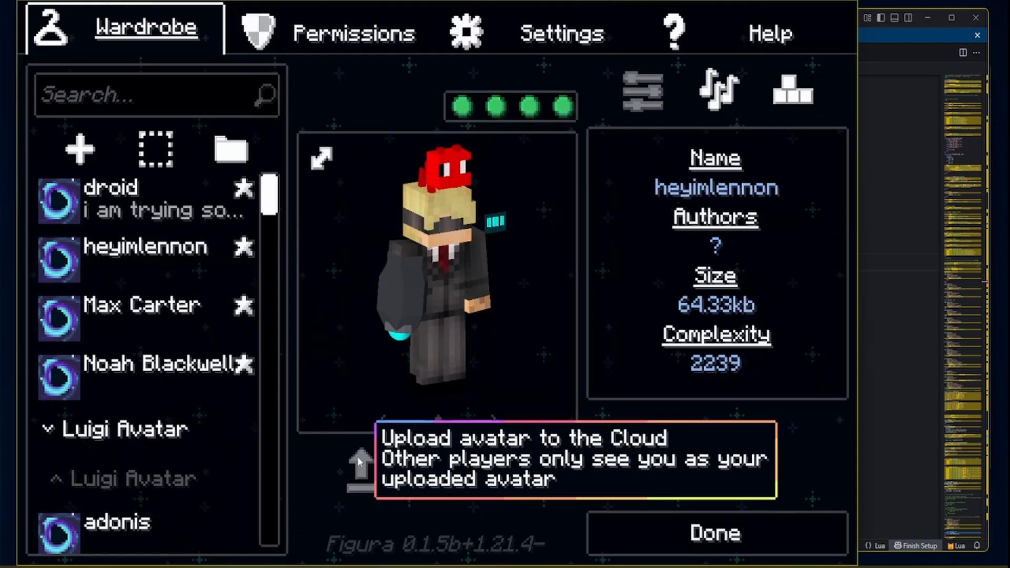
Step: Upload the avatar to the cloud, then switch the in-game action wheel to the Togglebackpanel page
{"action": "left_click", "coordinate": [714, 532]}
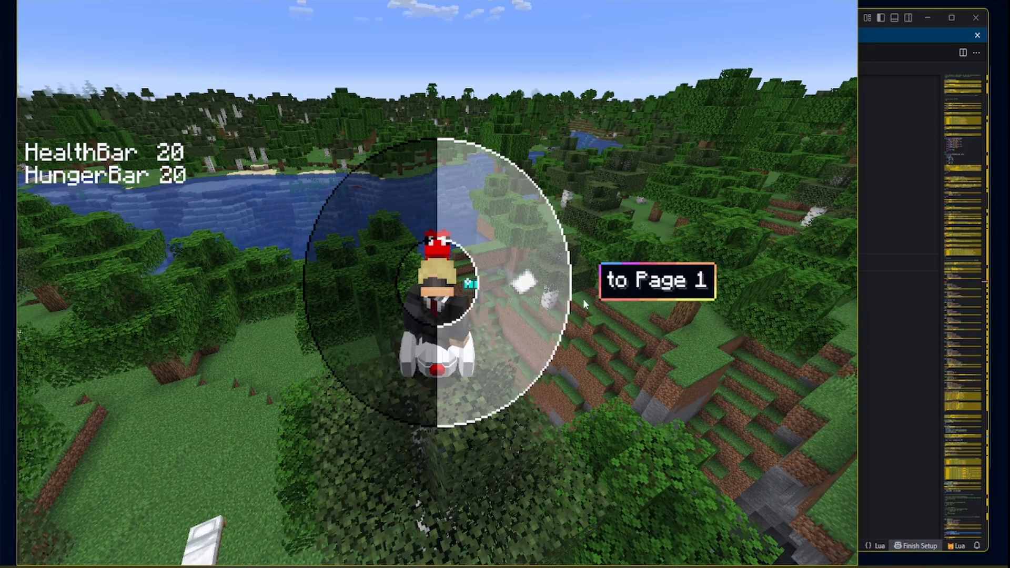
{"action": "left_click", "coordinate": [656, 281]}
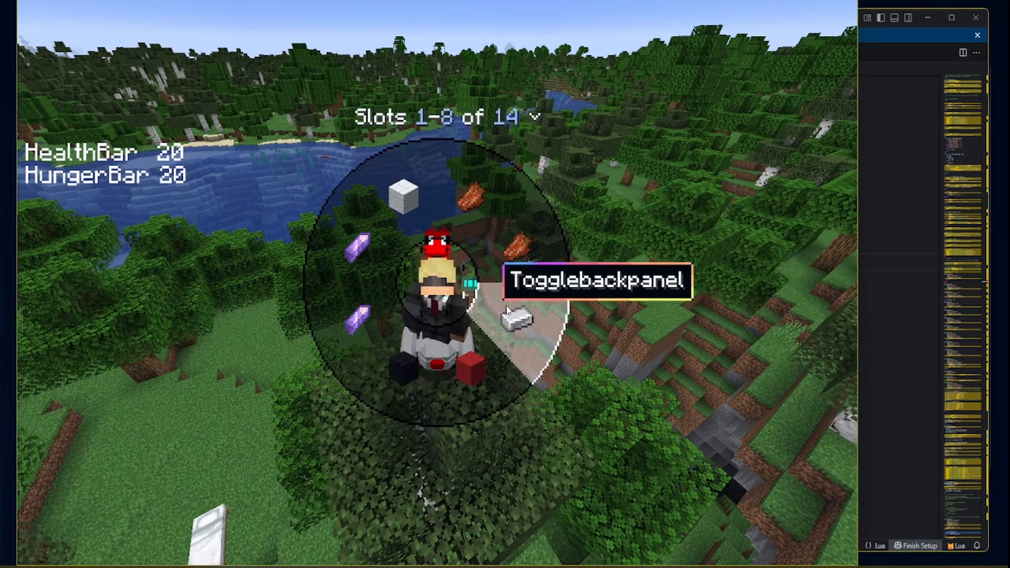
{"action": "mouse_move", "coordinate": [487, 214]}
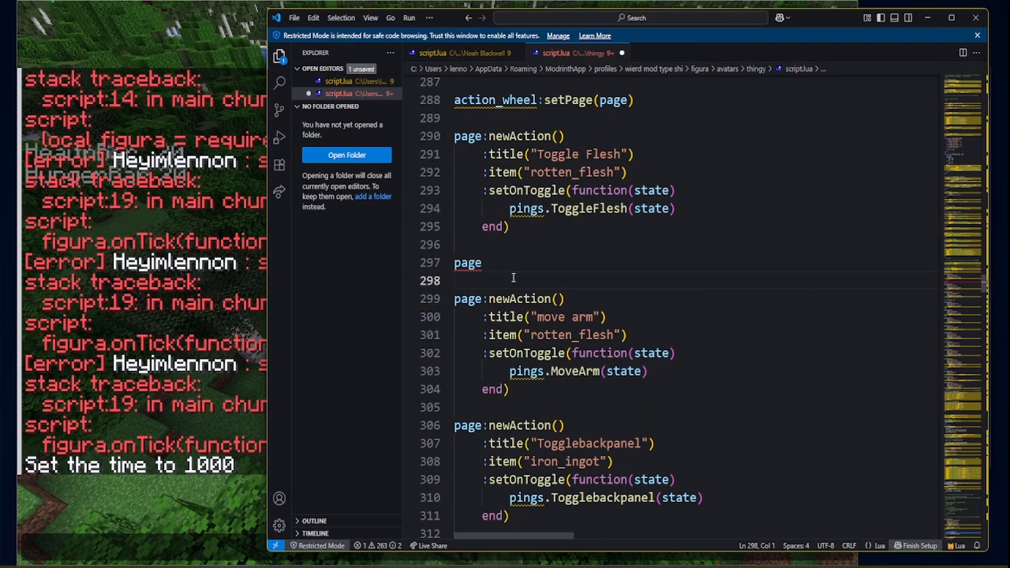
Step: Write page:newAction() with an empty :title("") and colon-prefixed placeholder lines
{"action": "type", "text": ":"}
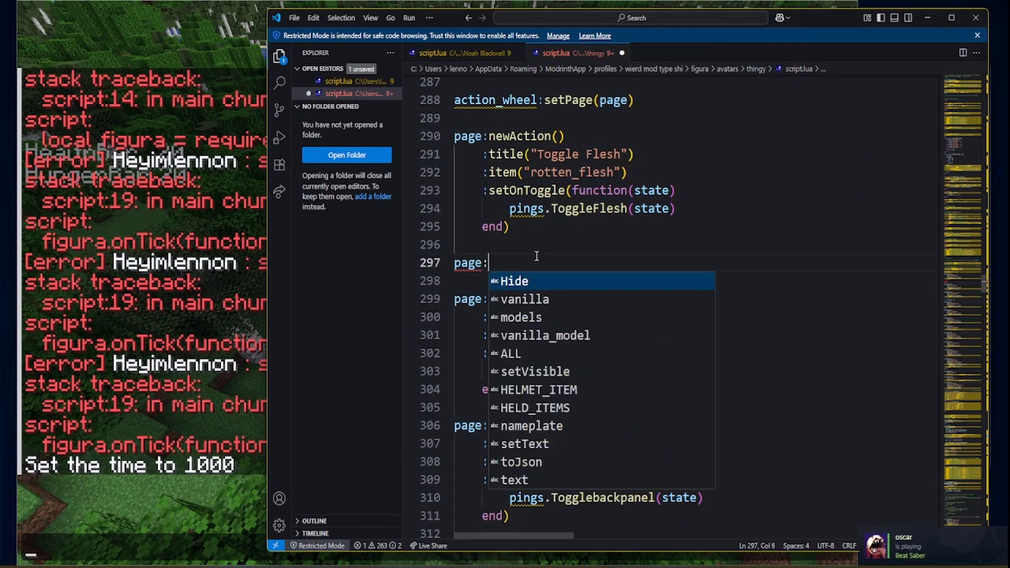
{"action": "type", "text": "new"}
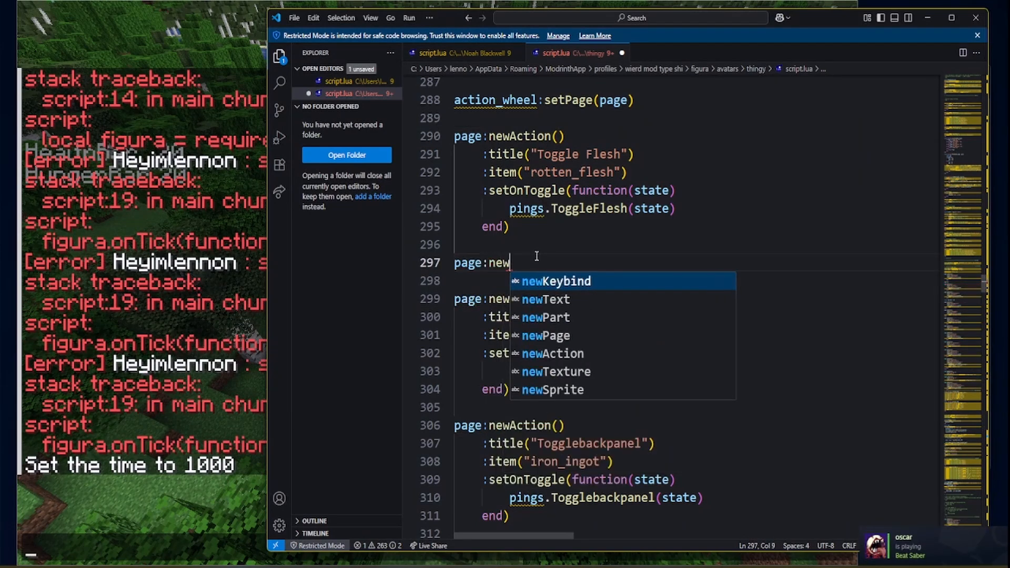
{"action": "type", "text": "Action("}
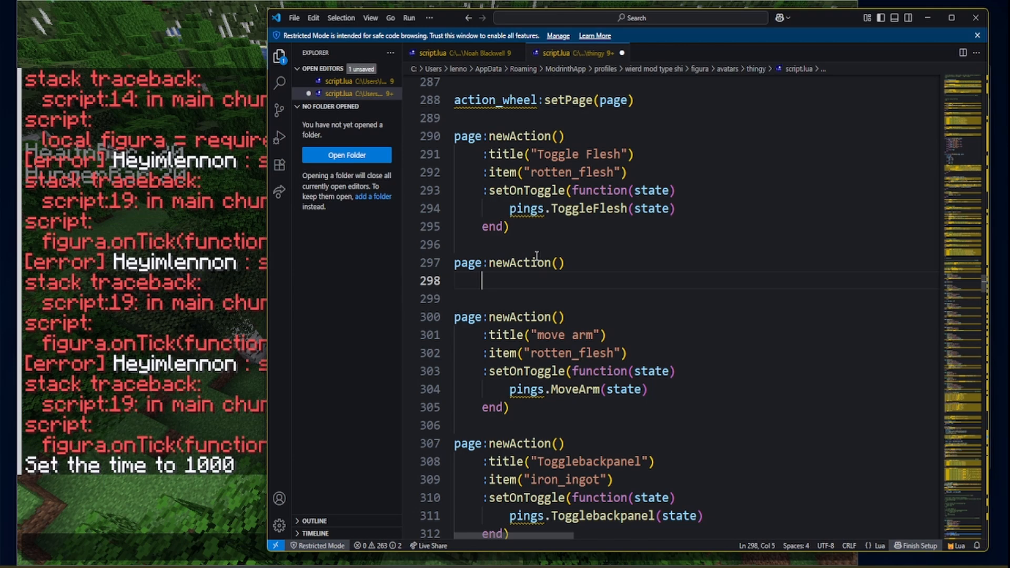
{"action": "type", "text": ":"}
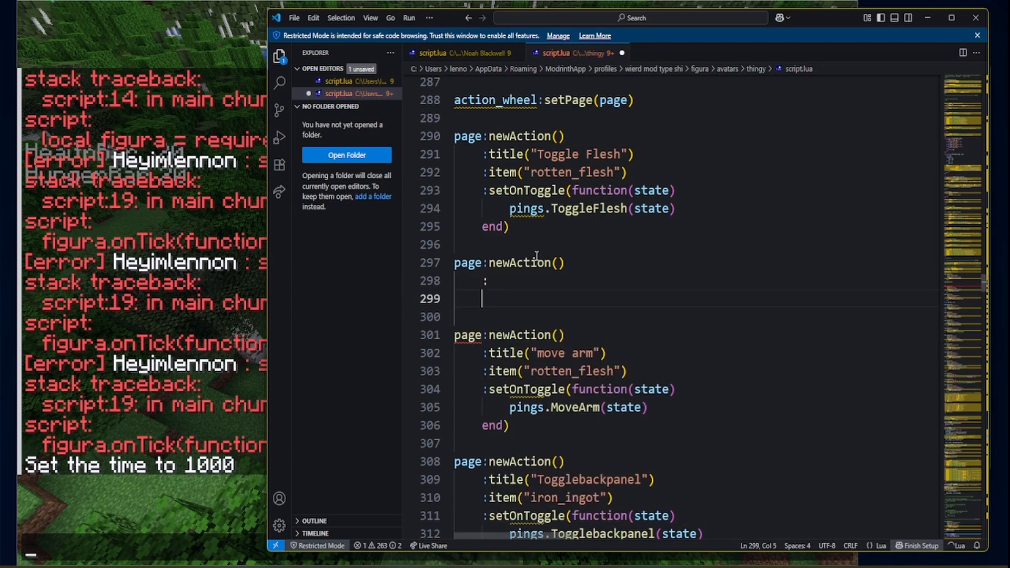
{"action": "type", "text": "Hide"}
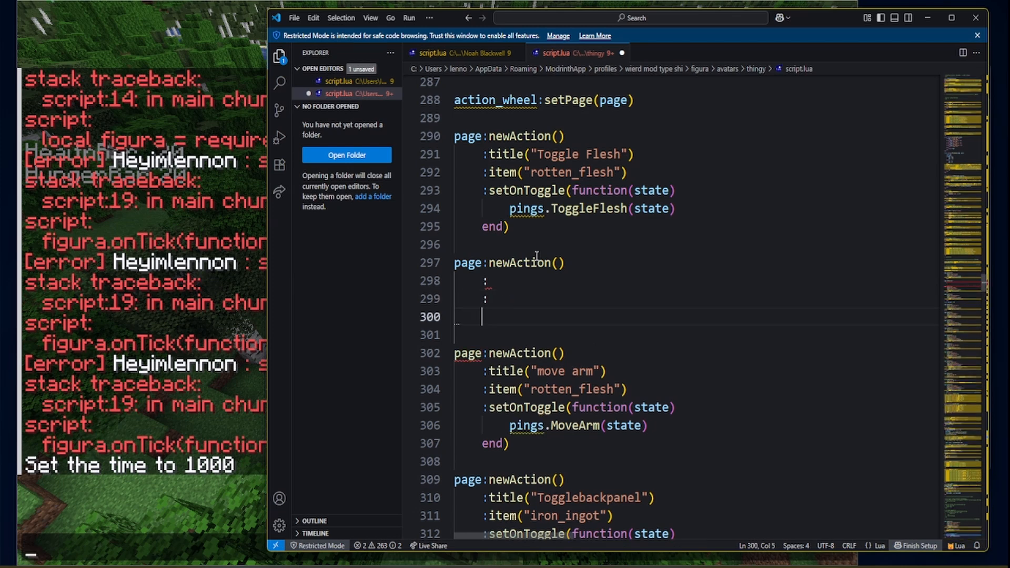
{"action": "key", "text": "Enter"}
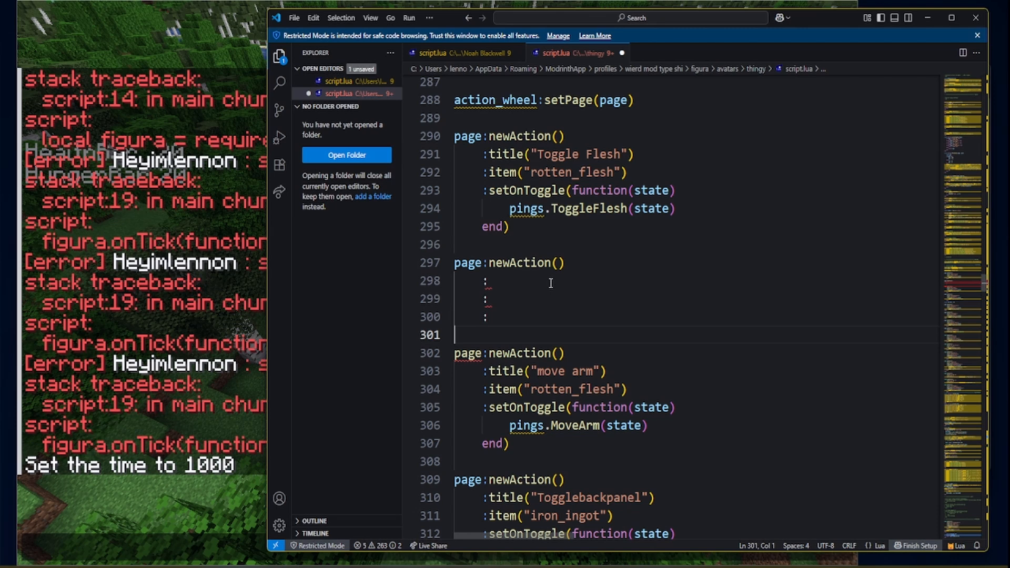
{"action": "type", "text": "title("}
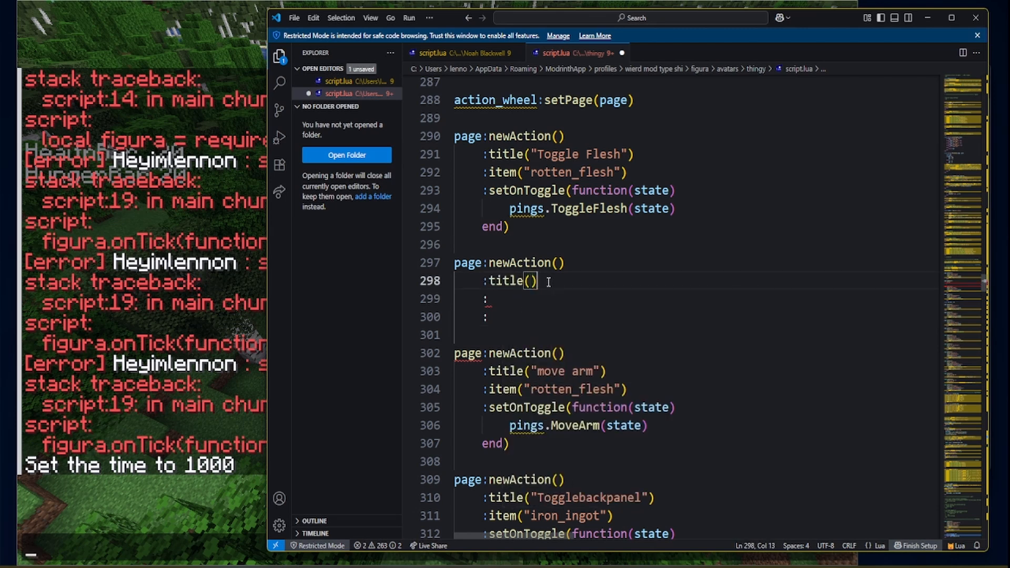
{"action": "type", "text": "\"\""}
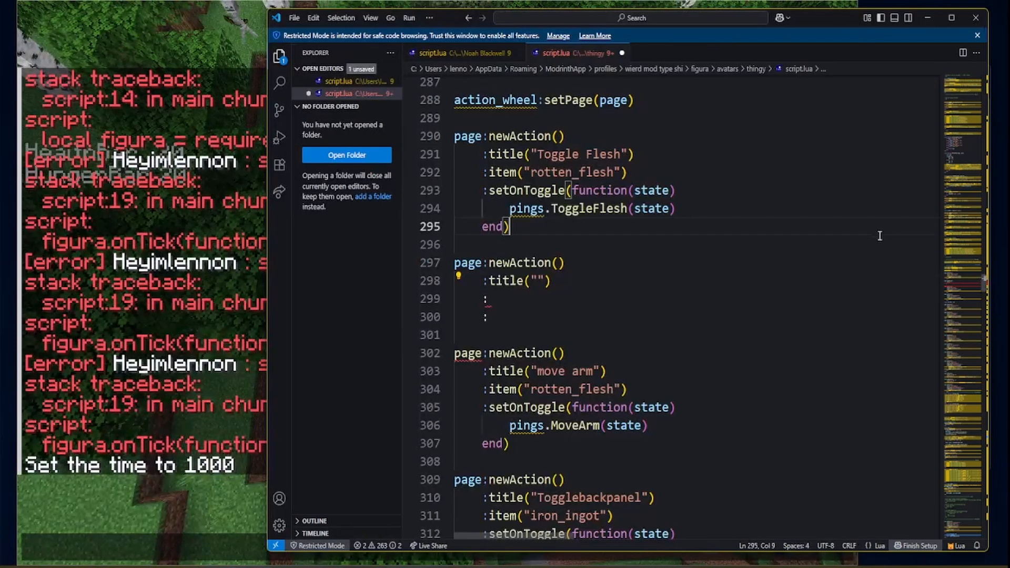
Step: Fill the title as "cheese" and add :item("obsidien") for the action icon
{"action": "left_click", "coordinate": [537, 280]}
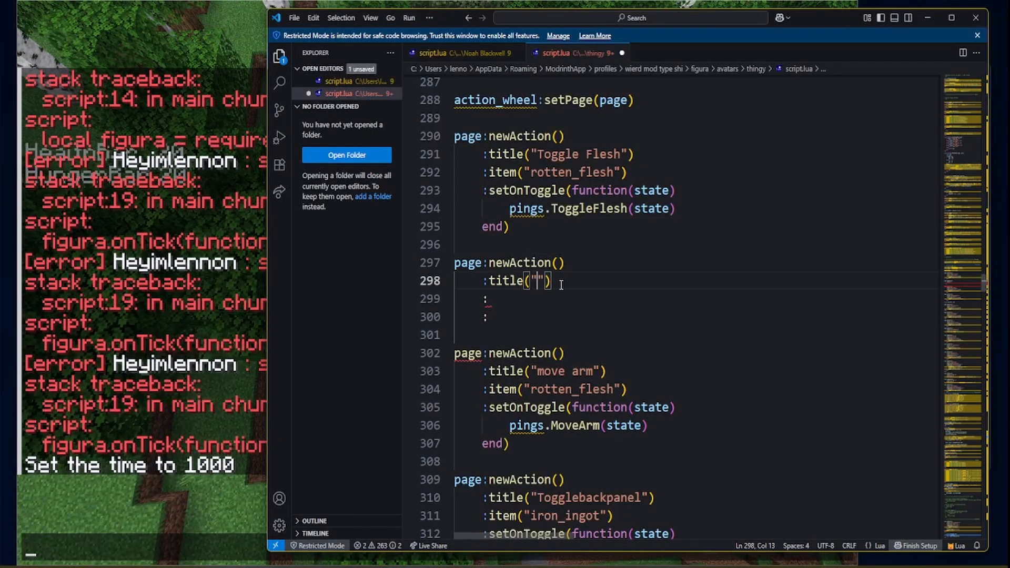
{"action": "type", "text": "cheese"}
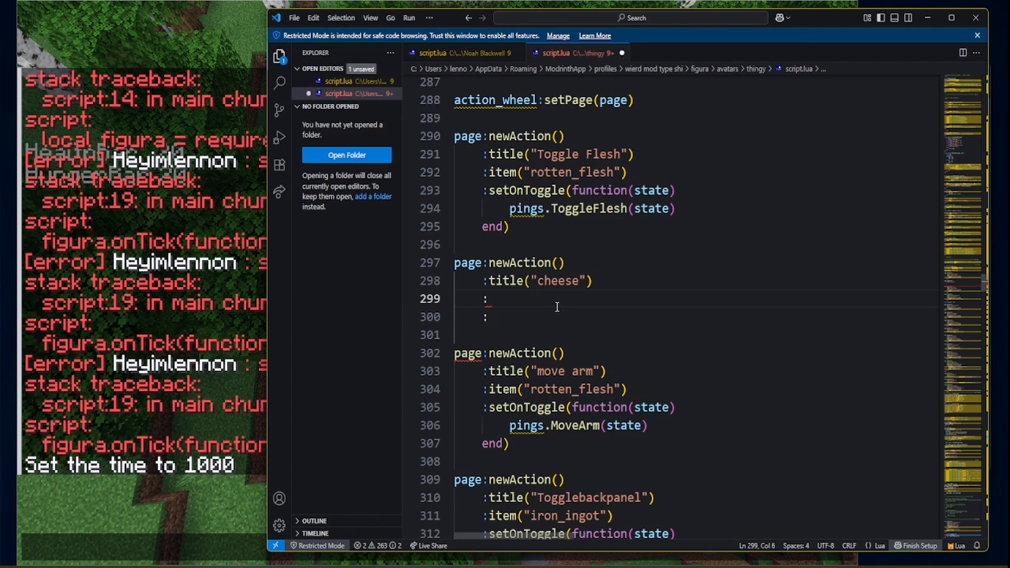
{"action": "type", "text": "item"}
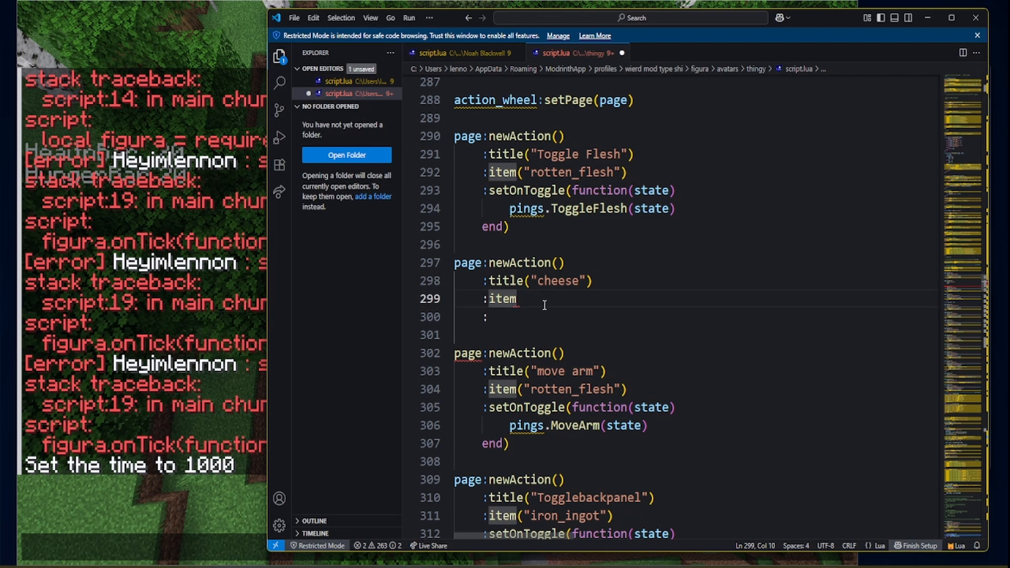
{"action": "type", "text": "()"}
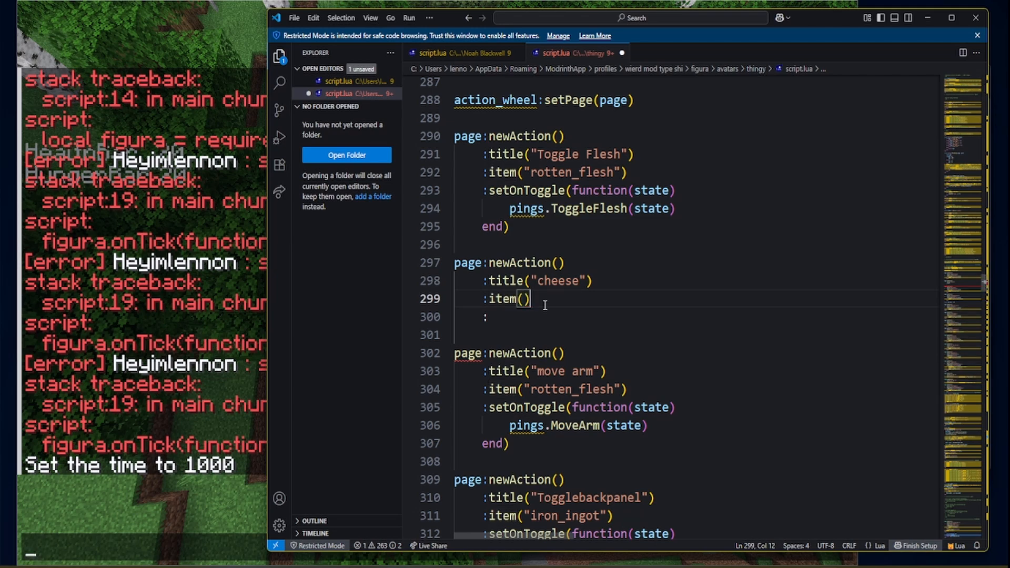
{"action": "type", "text": "\"\""}
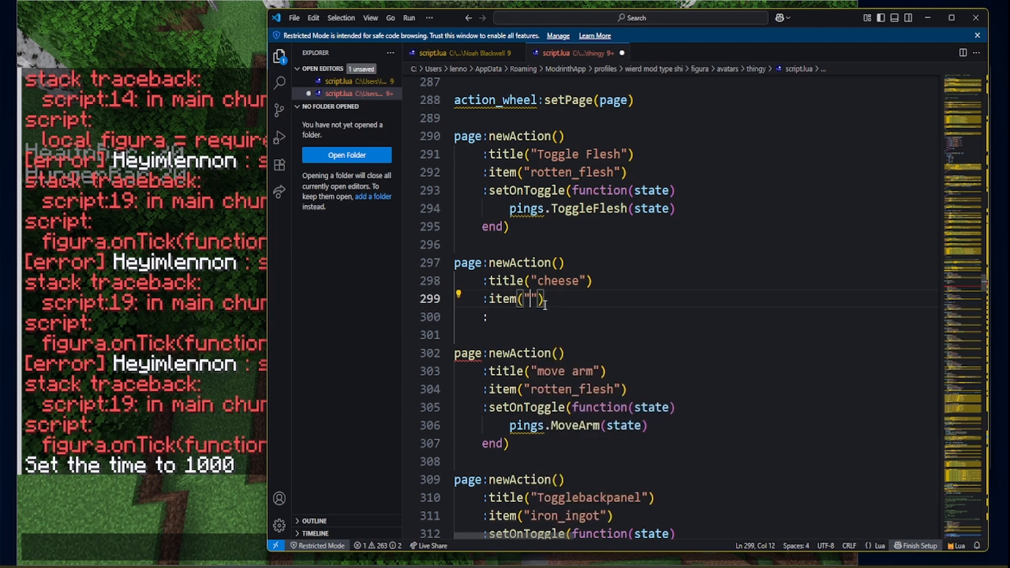
{"action": "type", "text": "obsi"}
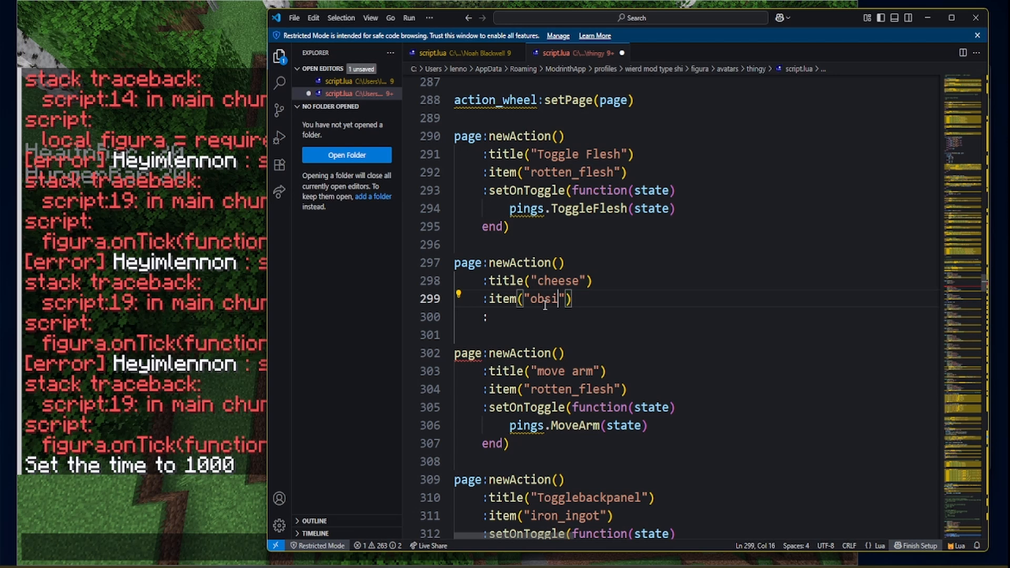
{"action": "type", "text": "d"}
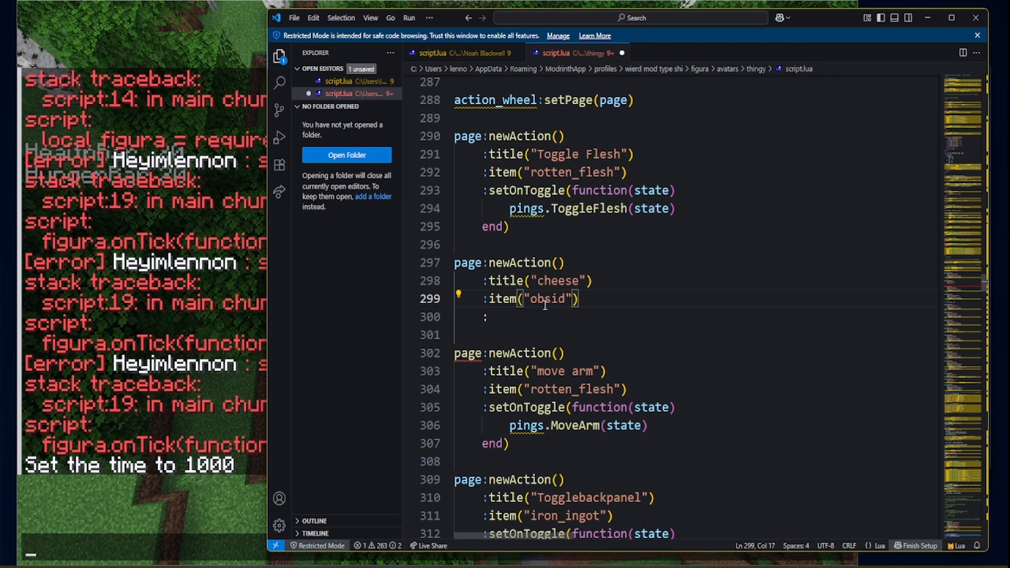
{"action": "type", "text": "ien"}
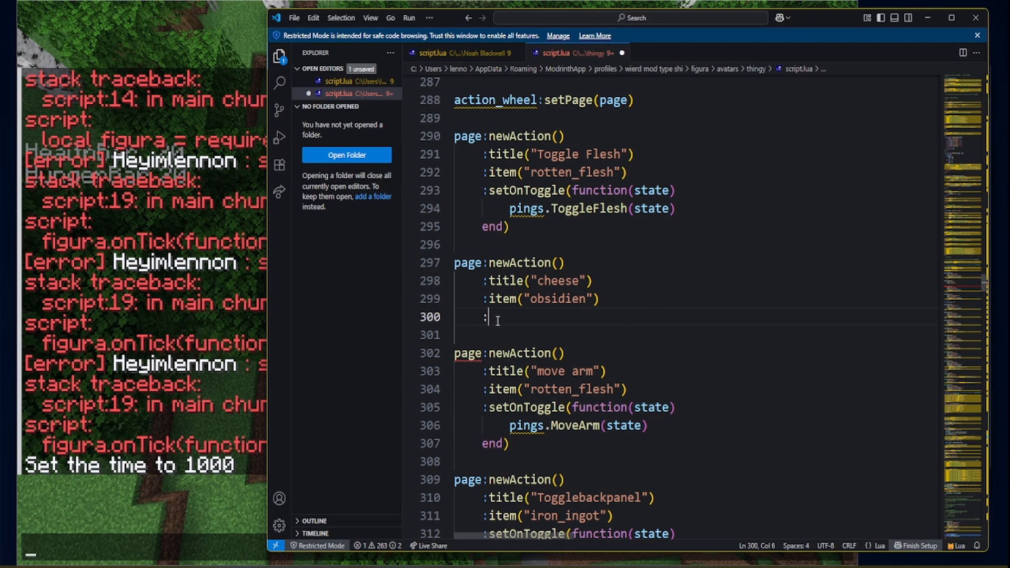
Step: Add :setOnToggle(function(state) to the cheese action, fixing the extra closing parentheses
{"action": "type", "text": "set"}
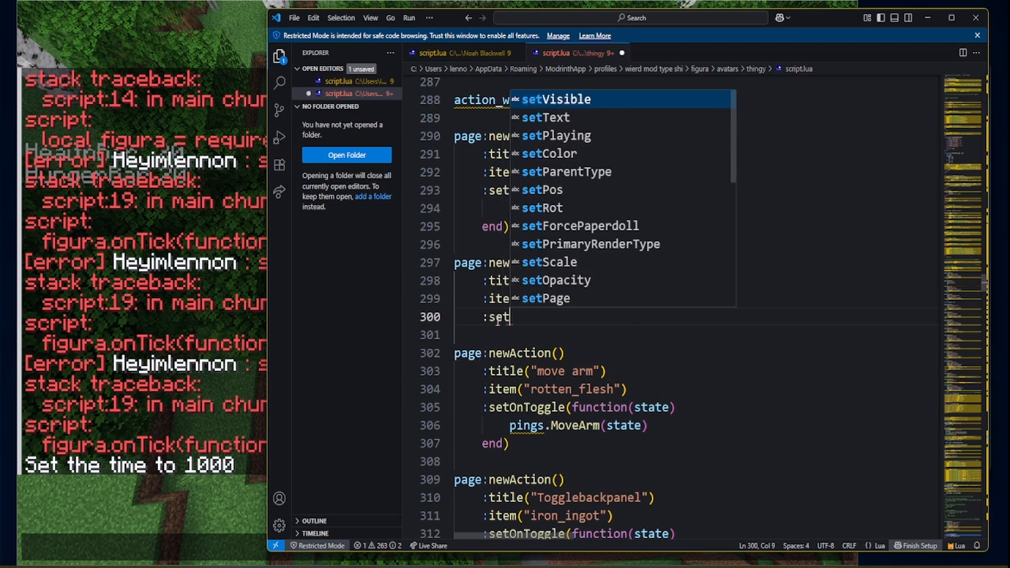
{"action": "type", "text": "On"}
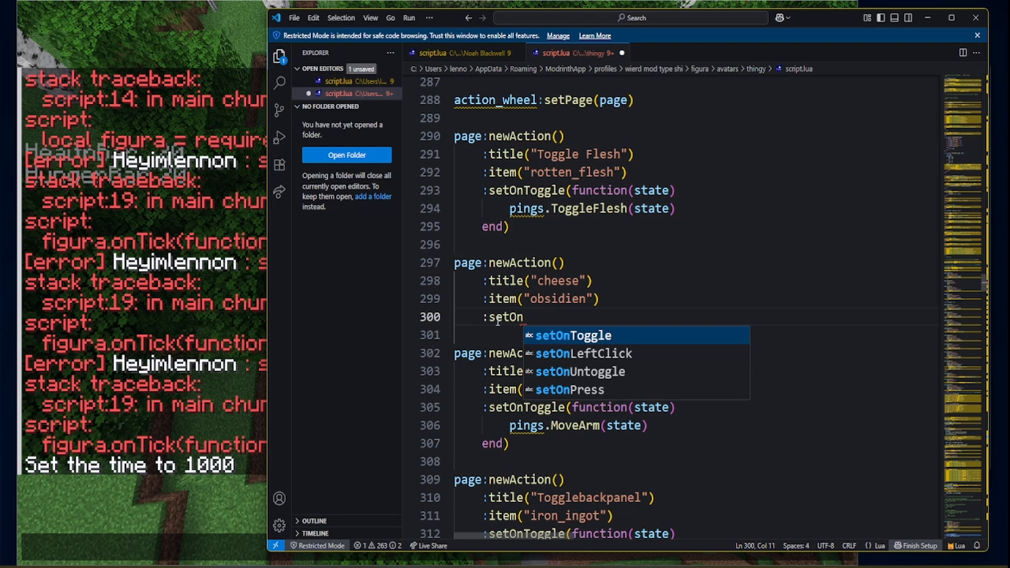
{"action": "type", "text": "Toggle("}
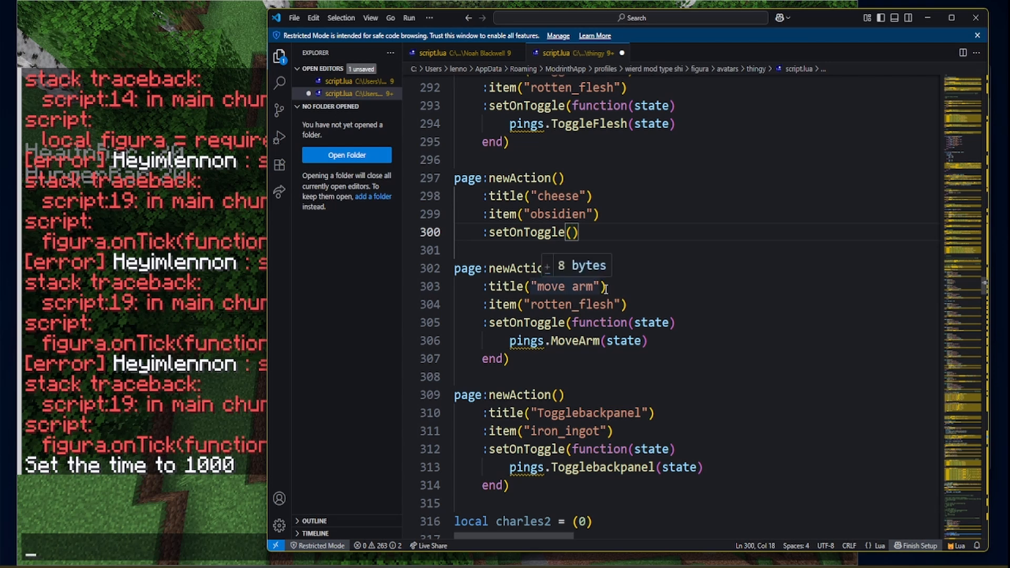
{"action": "type", "text": "funn"}
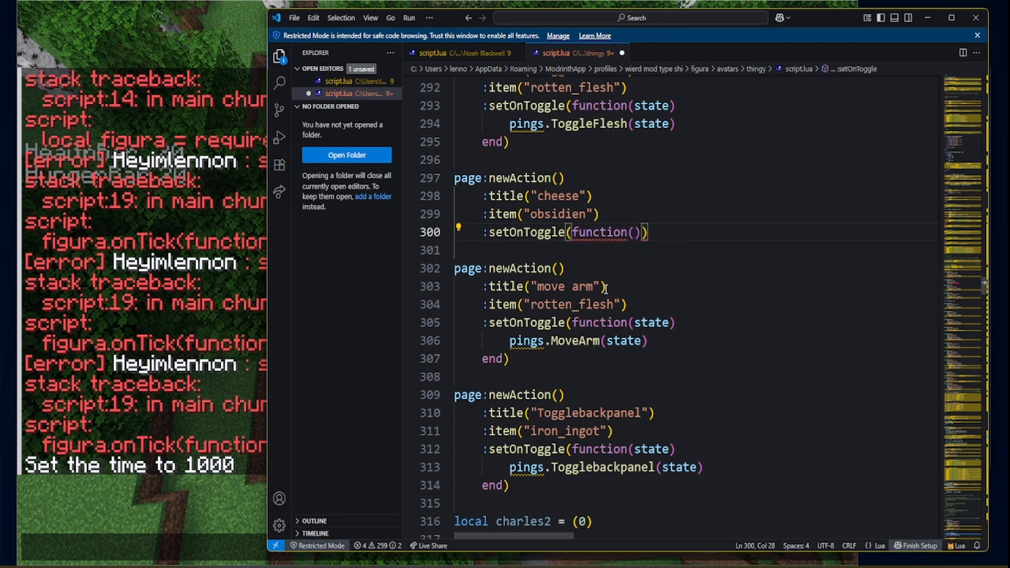
{"action": "key", "text": "Left"}
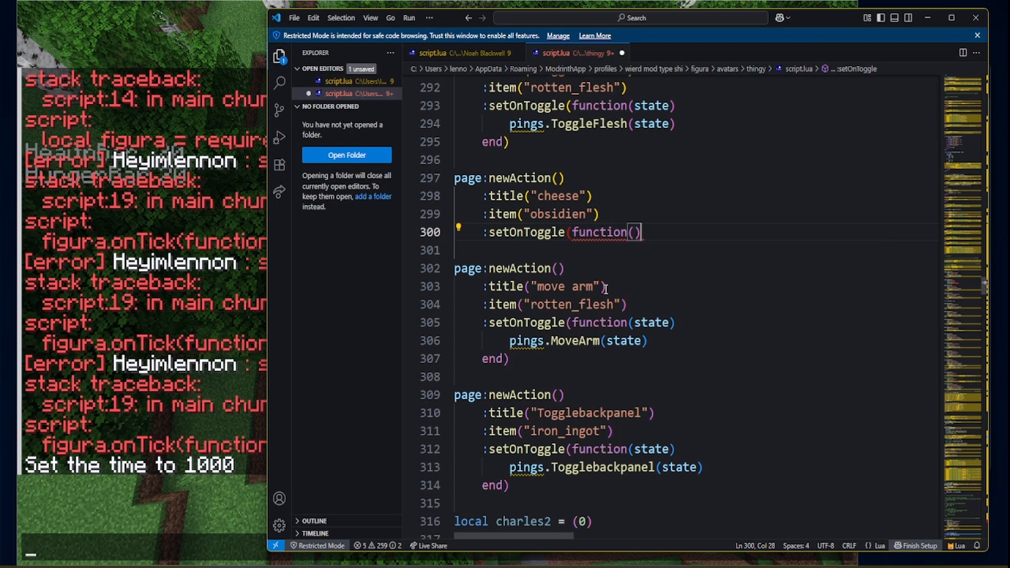
{"action": "type", "text": ")"}
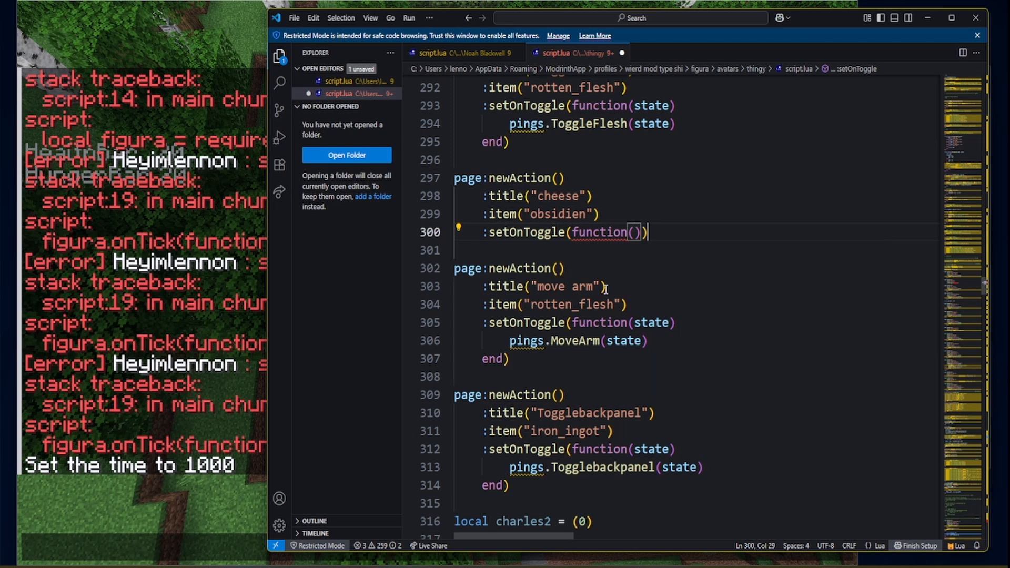
{"action": "key", "text": "Left"}
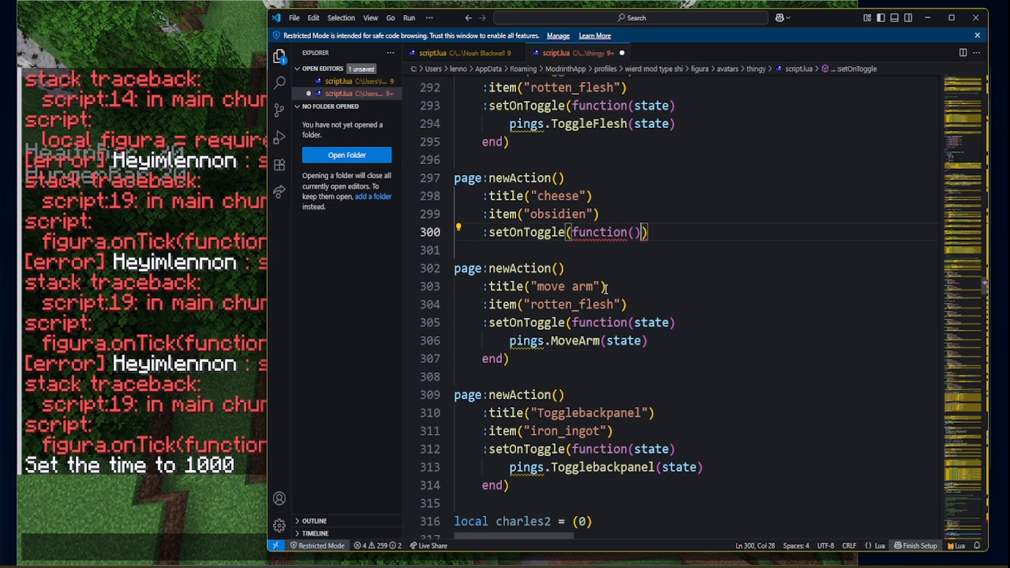
{"action": "type", "text": "s"}
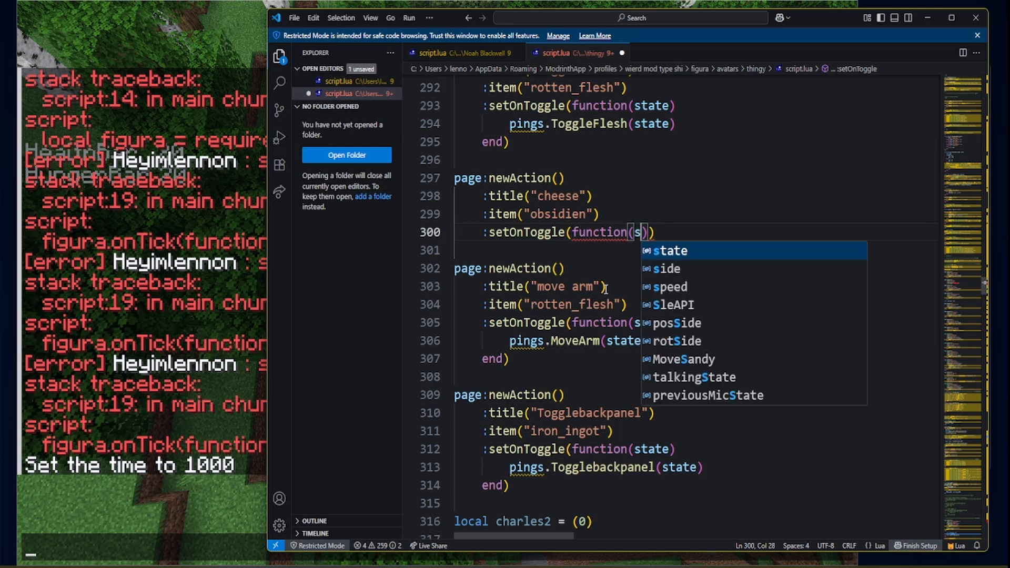
{"action": "type", "text": "tar"}
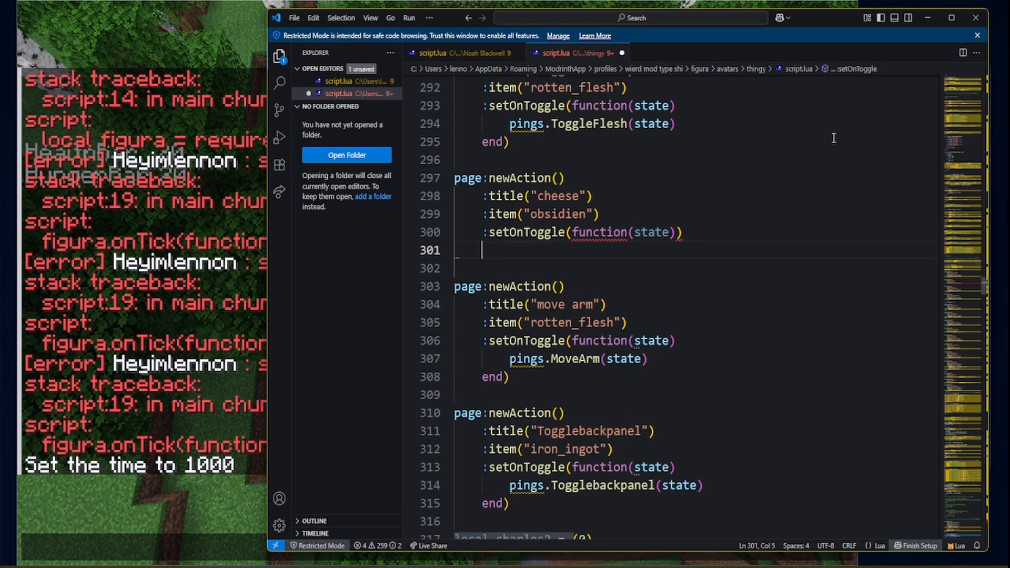
{"action": "mouse_move", "coordinate": [765, 148]}
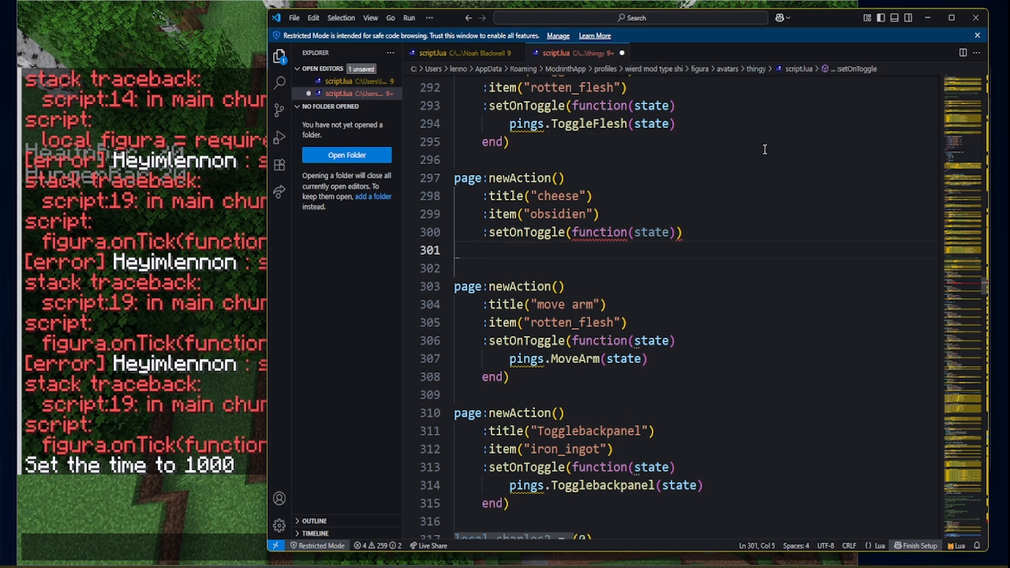
Step: Make the toggle body call pings.cheese(state), then bring the Figura wardrobe forward
{"action": "type", "text": "pi"}
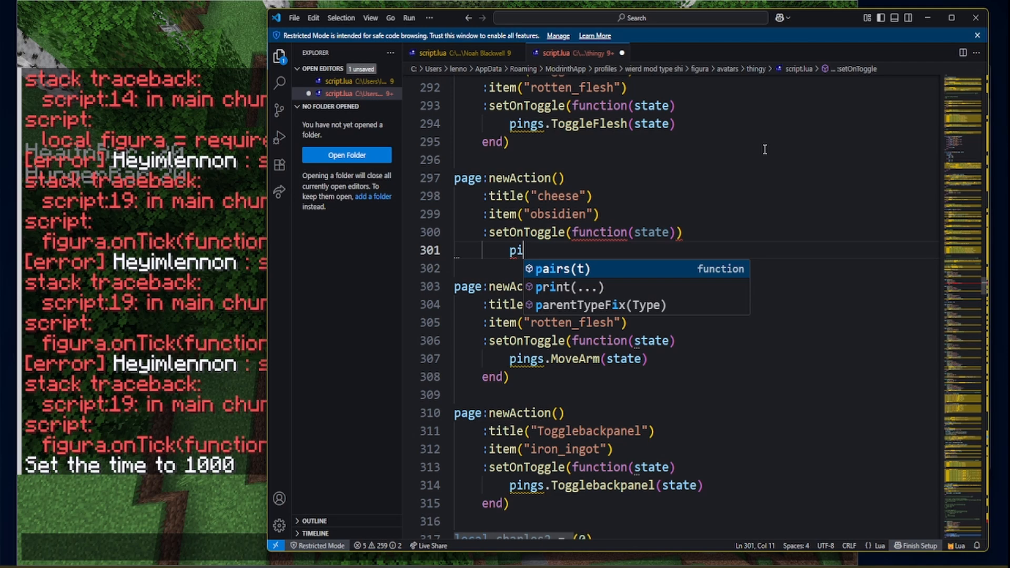
{"action": "type", "text": "ngs"}
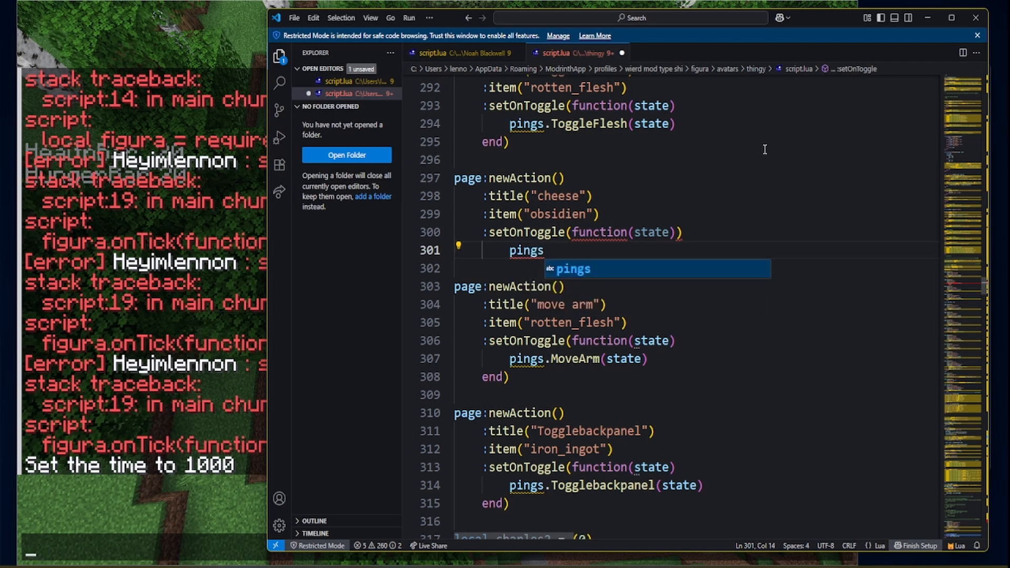
{"action": "type", "text": "."}
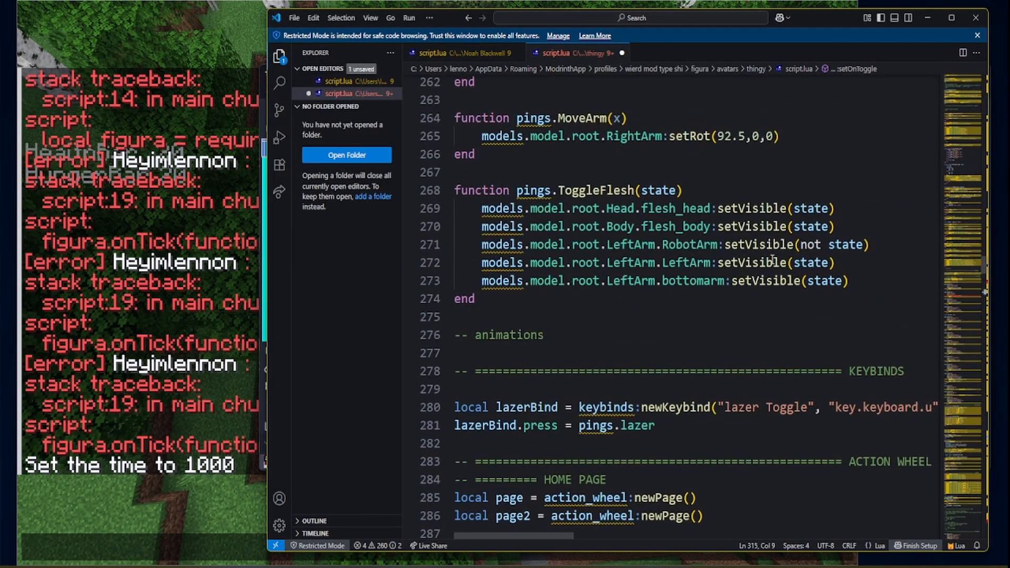
{"action": "scroll", "scroll_direction": "down", "scroll_amount": 3}
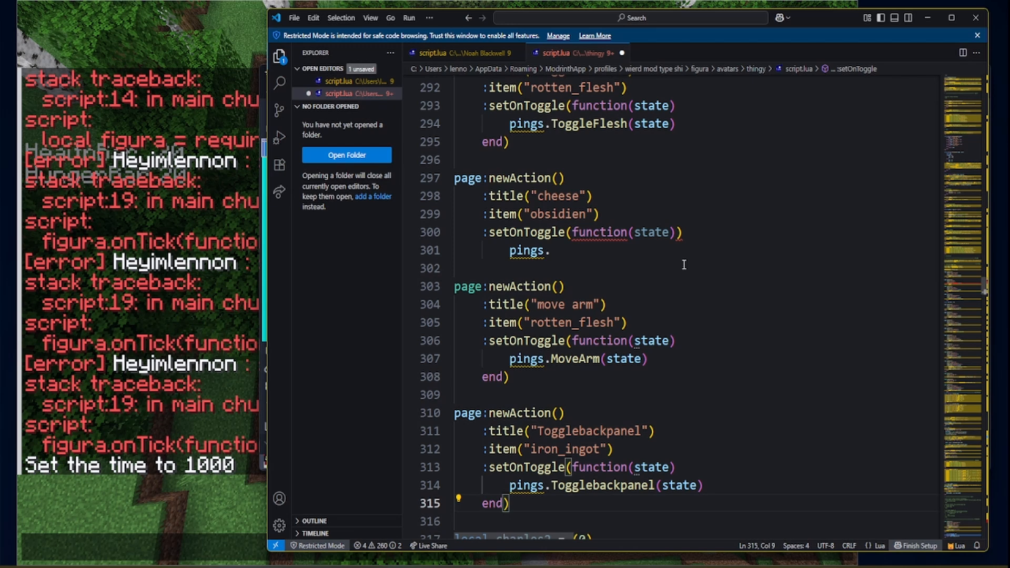
{"action": "type", "text": "che"}
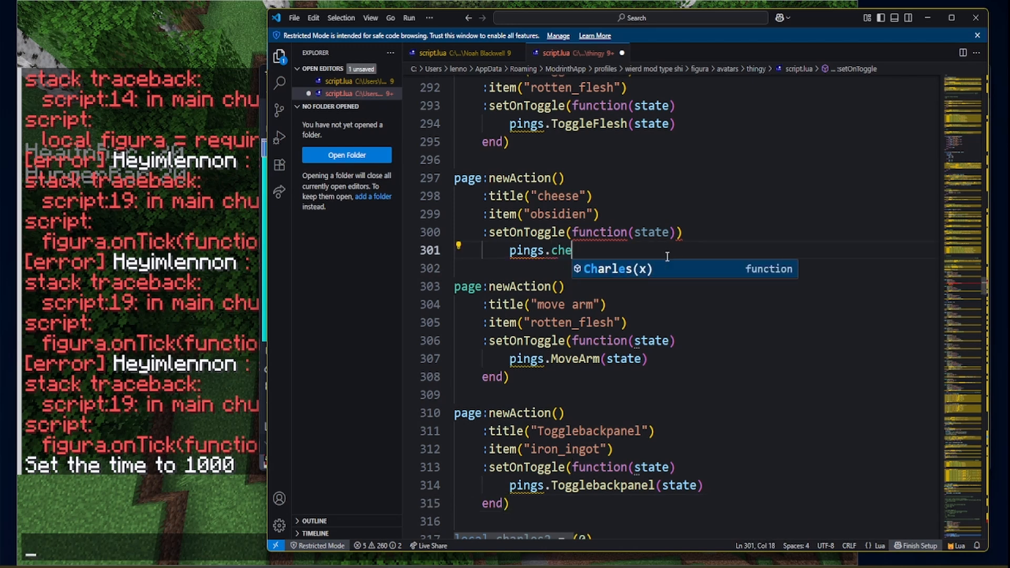
{"action": "type", "text": "ese"}
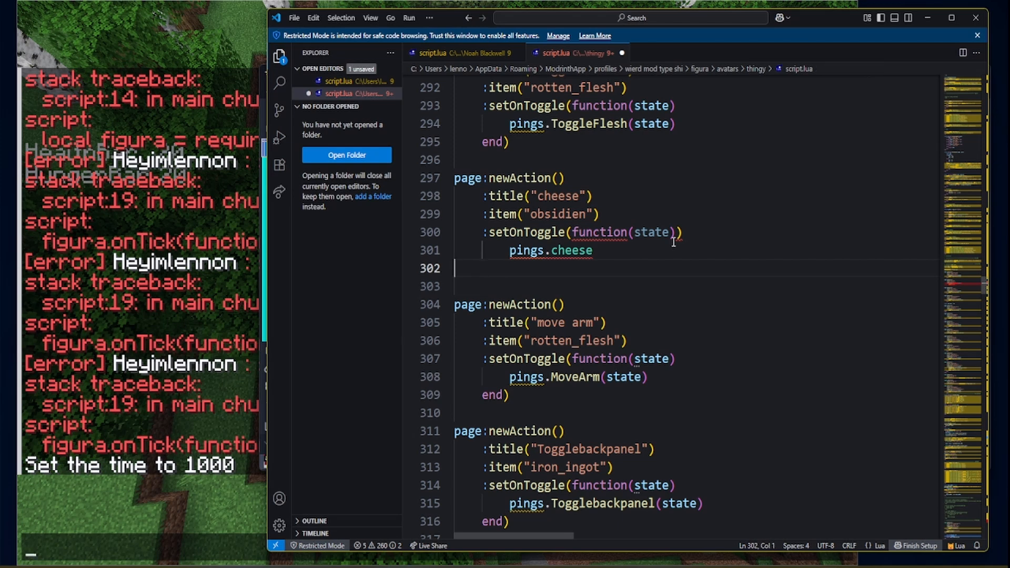
{"action": "type", "text": "end)"}
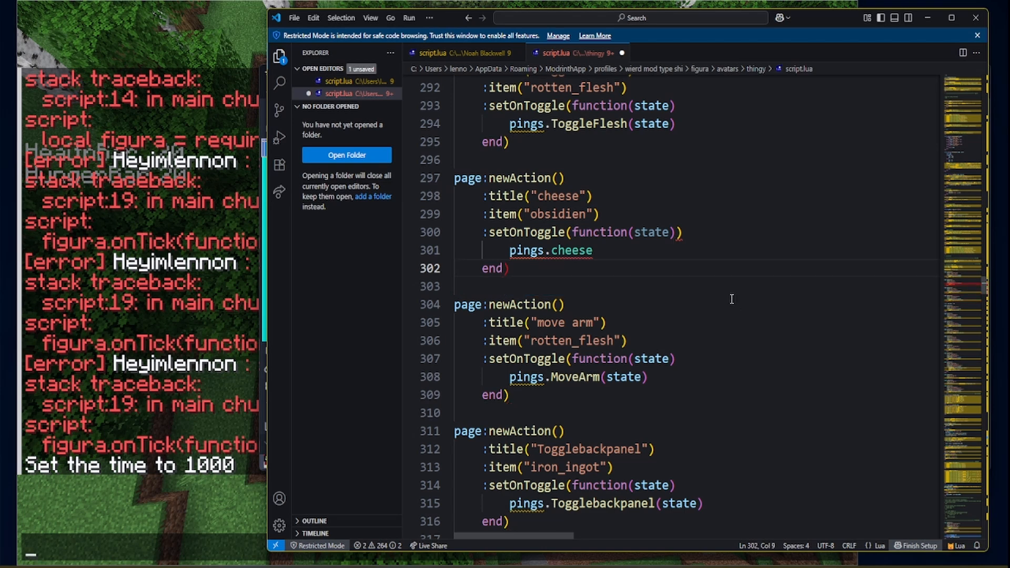
{"action": "type", "text": "()"}
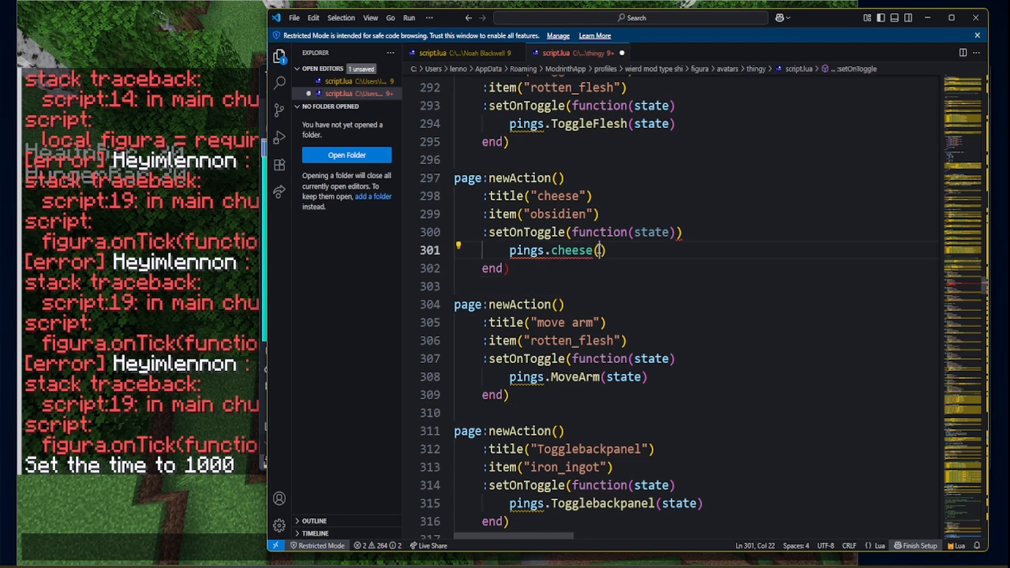
{"action": "type", "text": "state"}
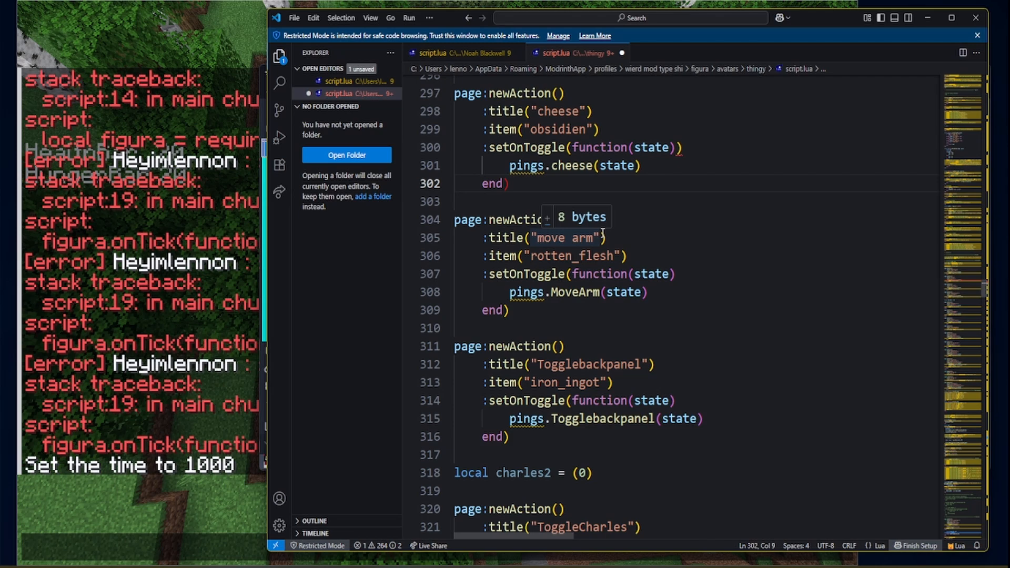
{"action": "left_click", "coordinate": [504, 183]}
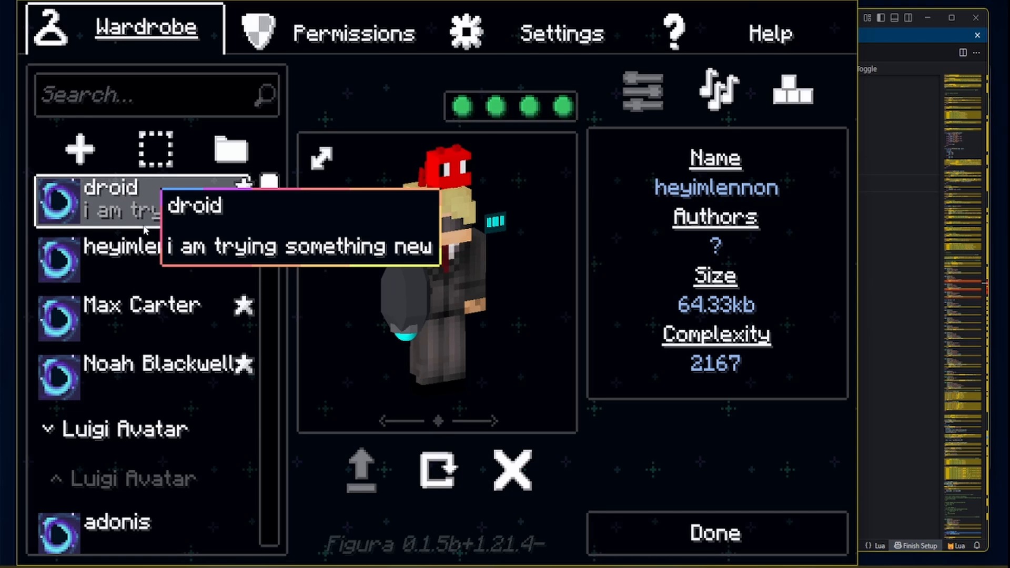
Step: Load your own avatar from the Figura wardrobe list
{"action": "left_click", "coordinate": [142, 261]}
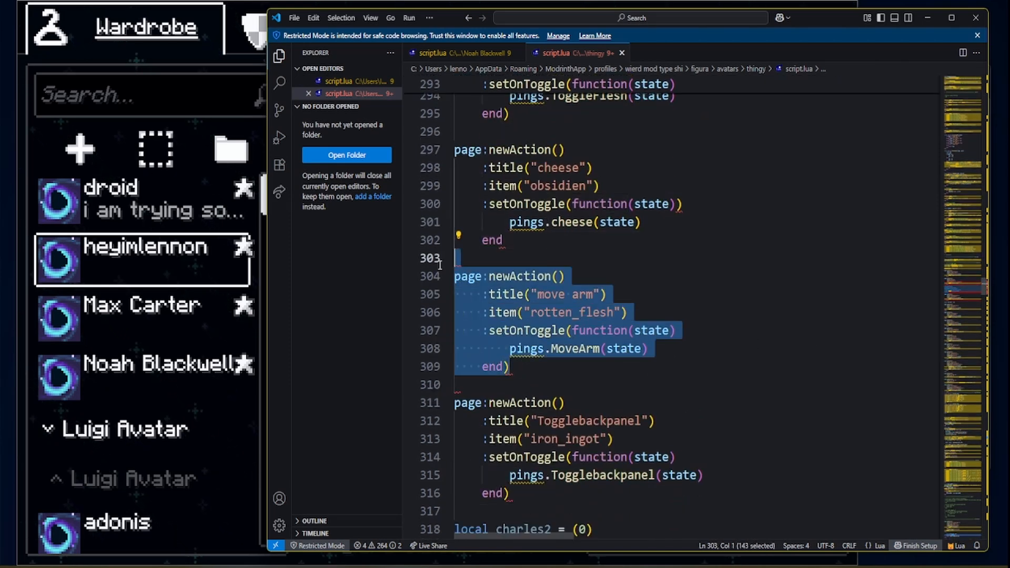
Step: Select and remove the whole cheese action block from the thingy script
{"action": "left_click", "coordinate": [625, 261]}
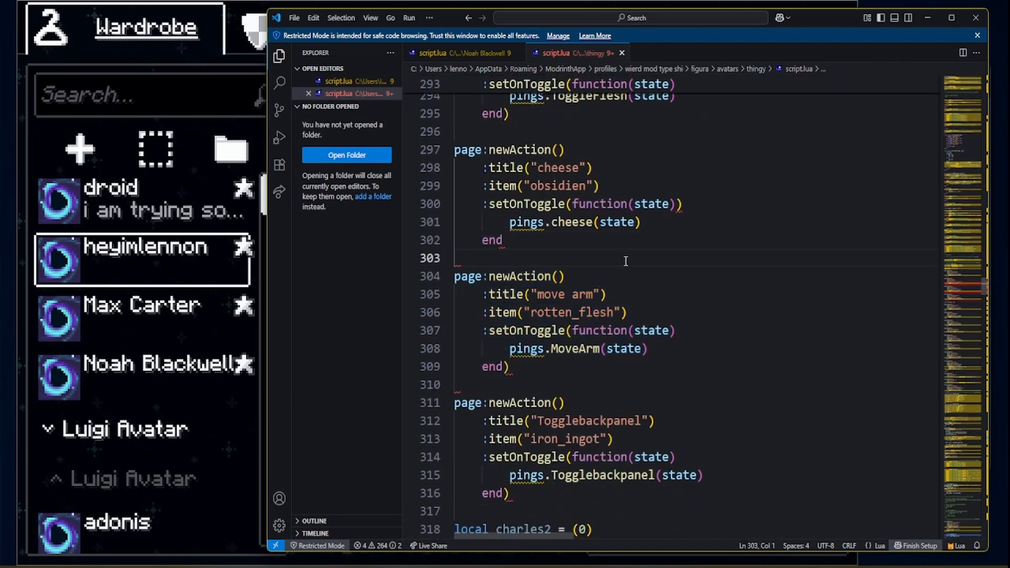
{"action": "left_click_drag", "start_coordinate": [506, 203], "coordinate": [503, 240]}
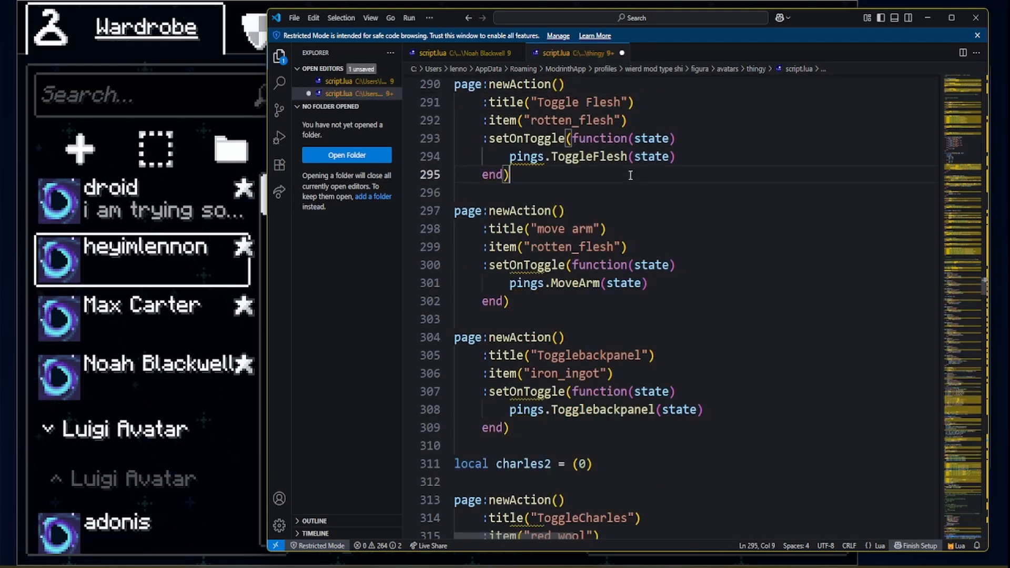
{"action": "scroll", "scroll_direction": "down", "scroll_amount": 3}
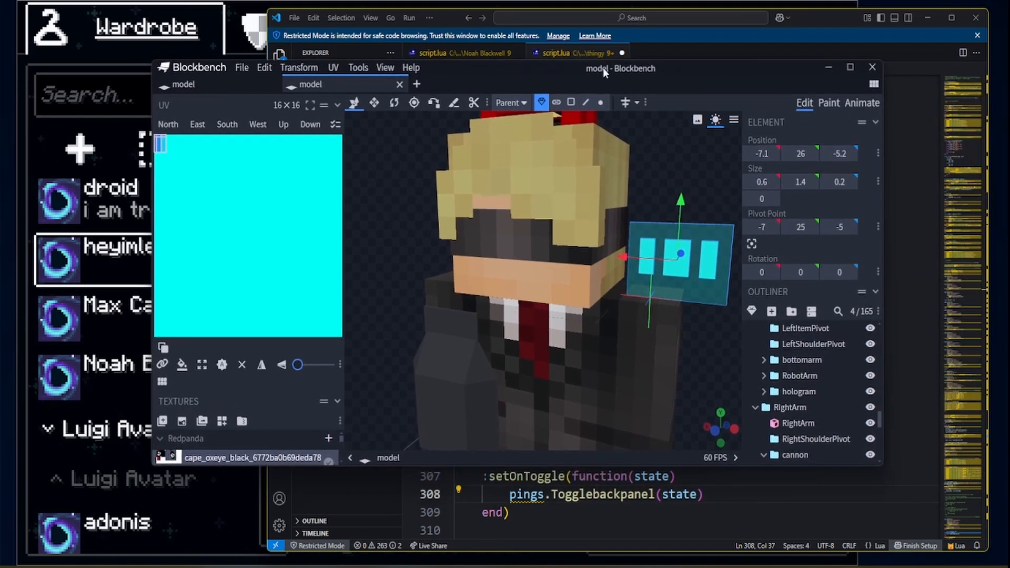
{"action": "mouse_move", "coordinate": [839, 113]}
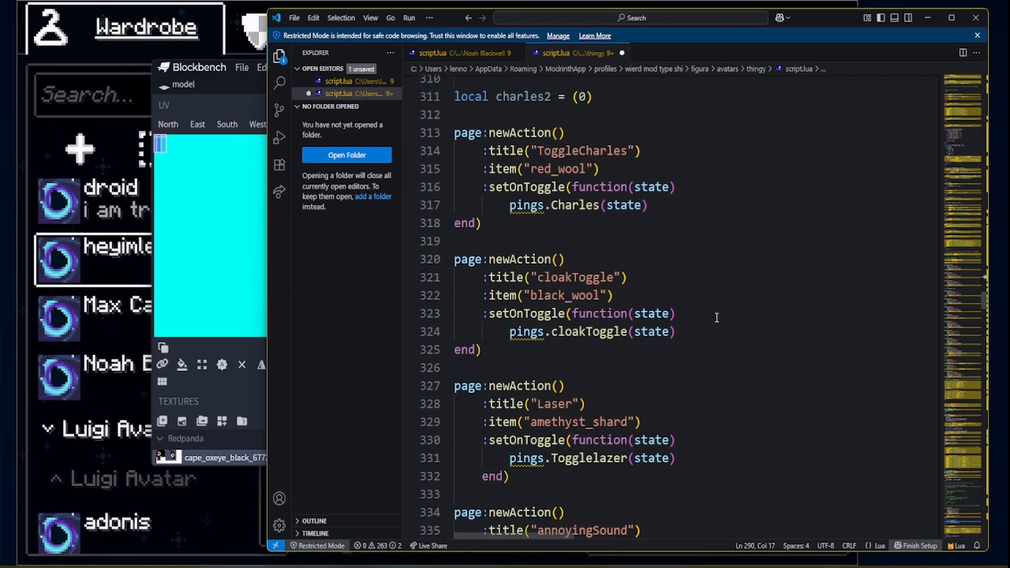
{"action": "scroll", "scroll_direction": "down", "scroll_amount": 3}
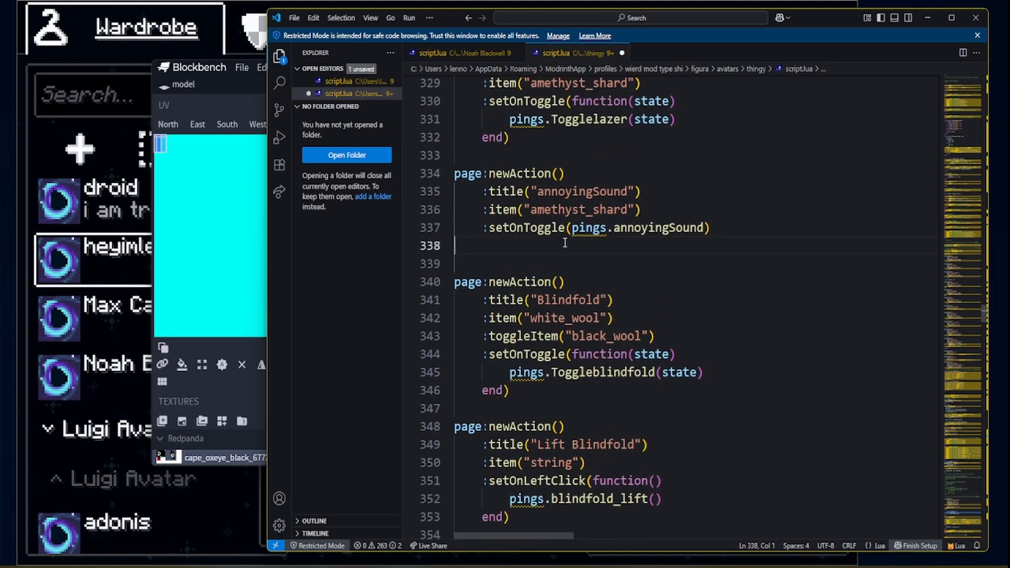
{"action": "scroll", "scroll_direction": "down", "scroll_amount": 3}
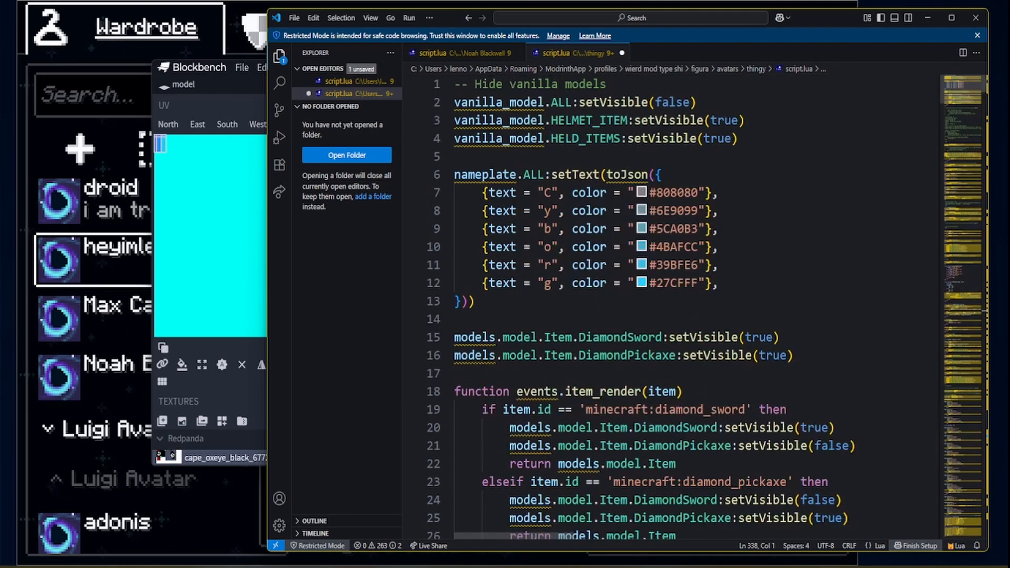
Step: Show the other avatar's animation script in a widened window, then bring Blockbench forward
{"action": "left_click", "coordinate": [458, 53]}
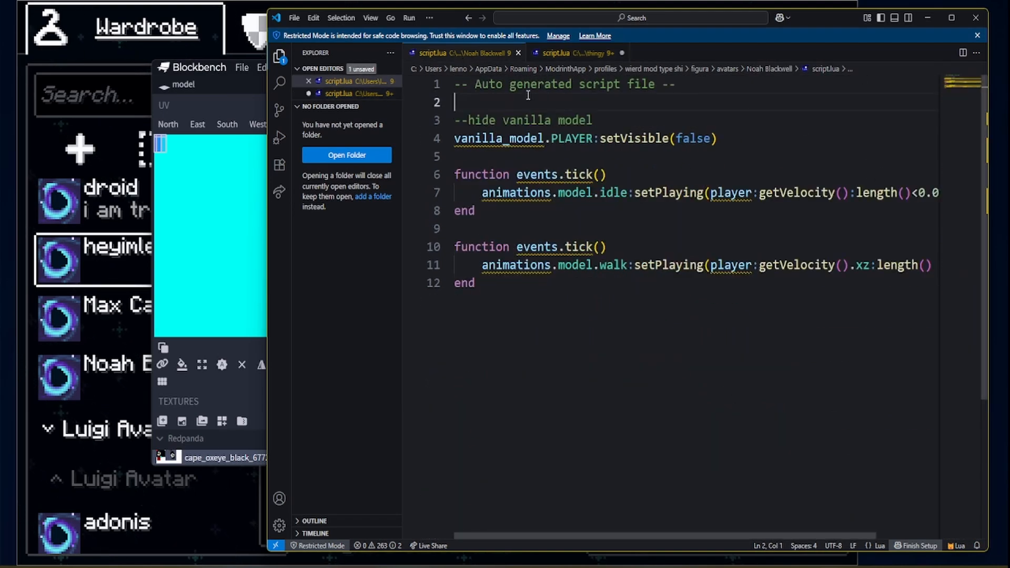
{"action": "mouse_move", "coordinate": [816, 254]}
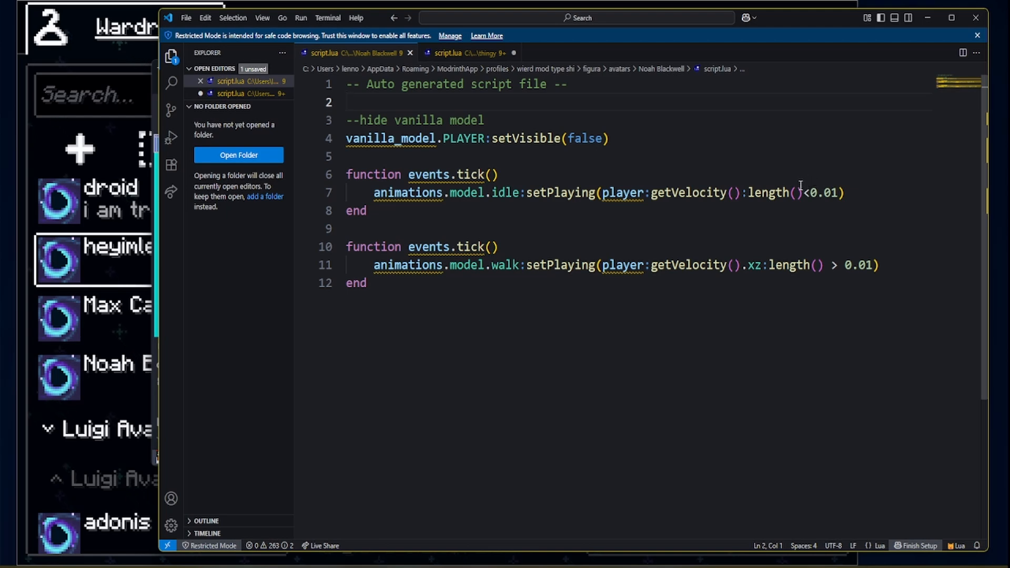
{"action": "left_click_drag", "start_coordinate": [346, 173], "coordinate": [367, 211]}
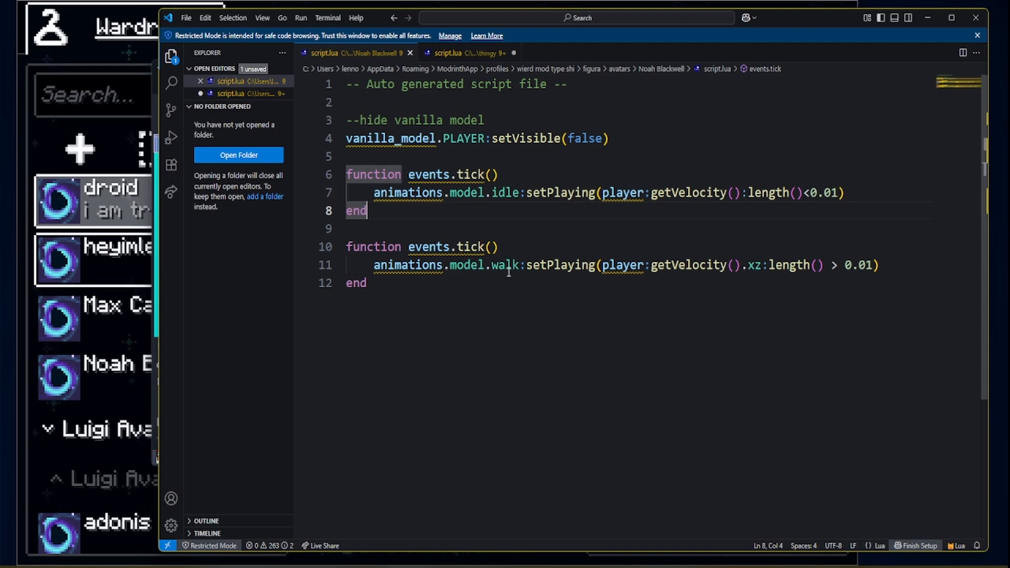
{"action": "left_click", "coordinate": [862, 250]}
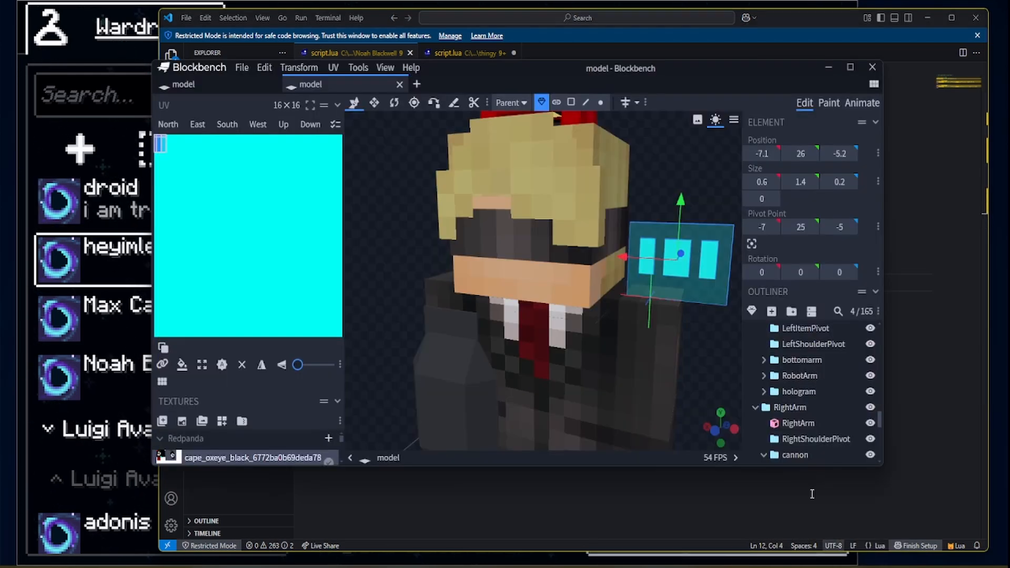
Step: In Animate mode, set the walk animation's RightLeg keyframes to Bézier interpolation
{"action": "left_click", "coordinate": [861, 102]}
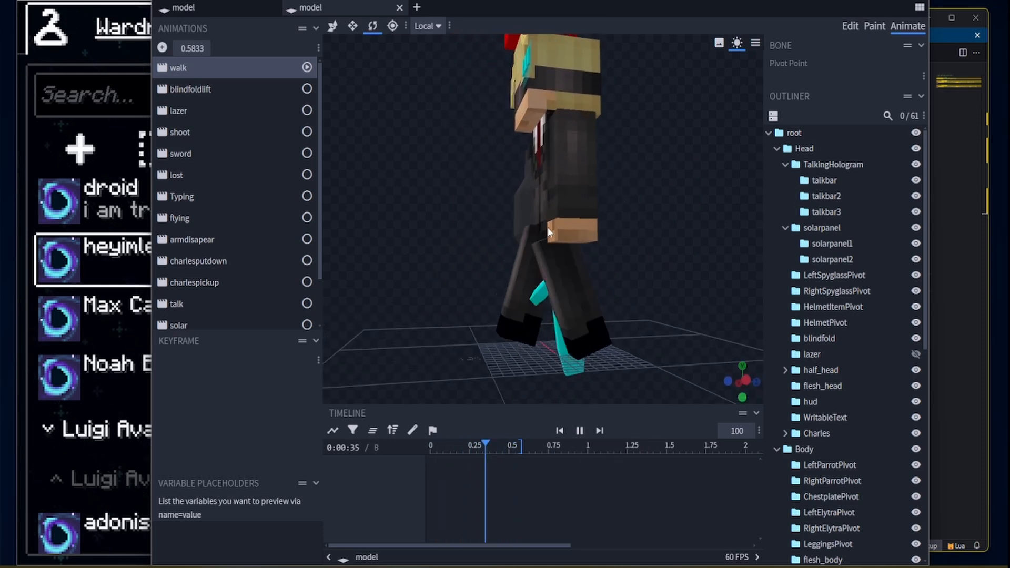
{"action": "left_click", "coordinate": [807, 447]}
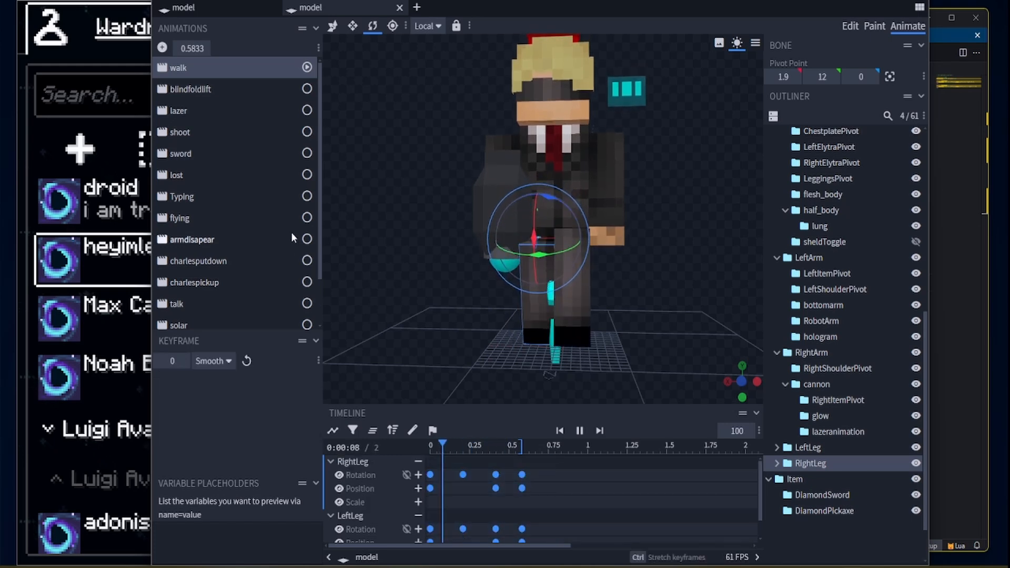
{"action": "left_click", "coordinate": [212, 360]}
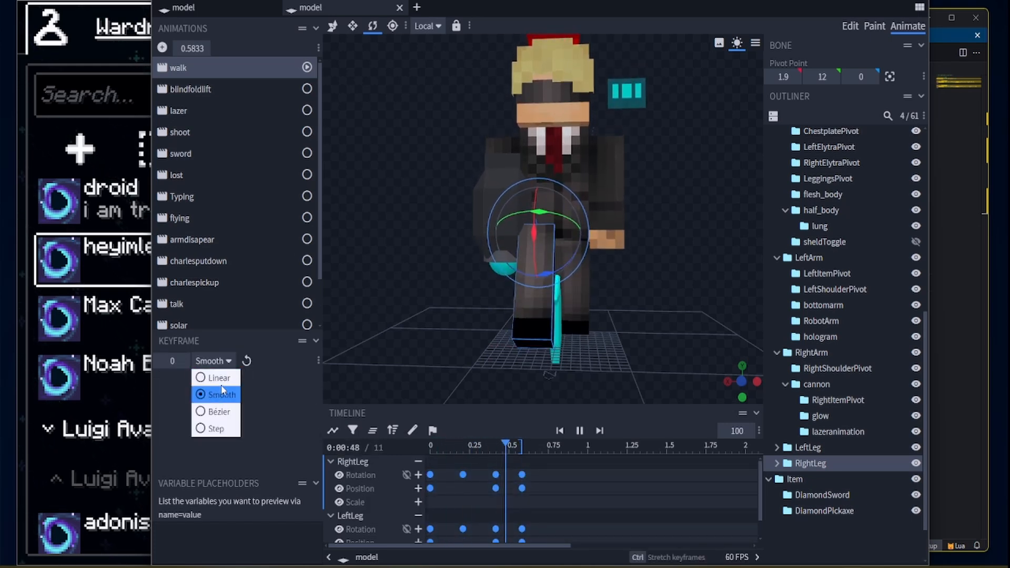
{"action": "left_click", "coordinate": [218, 378]}
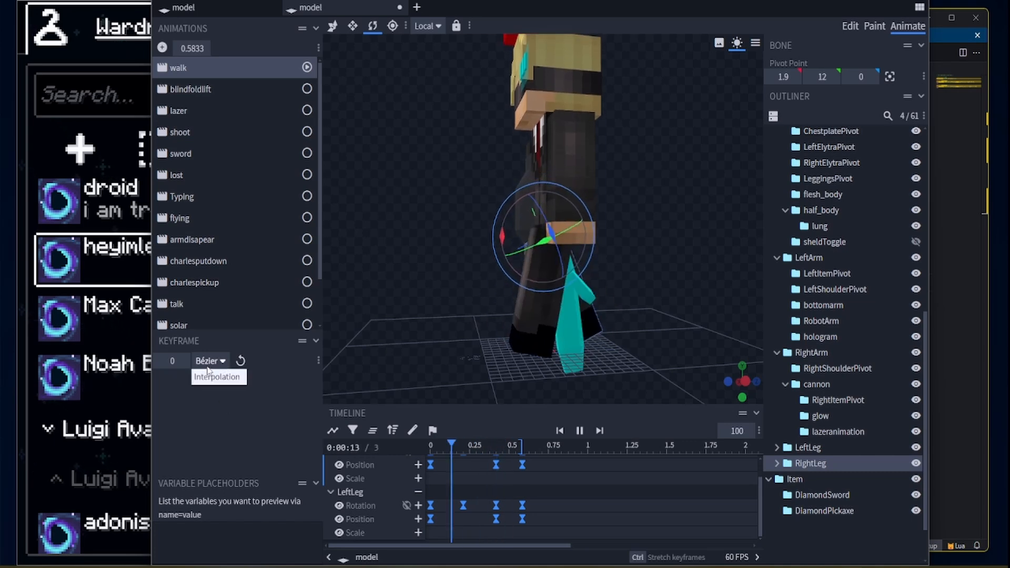
{"action": "left_click", "coordinate": [208, 359]}
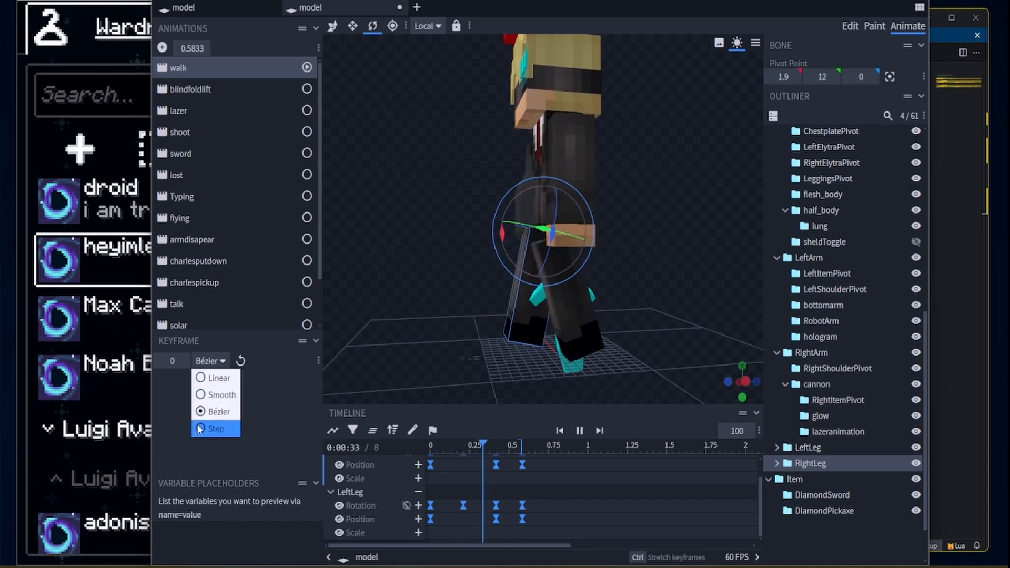
{"action": "left_click", "coordinate": [219, 428]}
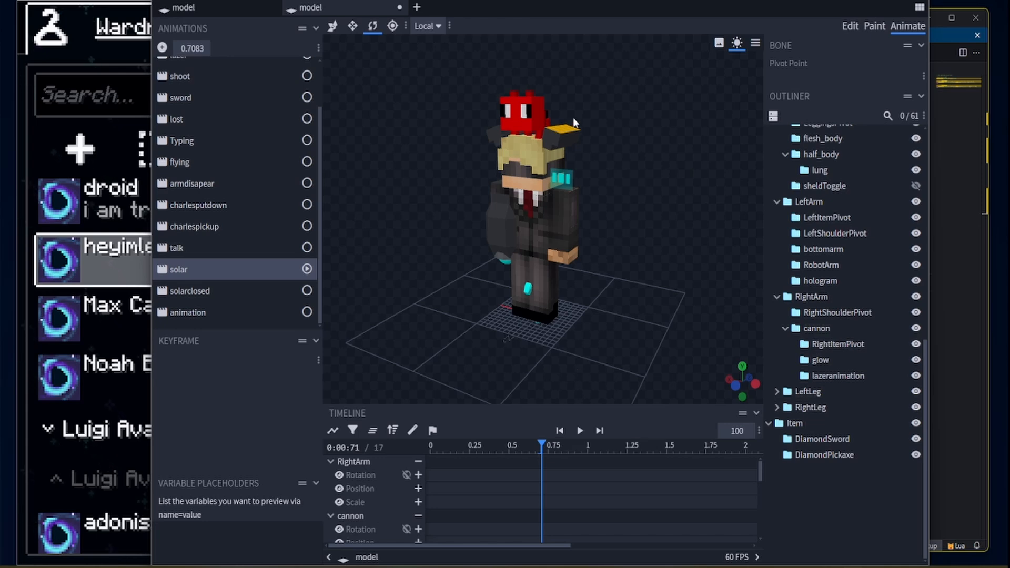
Step: Select the head's solar panel and its solar animation
{"action": "left_click", "coordinate": [833, 199]}
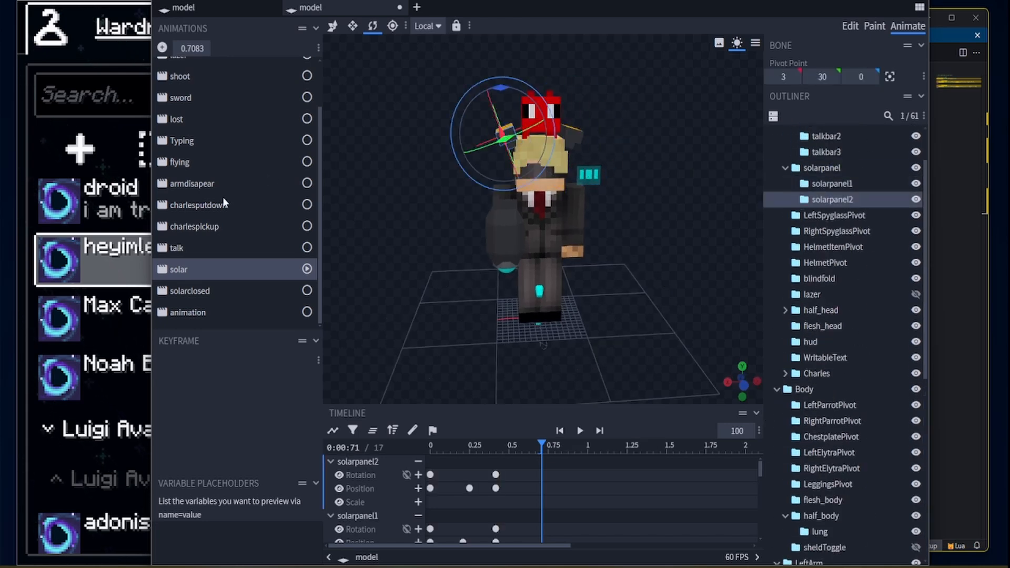
{"action": "left_click", "coordinate": [190, 290]}
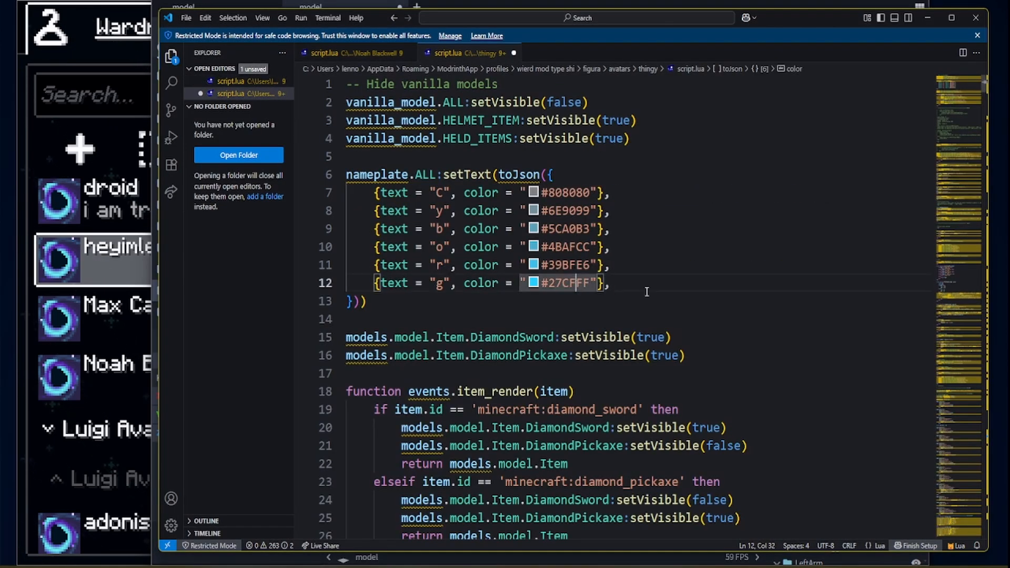
{"action": "key", "text": "Ctrl+f"}
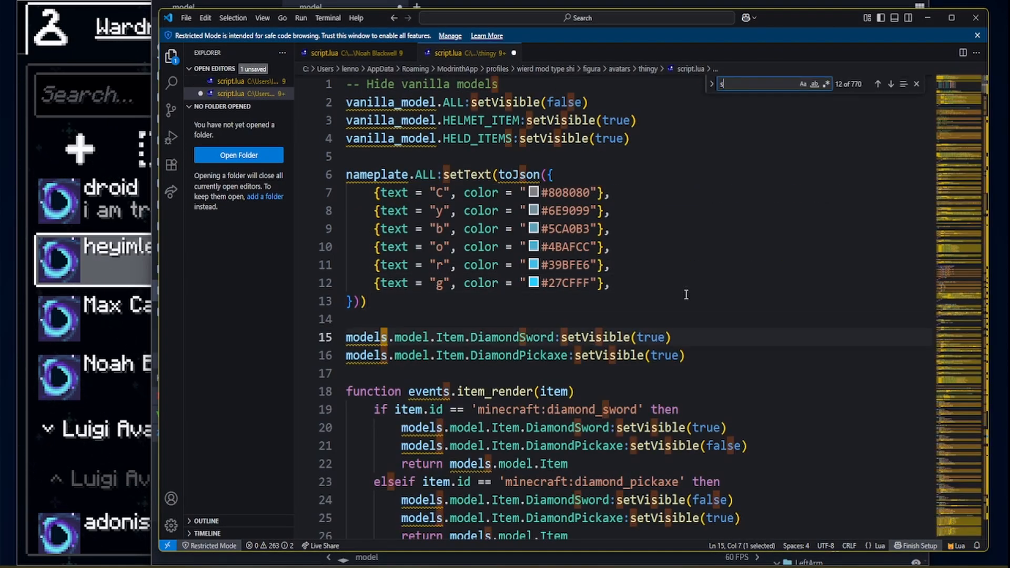
{"action": "type", "text": "solar"}
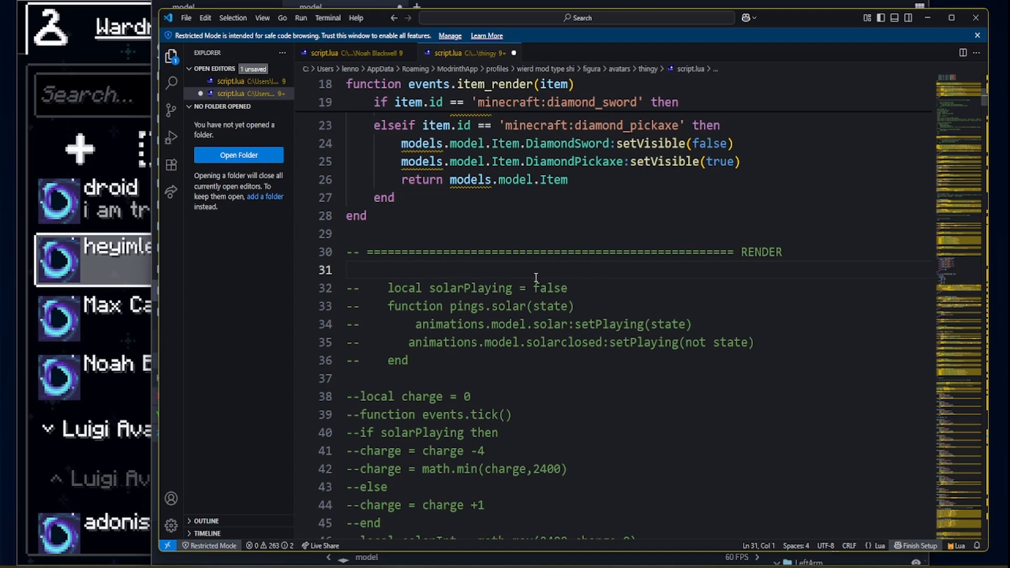
{"action": "scroll", "scroll_direction": "down", "scroll_amount": 3}
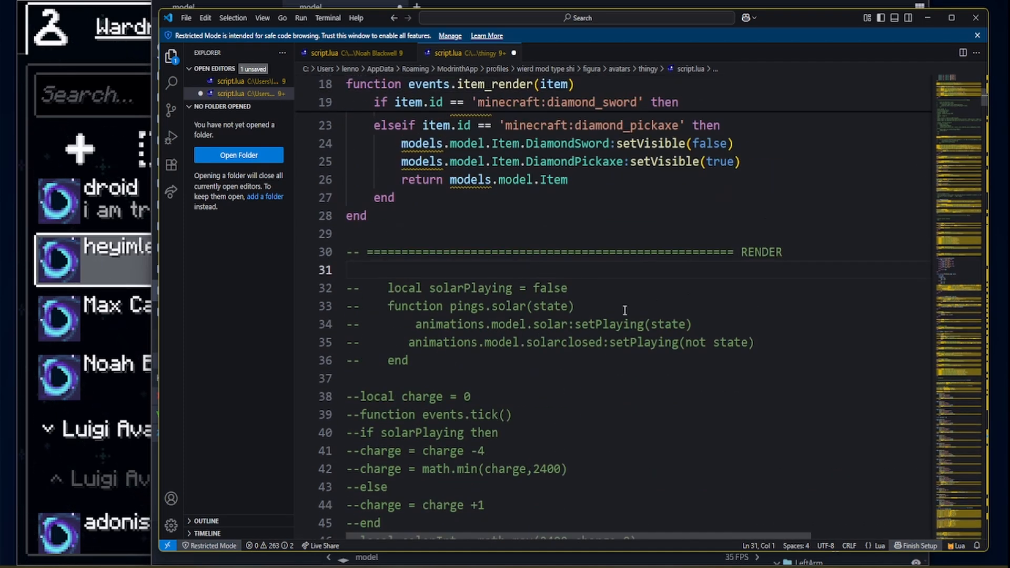
{"action": "mouse_move", "coordinate": [598, 302]}
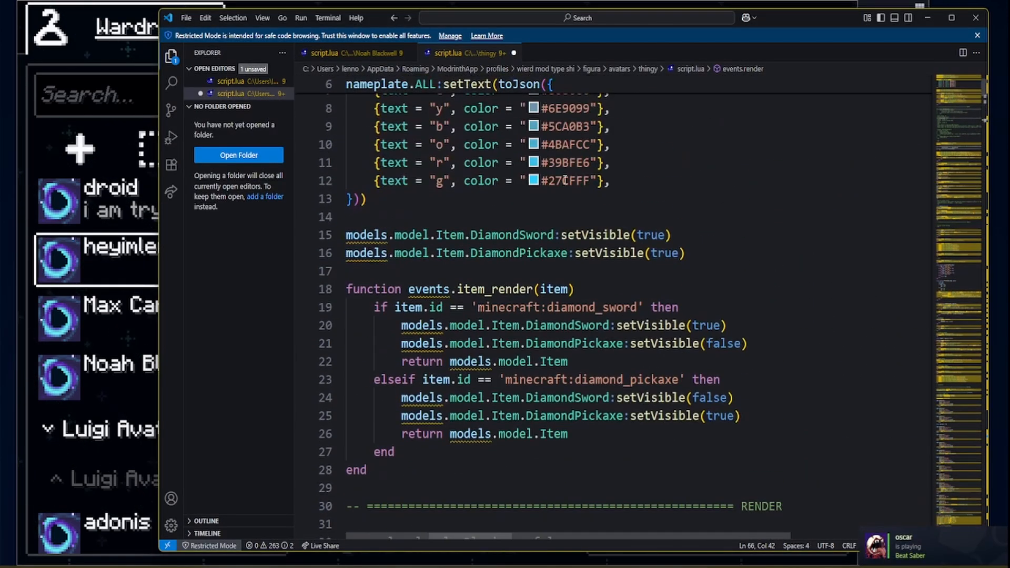
{"action": "scroll", "scroll_direction": "down", "scroll_amount": 3}
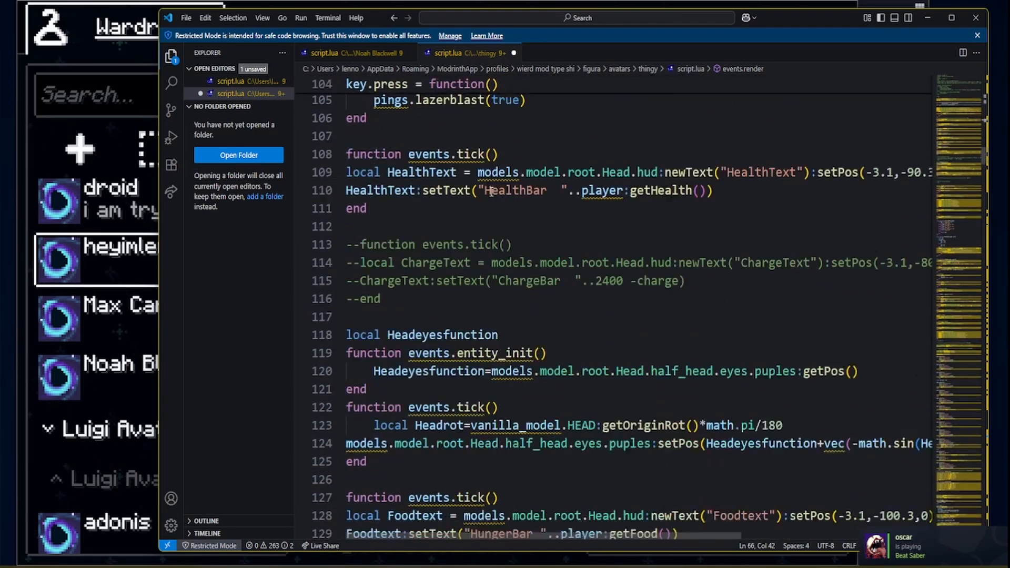
{"action": "scroll", "scroll_direction": "down", "scroll_amount": 3}
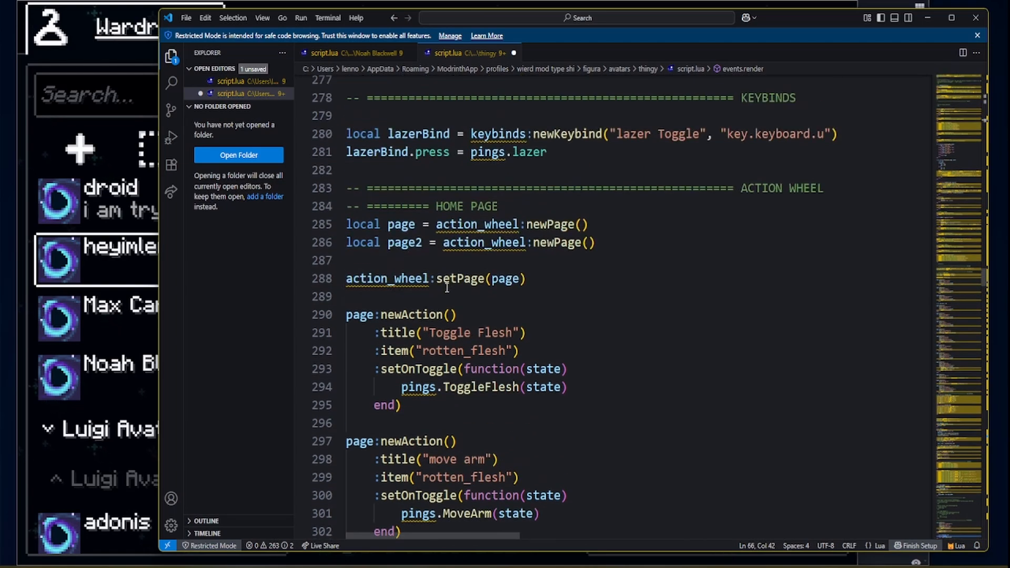
{"action": "scroll", "scroll_direction": "down", "scroll_amount": 3}
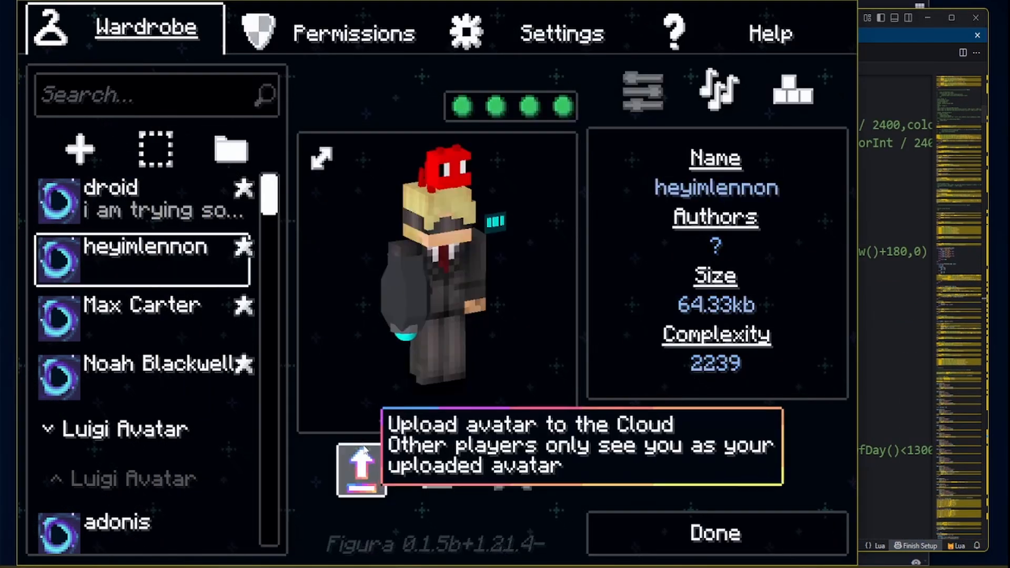
Step: Upload the avatar to the cloud and return to play to see its readouts
{"action": "left_click", "coordinate": [714, 532]}
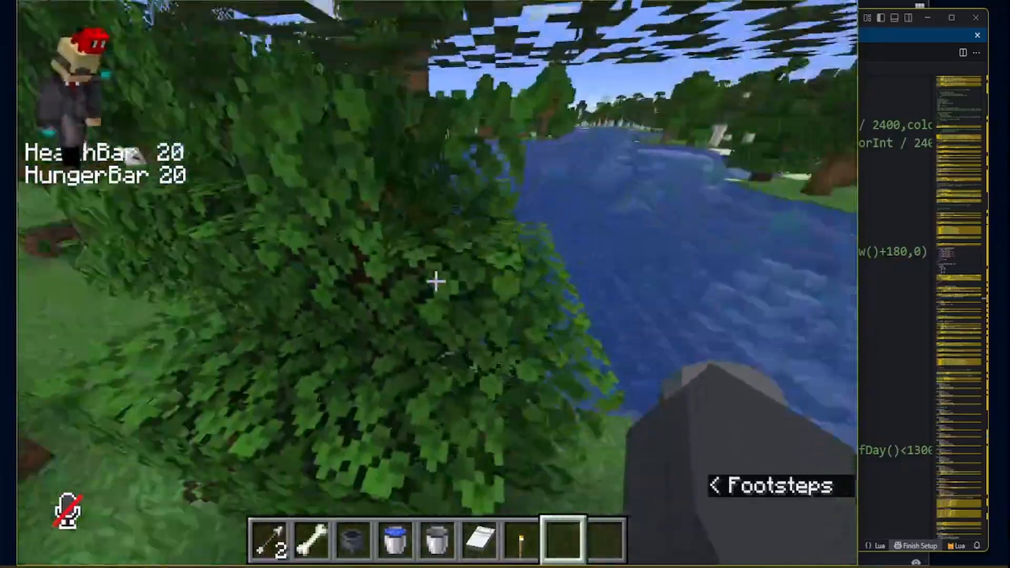
{"action": "key", "text": "e"}
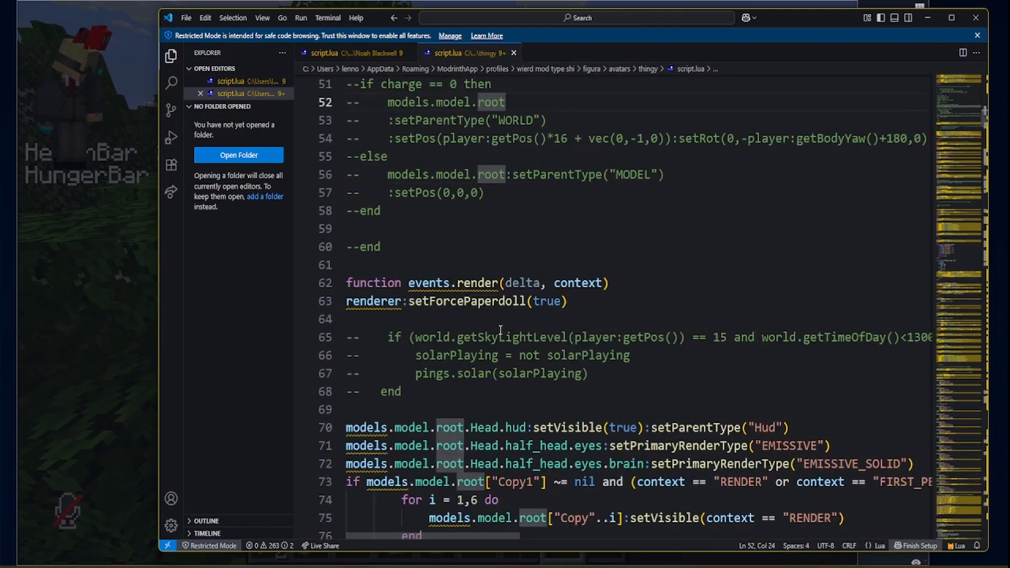
{"action": "scroll", "scroll_direction": "down", "scroll_amount": 3}
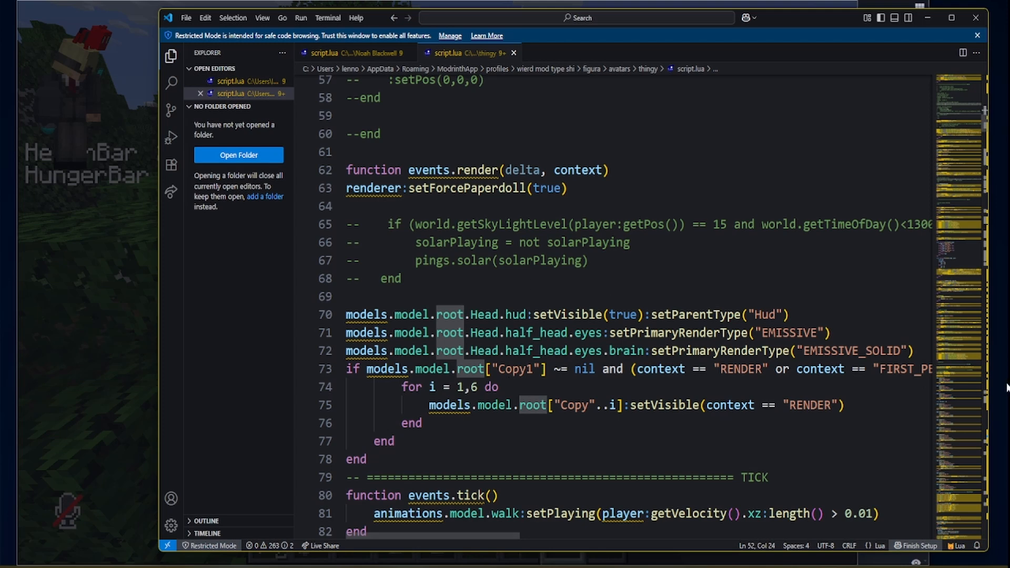
{"action": "mouse_move", "coordinate": [662, 278]}
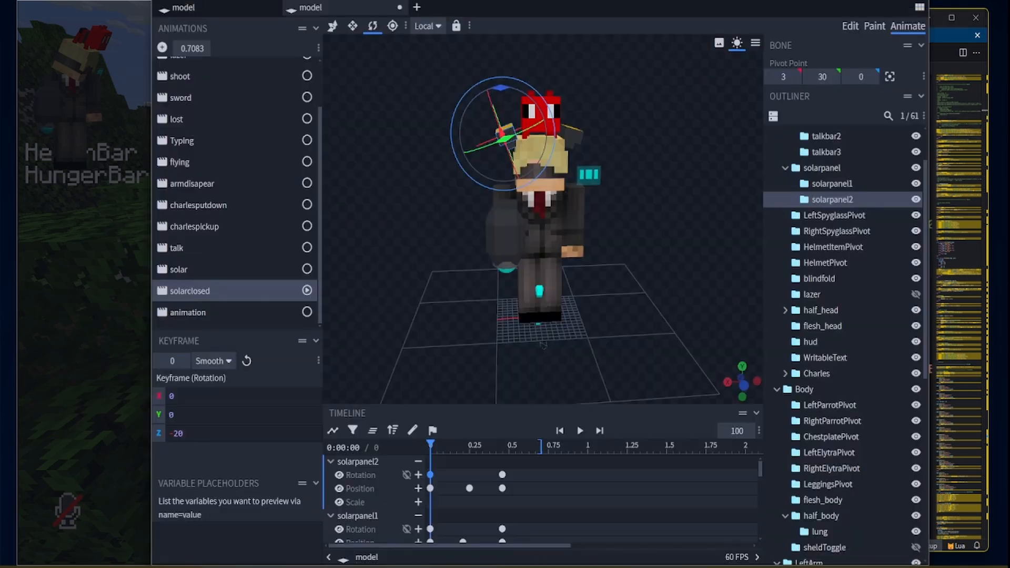
Step: Close the edited 'thingy' avatar model and save it, leaving model.bbmodel open
{"action": "left_click", "coordinate": [399, 7]}
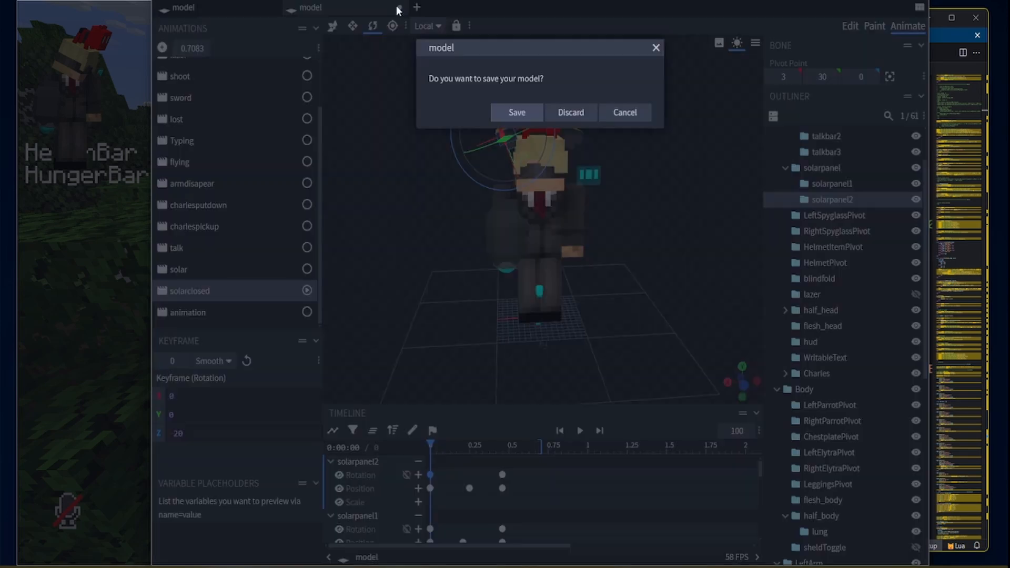
{"action": "left_click", "coordinate": [515, 112]}
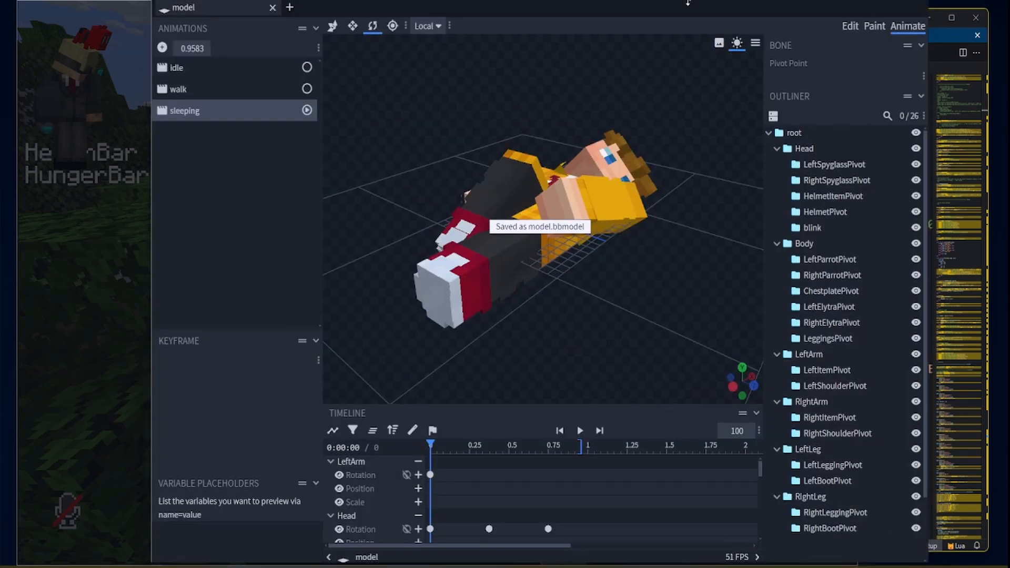